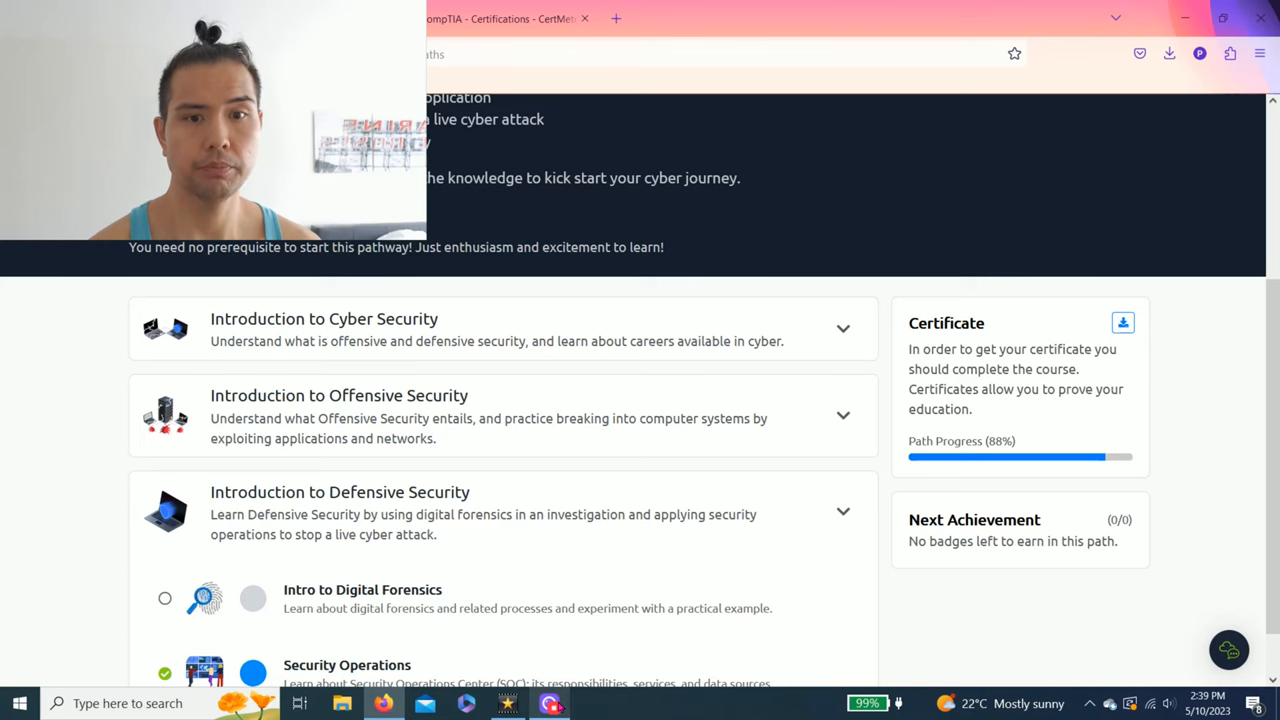
# Scroll the learning path to the Introduction to Defensive Security module
pyautogui.scroll(3)
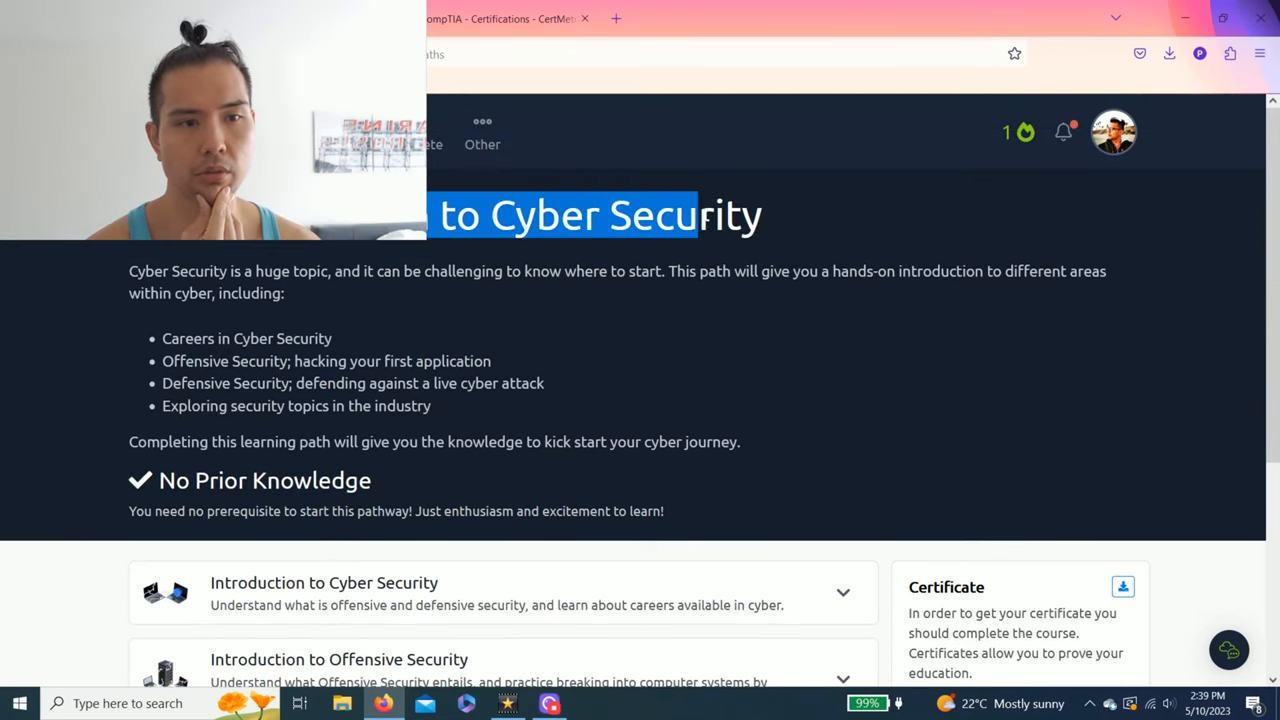
pyautogui.scroll(-3)
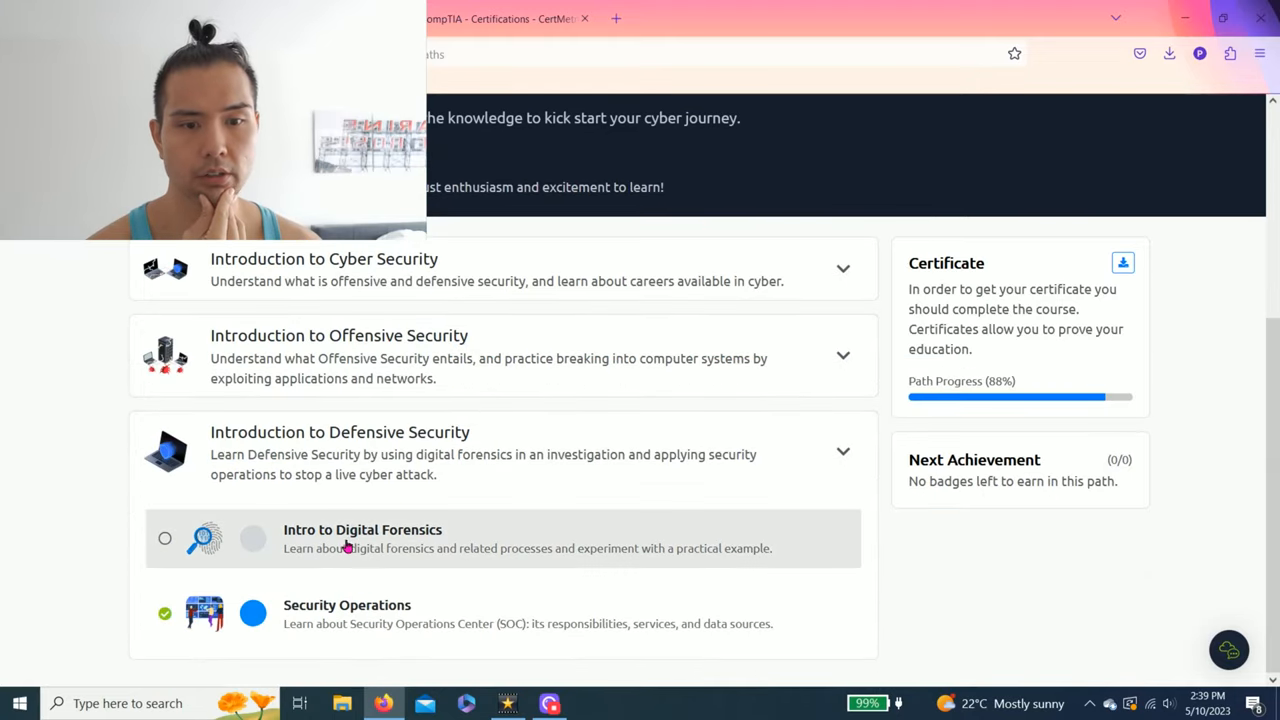
pyautogui.moveTo(297, 510)
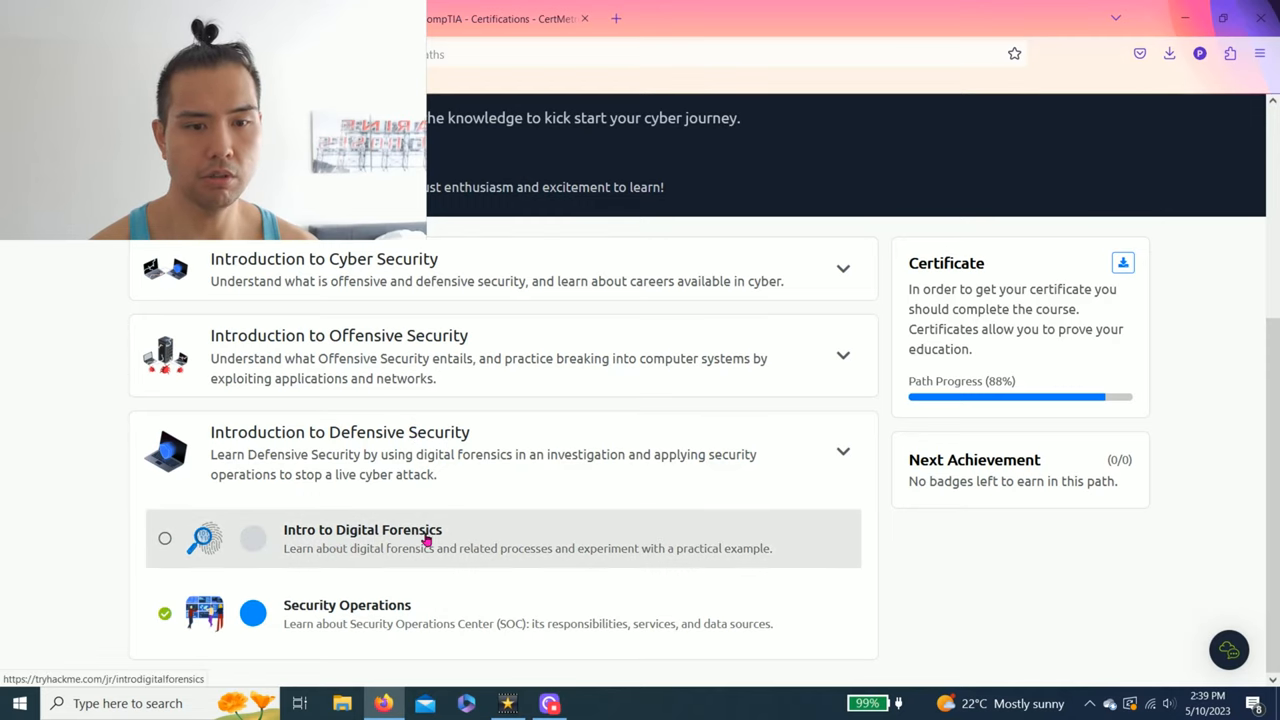
pyautogui.moveTo(537, 537)
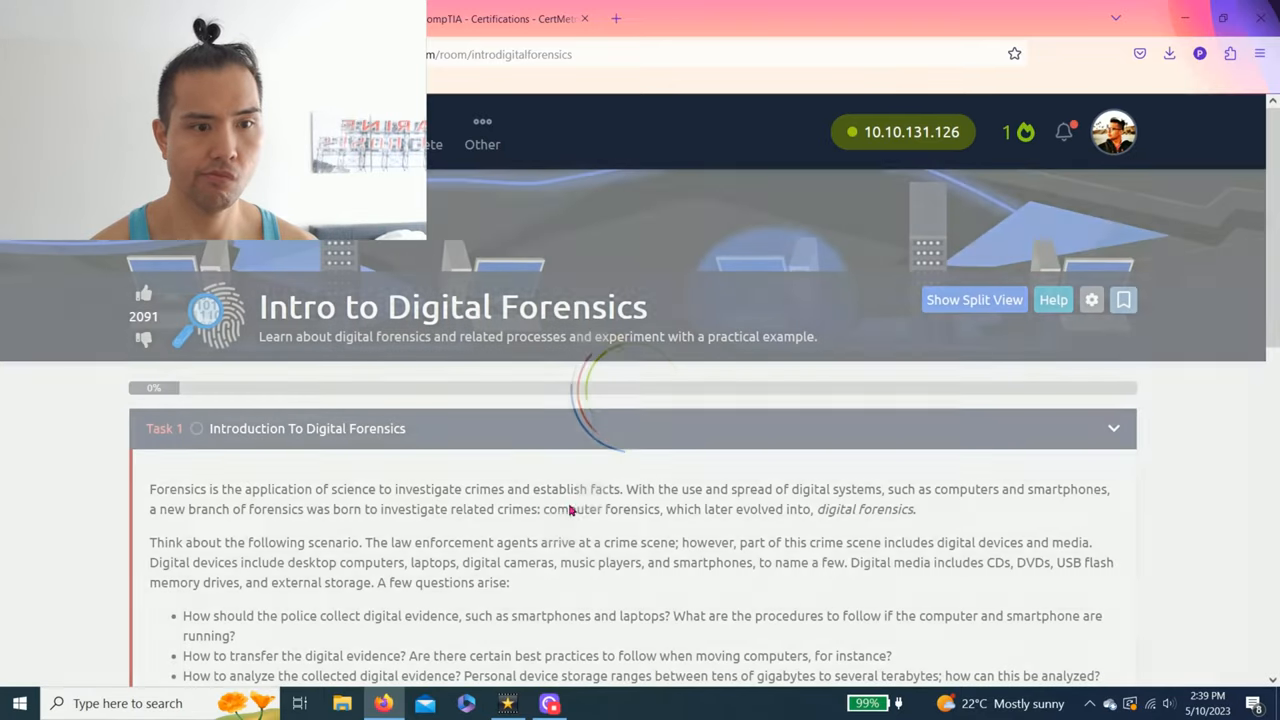
pyautogui.scroll(-3)
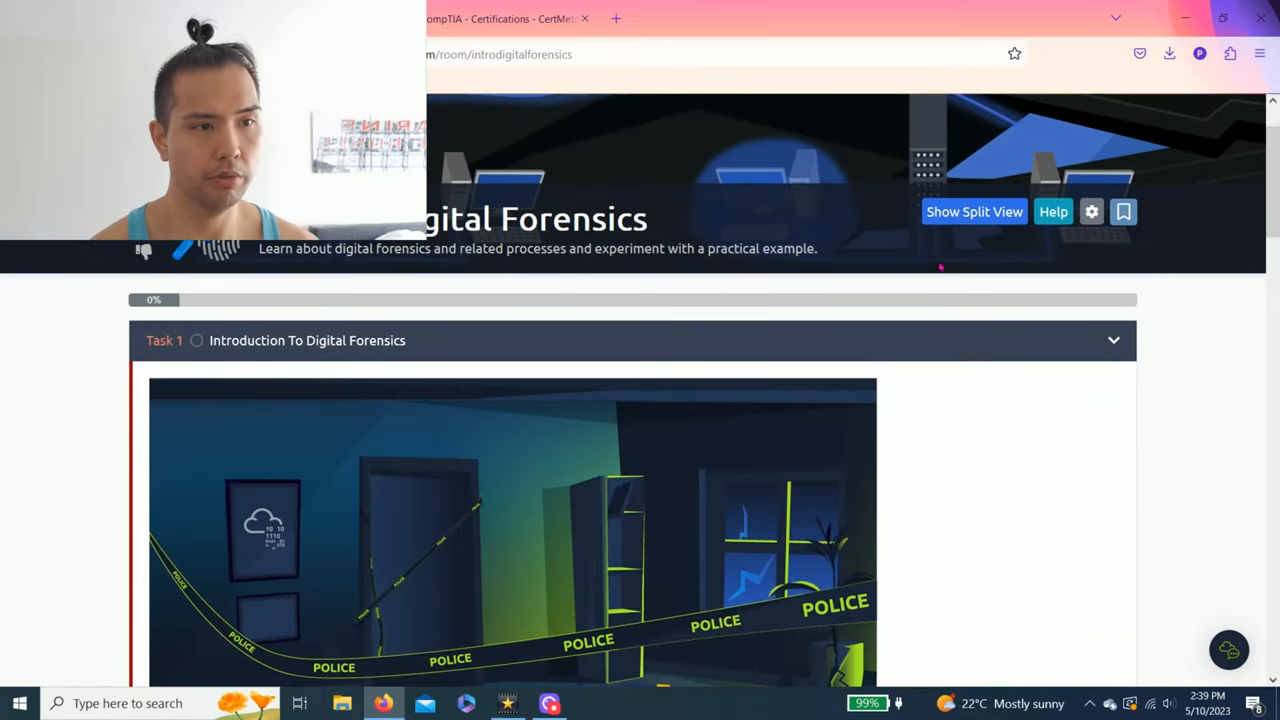
pyautogui.click(973, 211)
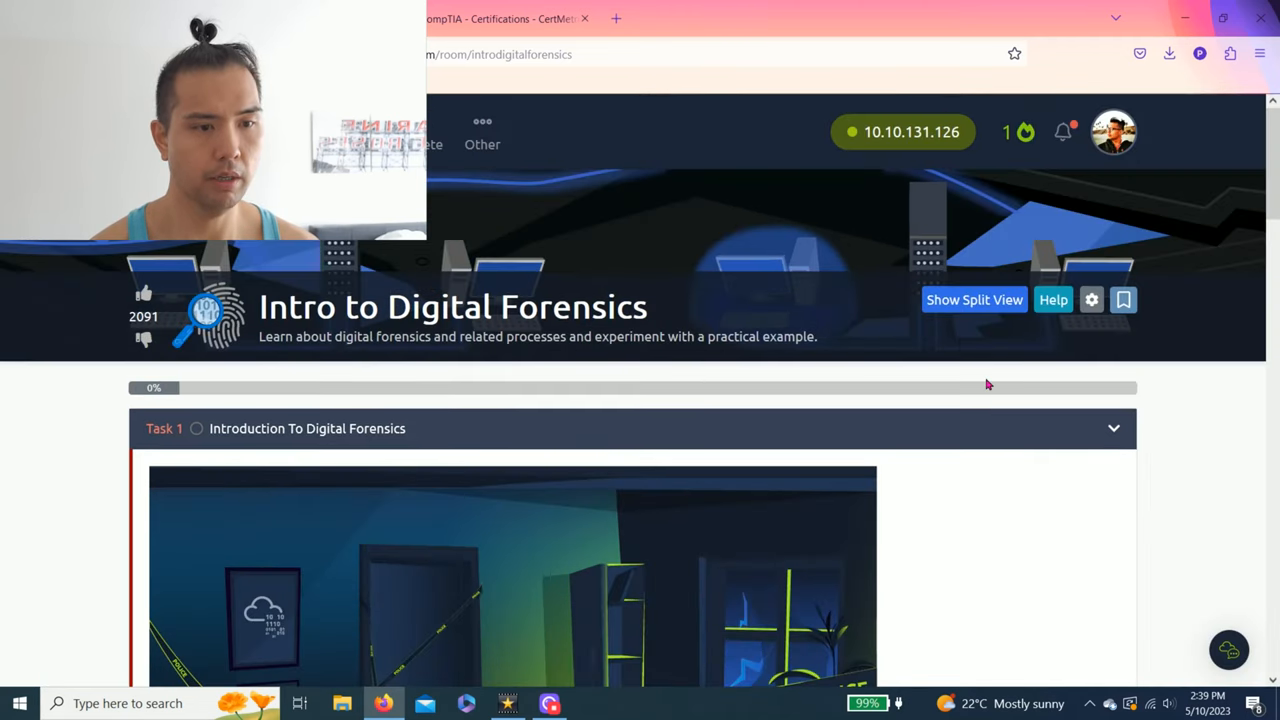
pyautogui.scroll(-3)
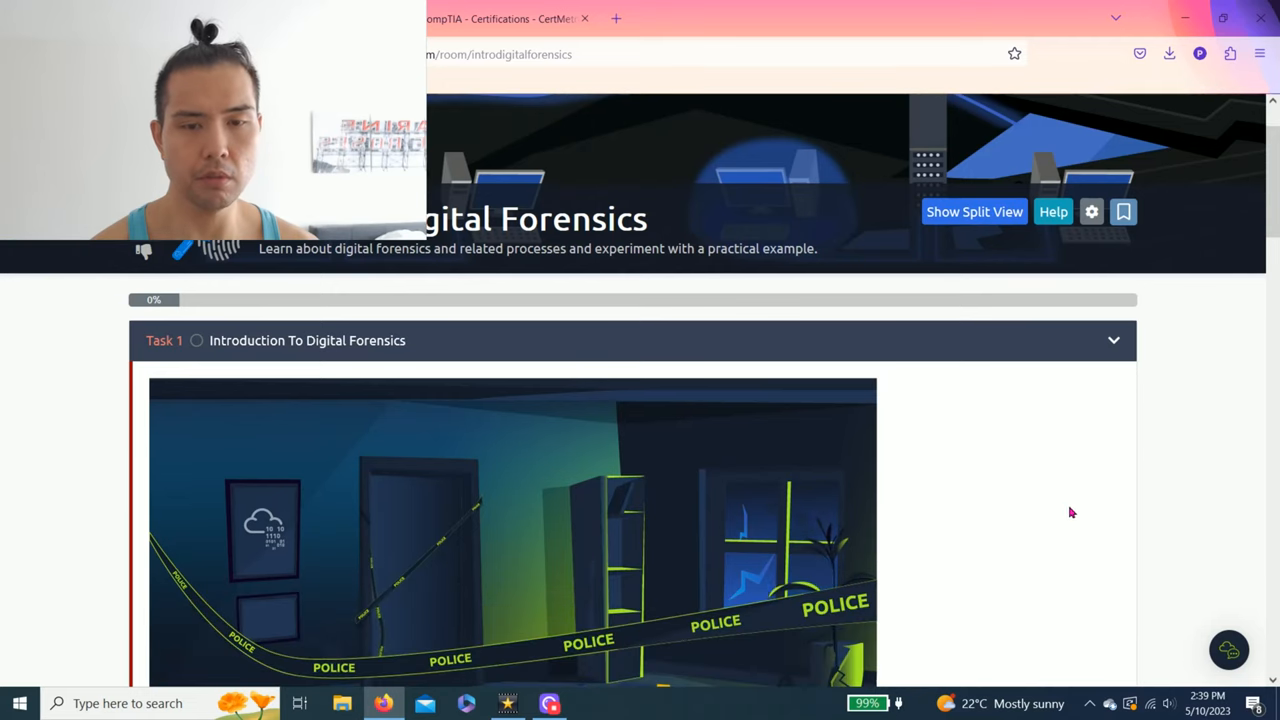
pyautogui.scroll(-3)
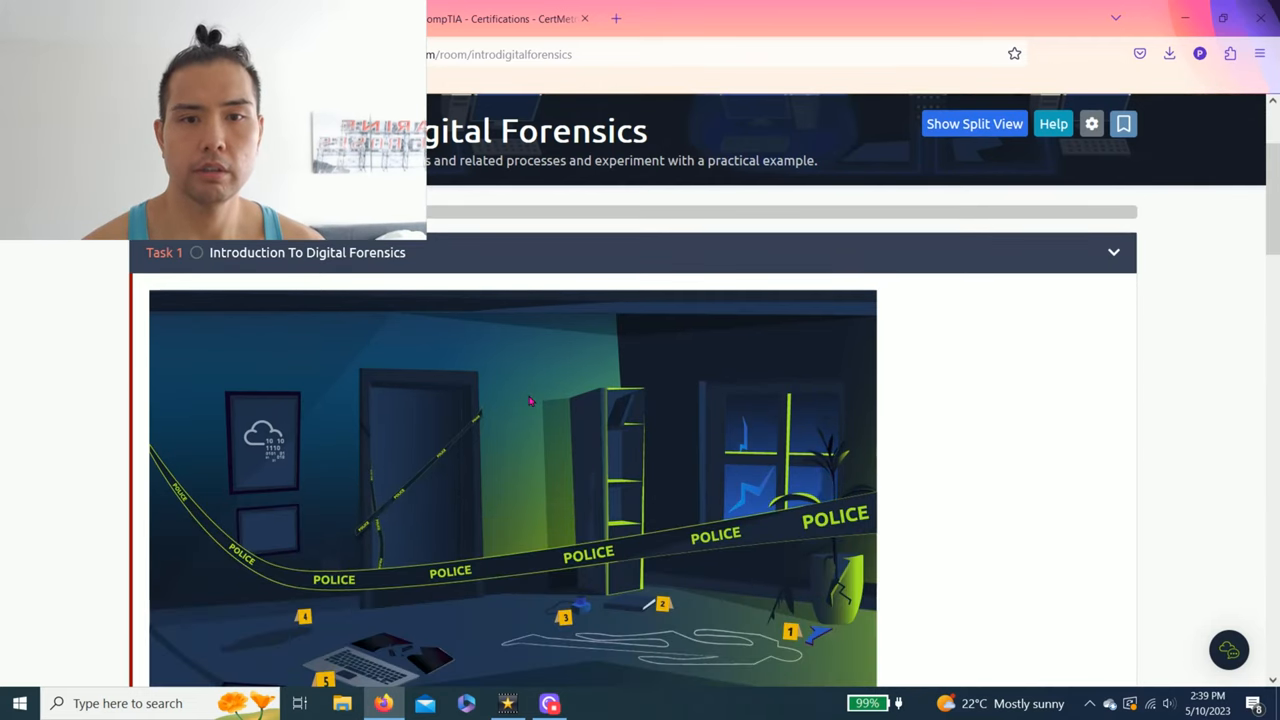
pyautogui.scroll(3)
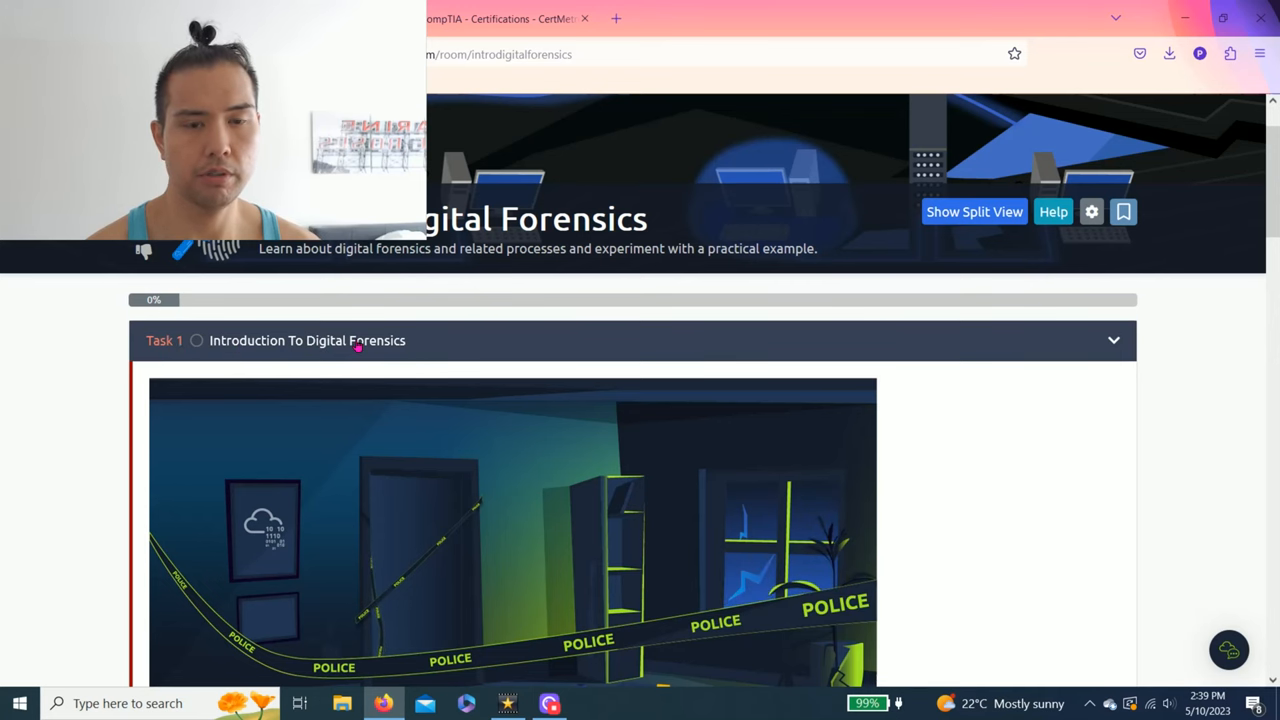
pyautogui.scroll(-3)
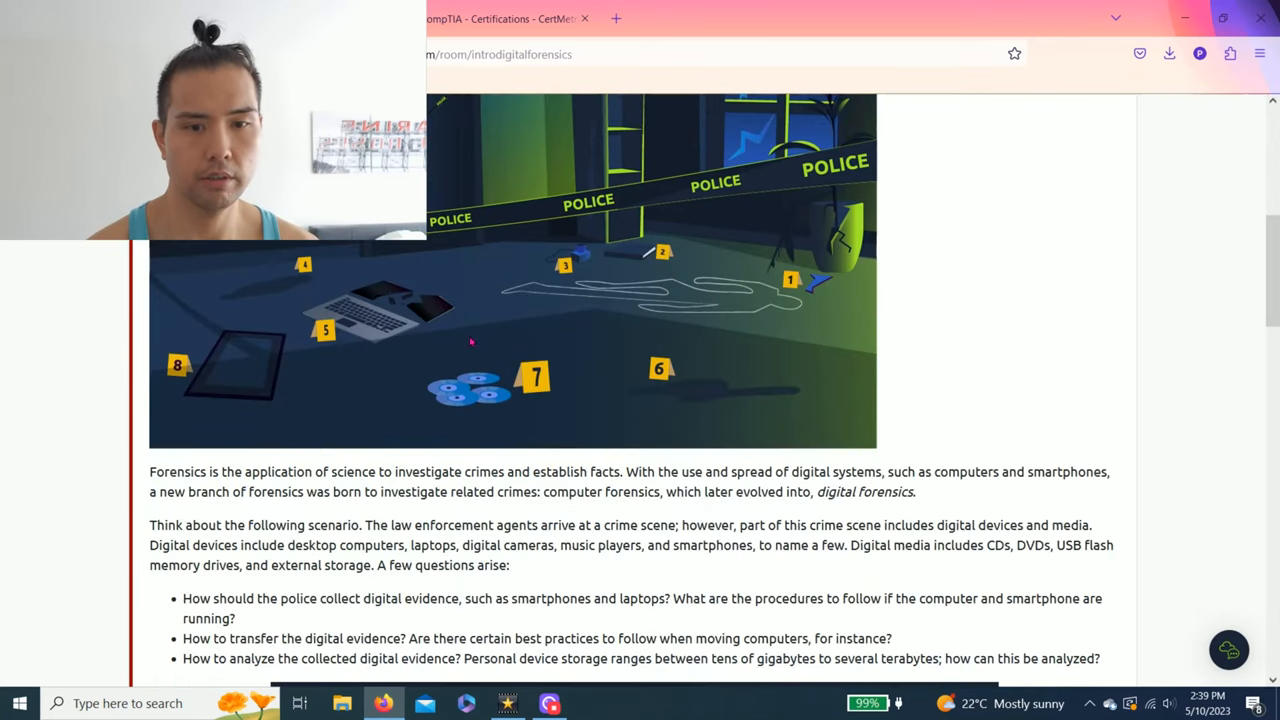
pyautogui.scroll(-3)
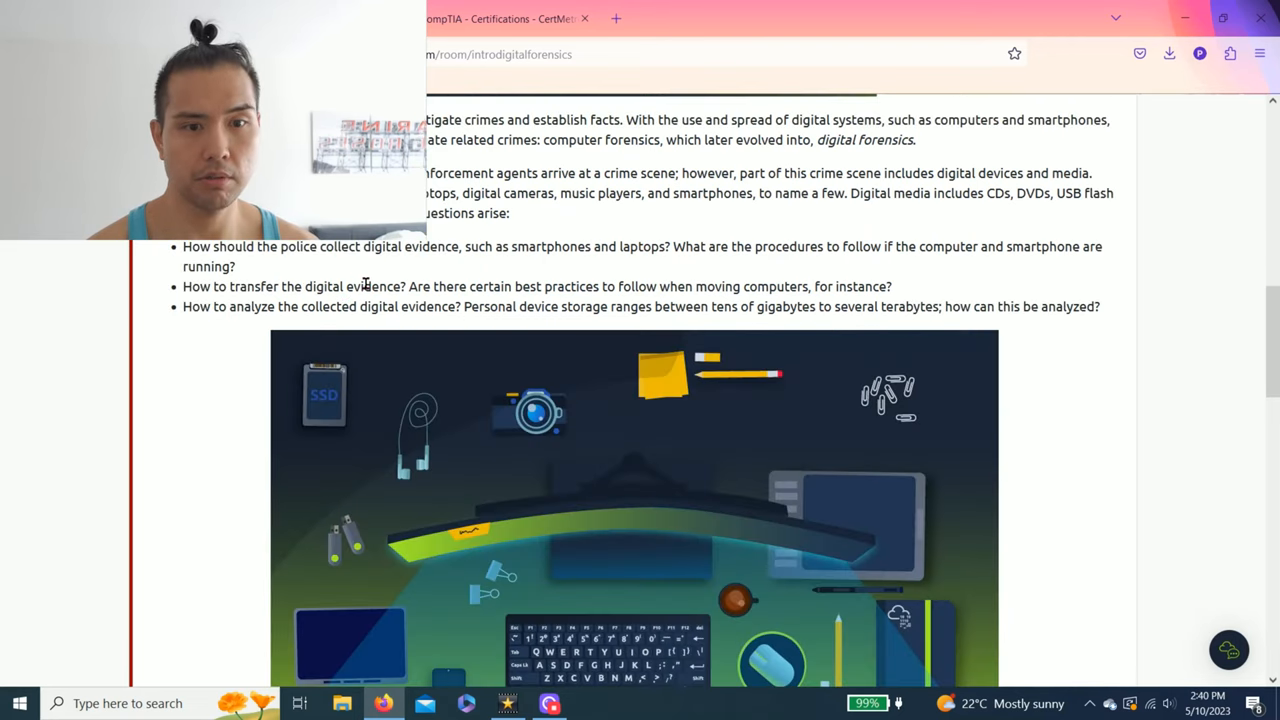
pyautogui.scroll(-3)
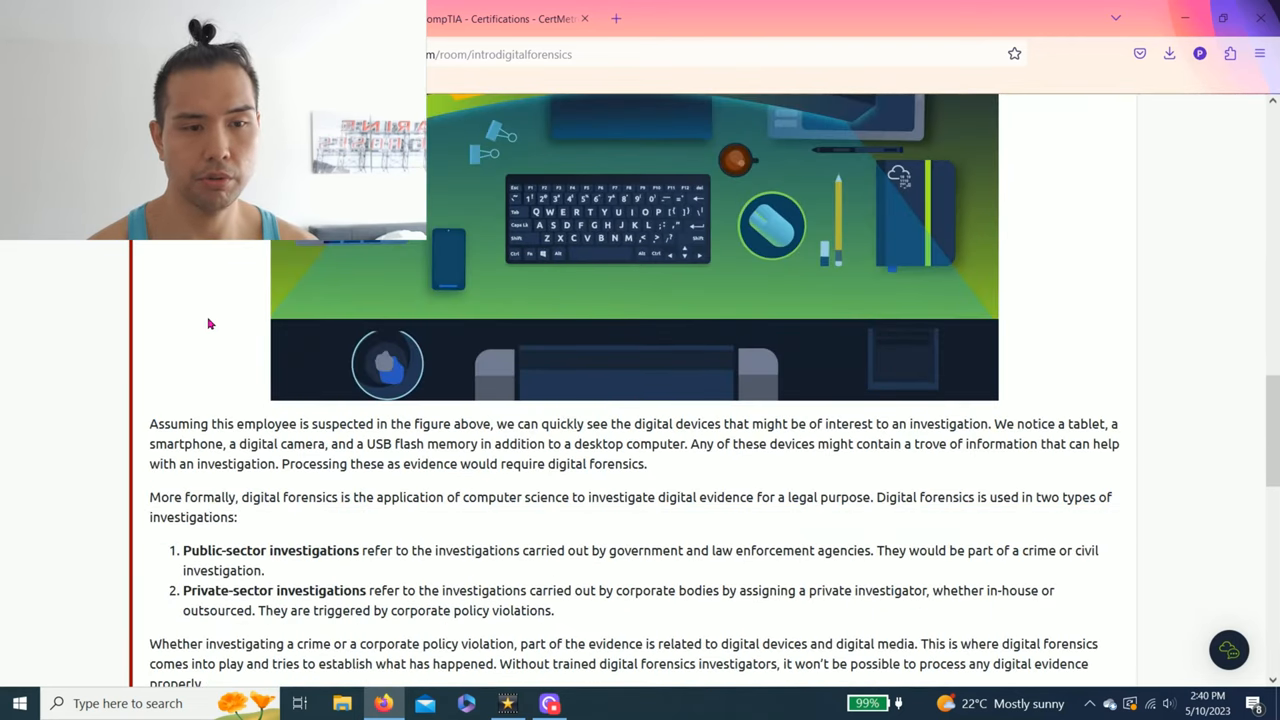
pyautogui.scroll(-3)
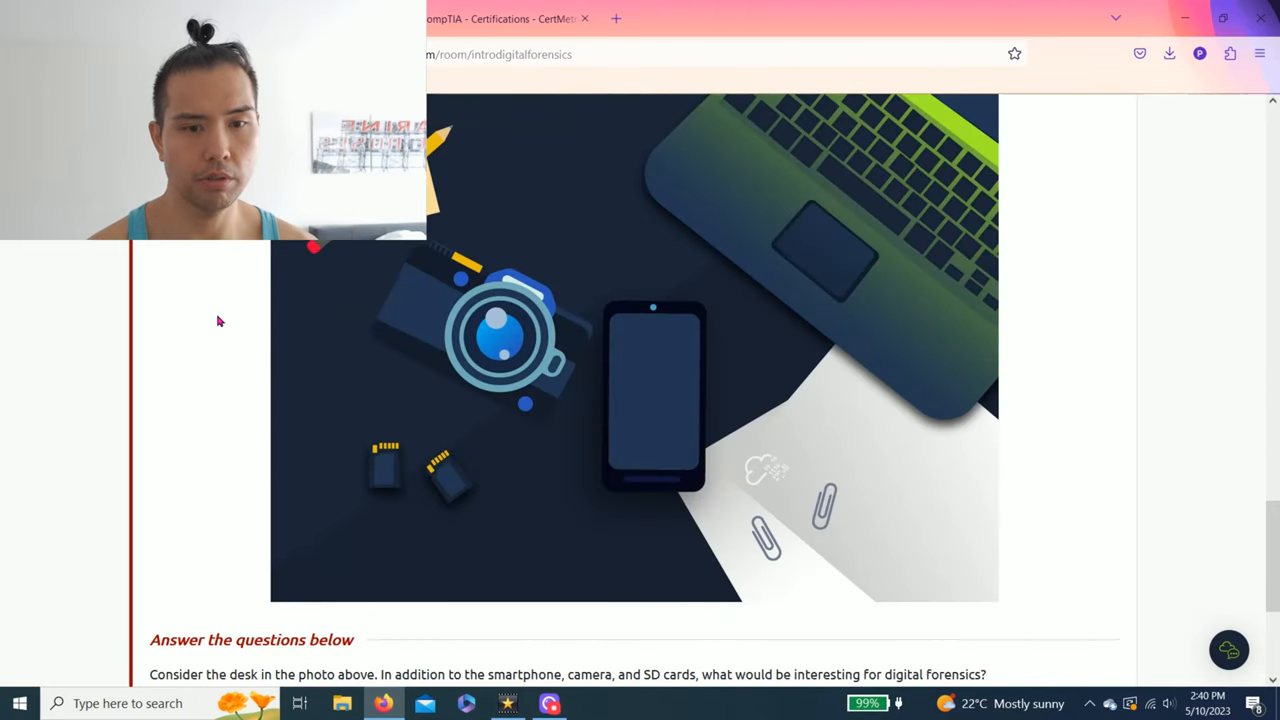
pyautogui.scroll(-3)
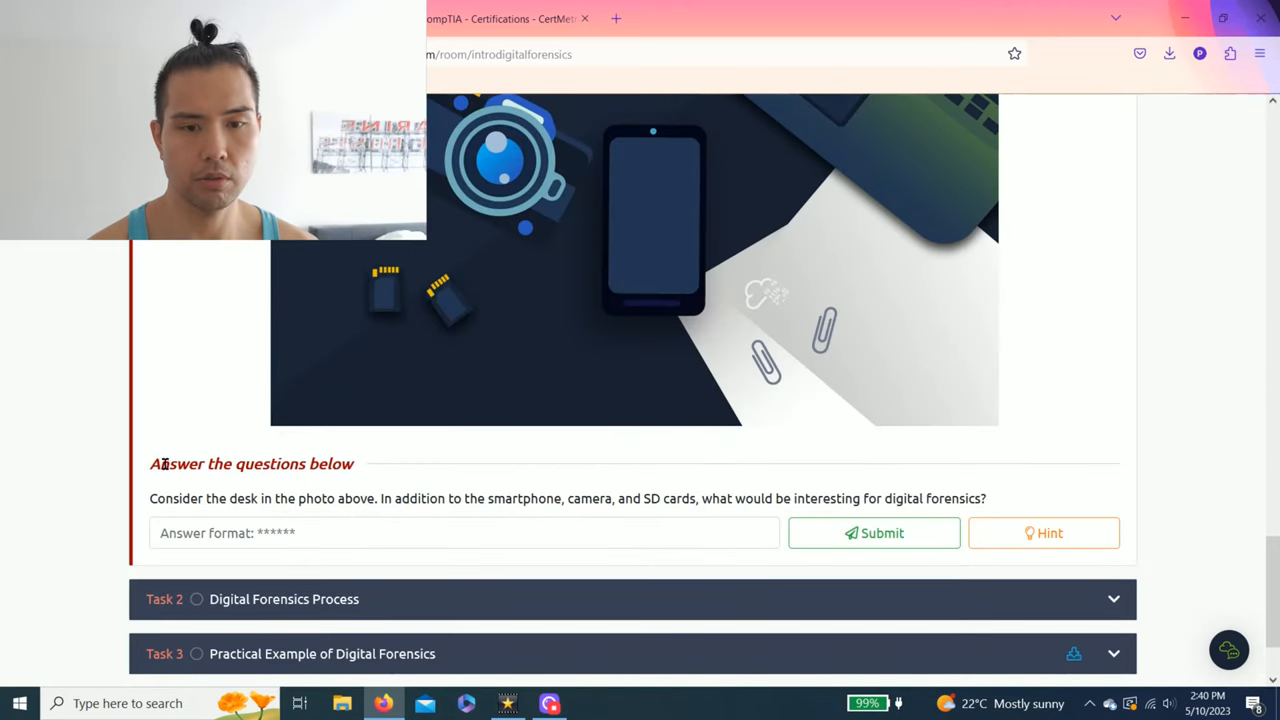
# Read the desk question and view its hint
pyautogui.doubleClick(250, 463)
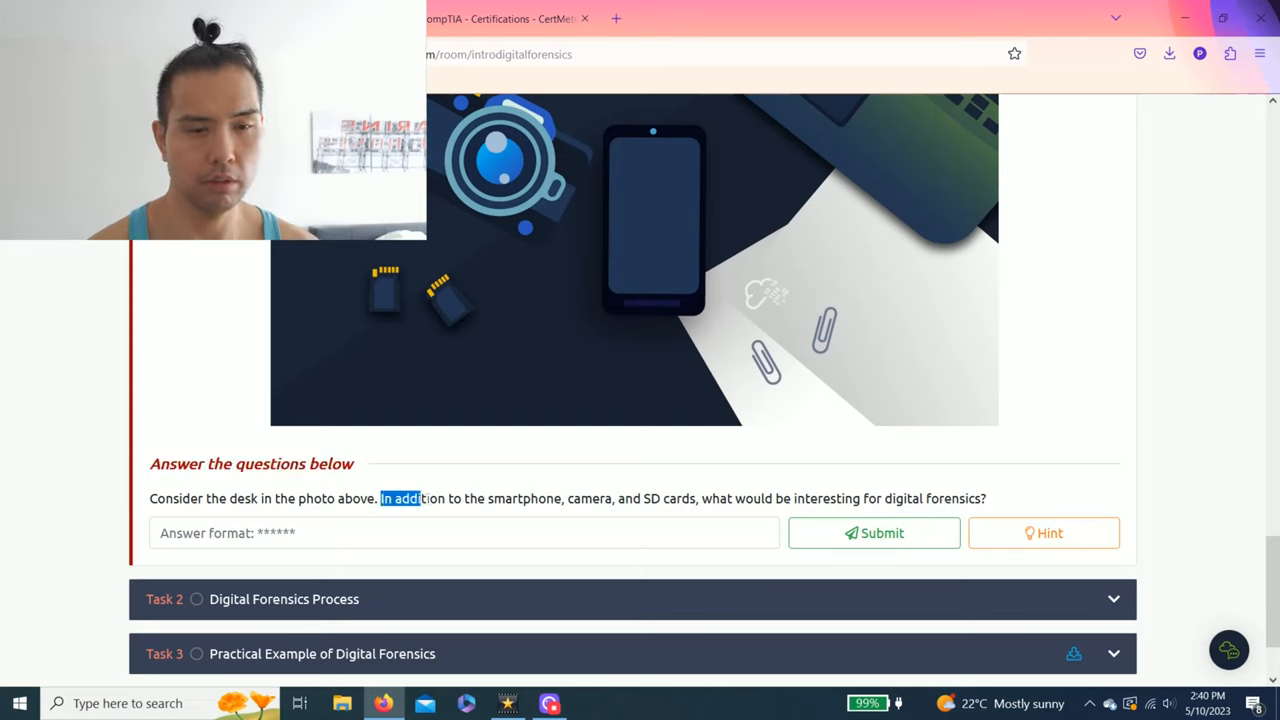
pyautogui.moveTo(379, 498); pyautogui.dragTo(677, 498)
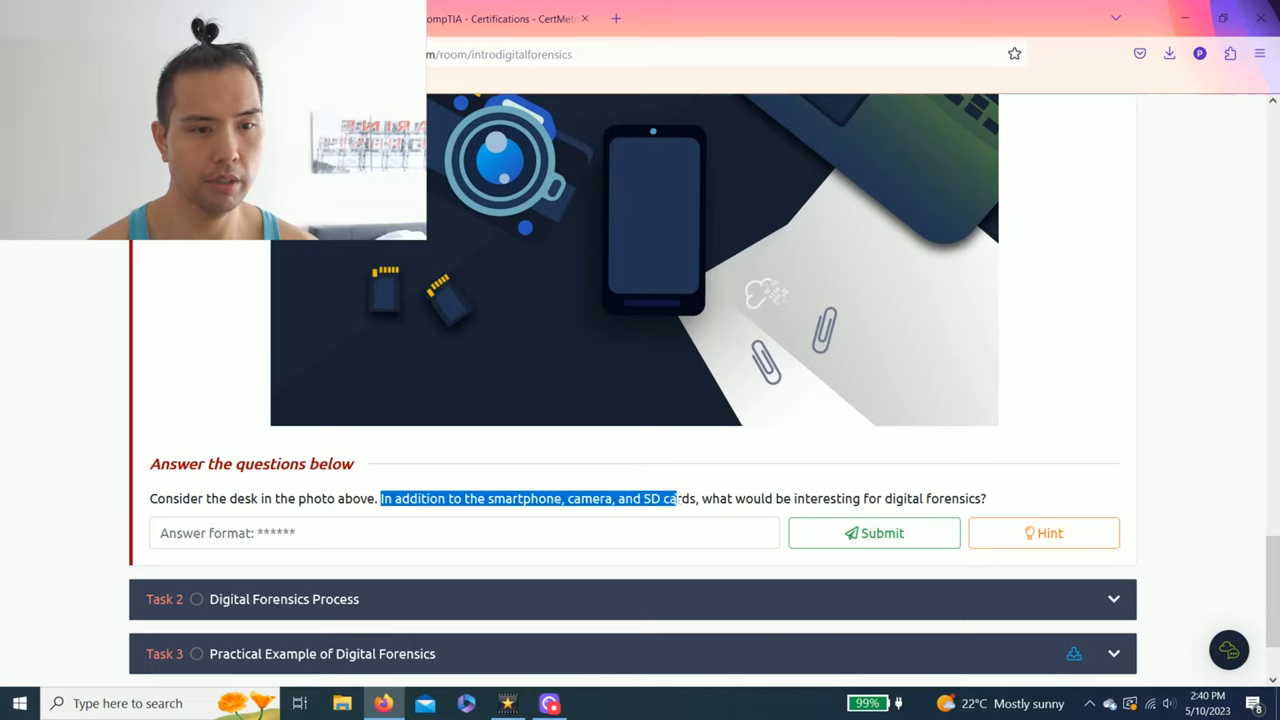
pyautogui.click(920, 458)
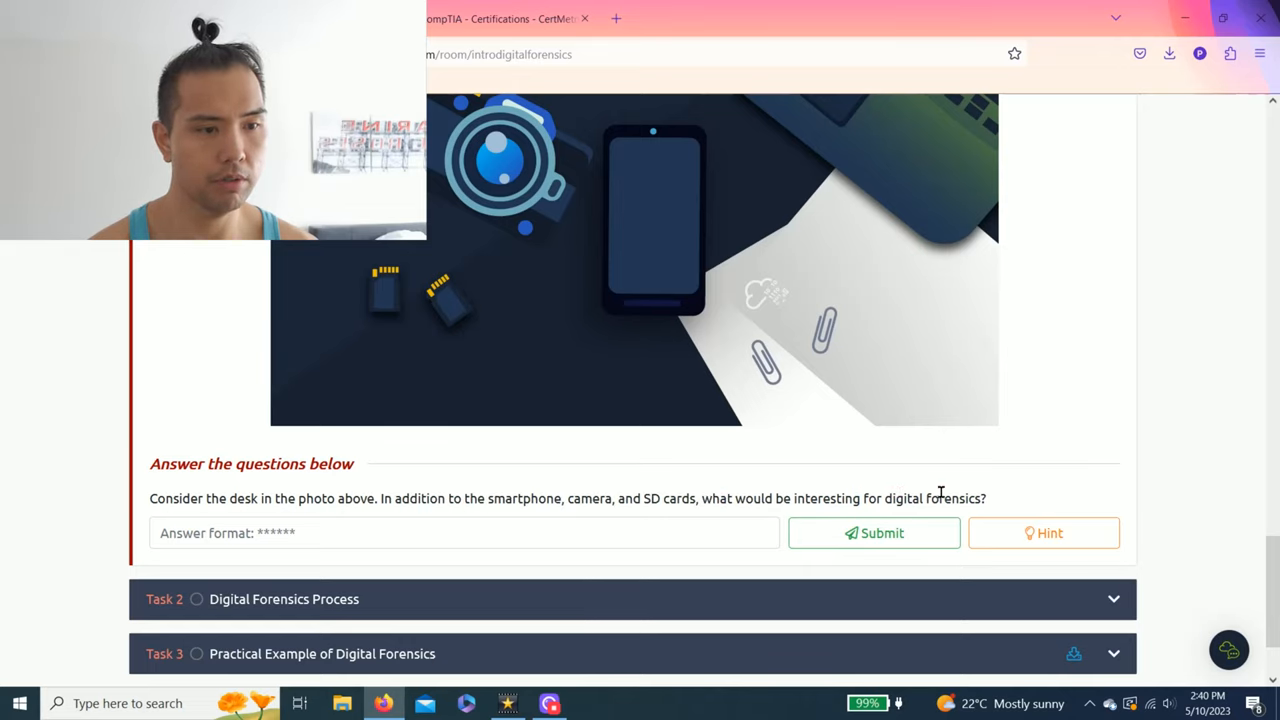
pyautogui.click(1043, 532)
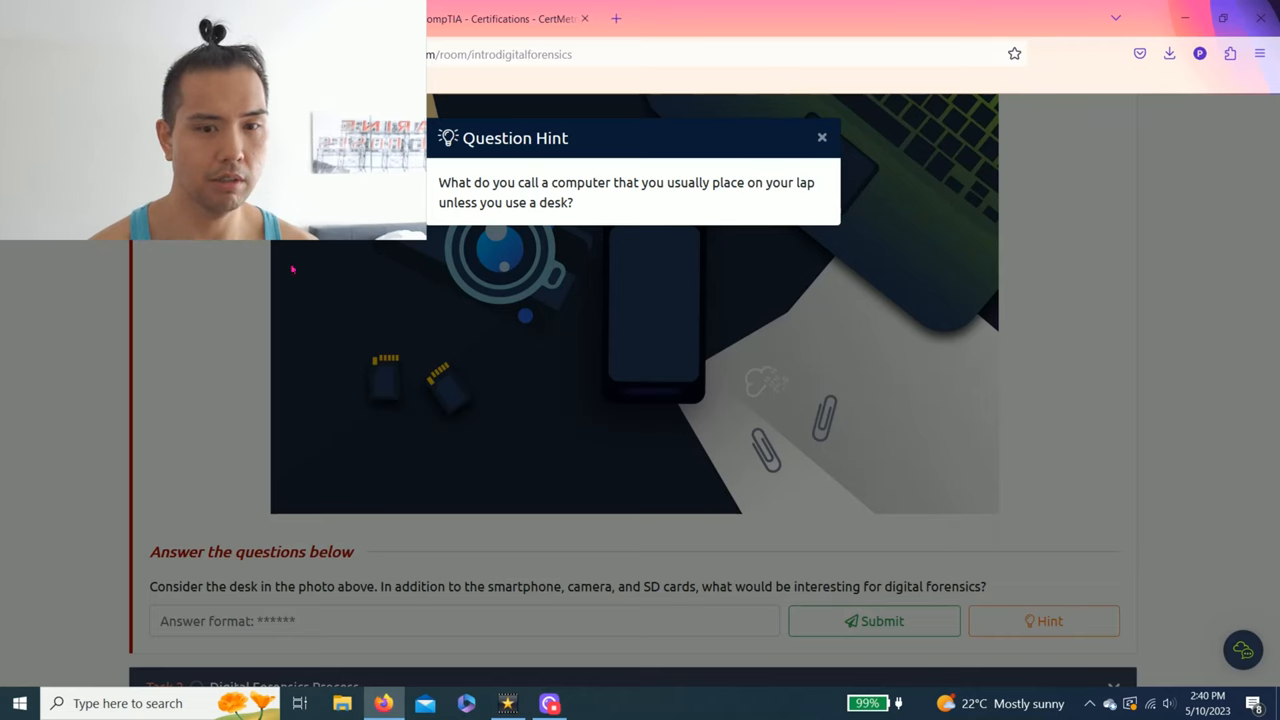
pyautogui.click(821, 137)
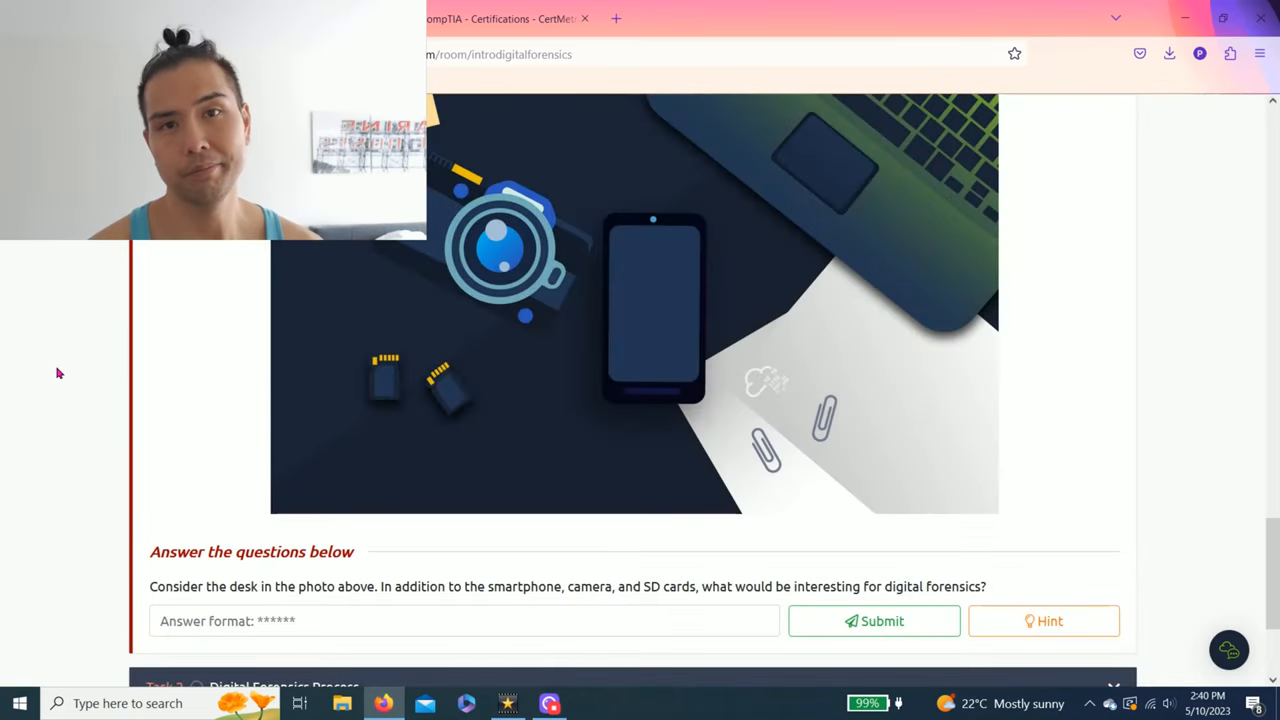
# Submit 'Laptop' as the answer to the desk question
pyautogui.click(463, 620)
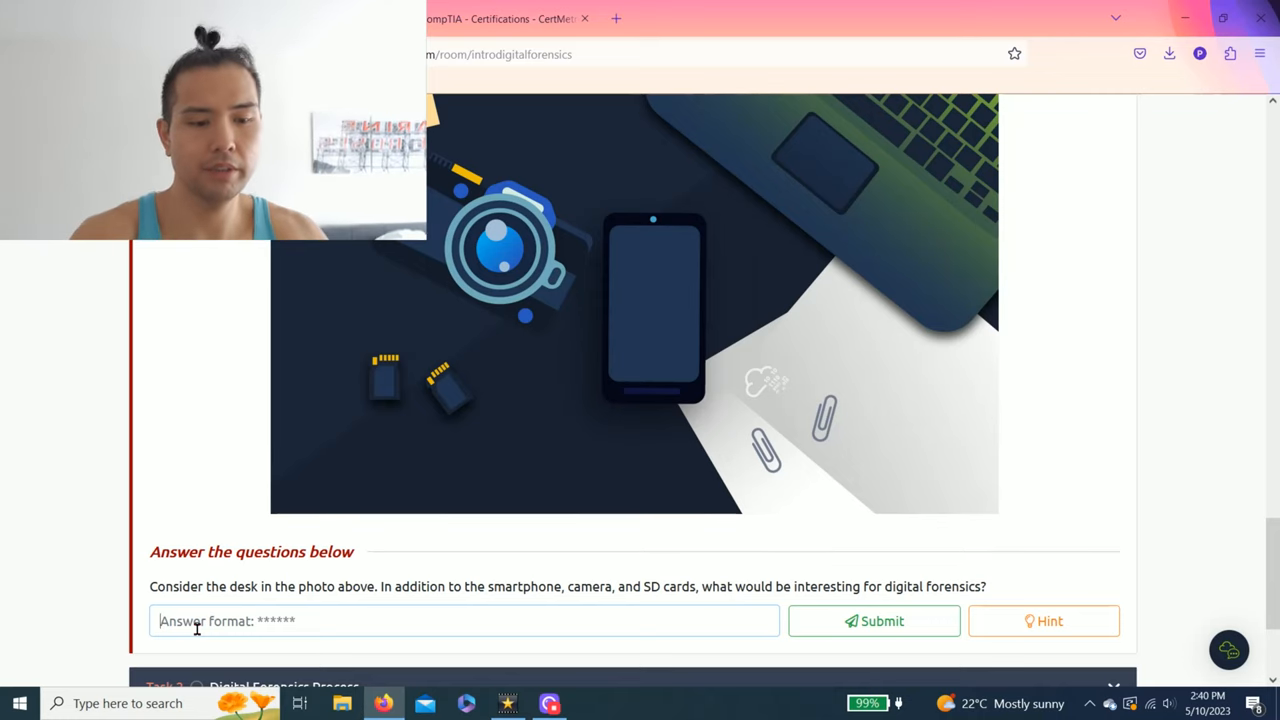
pyautogui.write('Laptop')
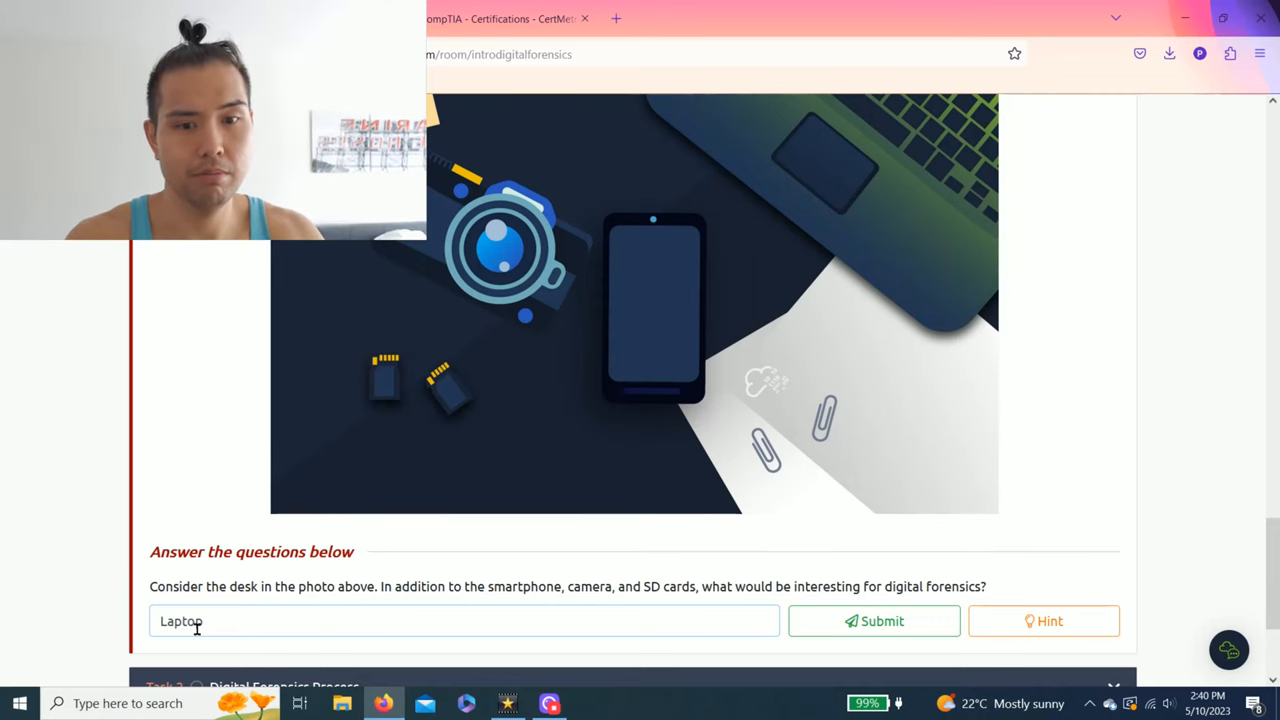
pyautogui.click(873, 620)
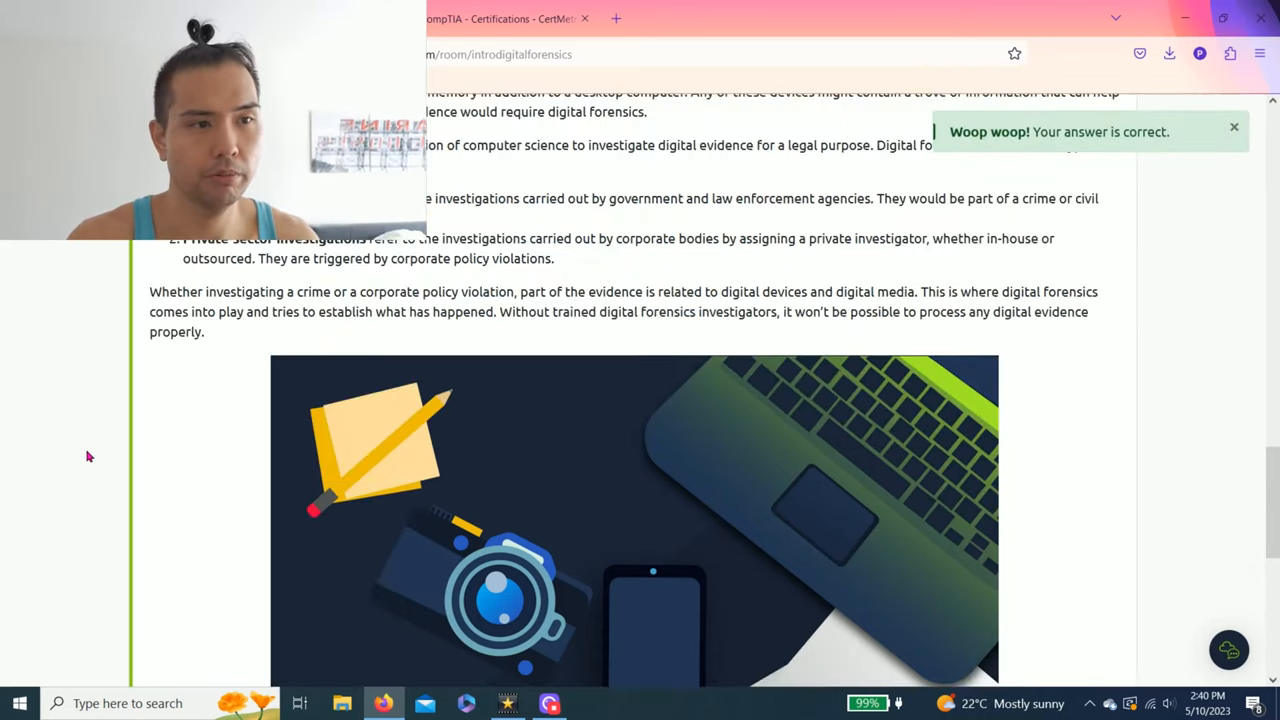
pyautogui.scroll(-3)
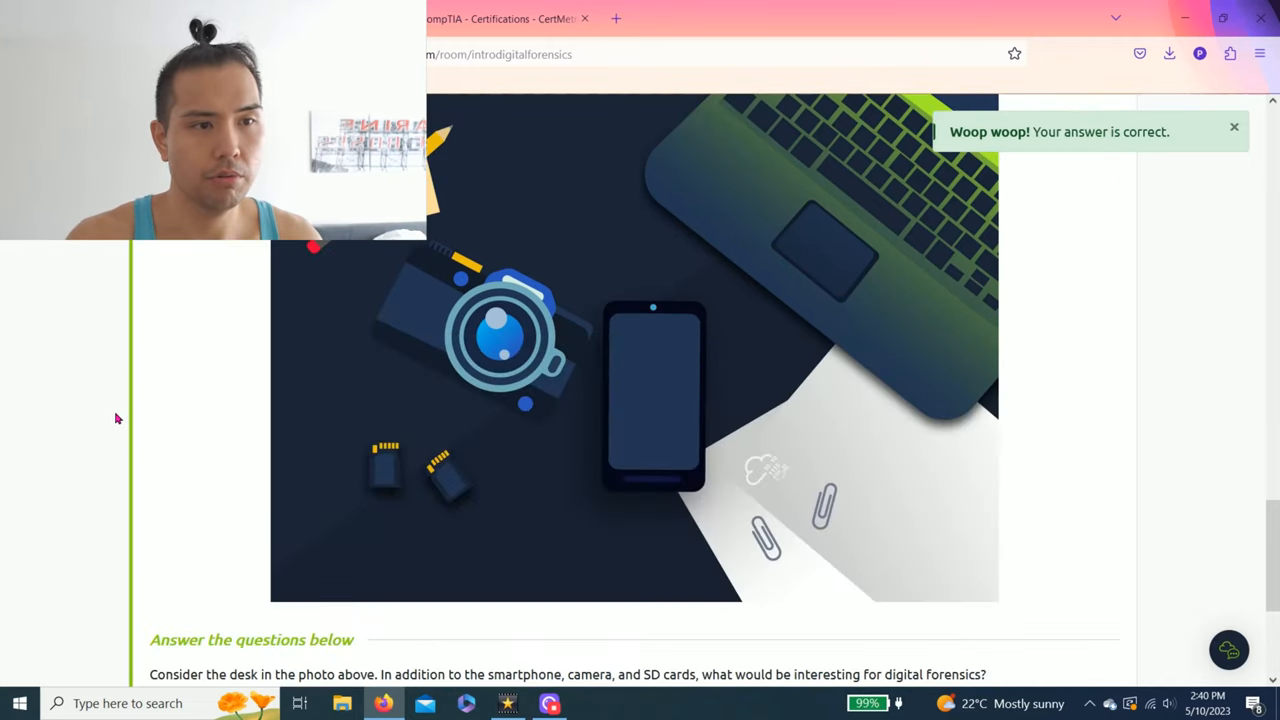
pyautogui.scroll(3)
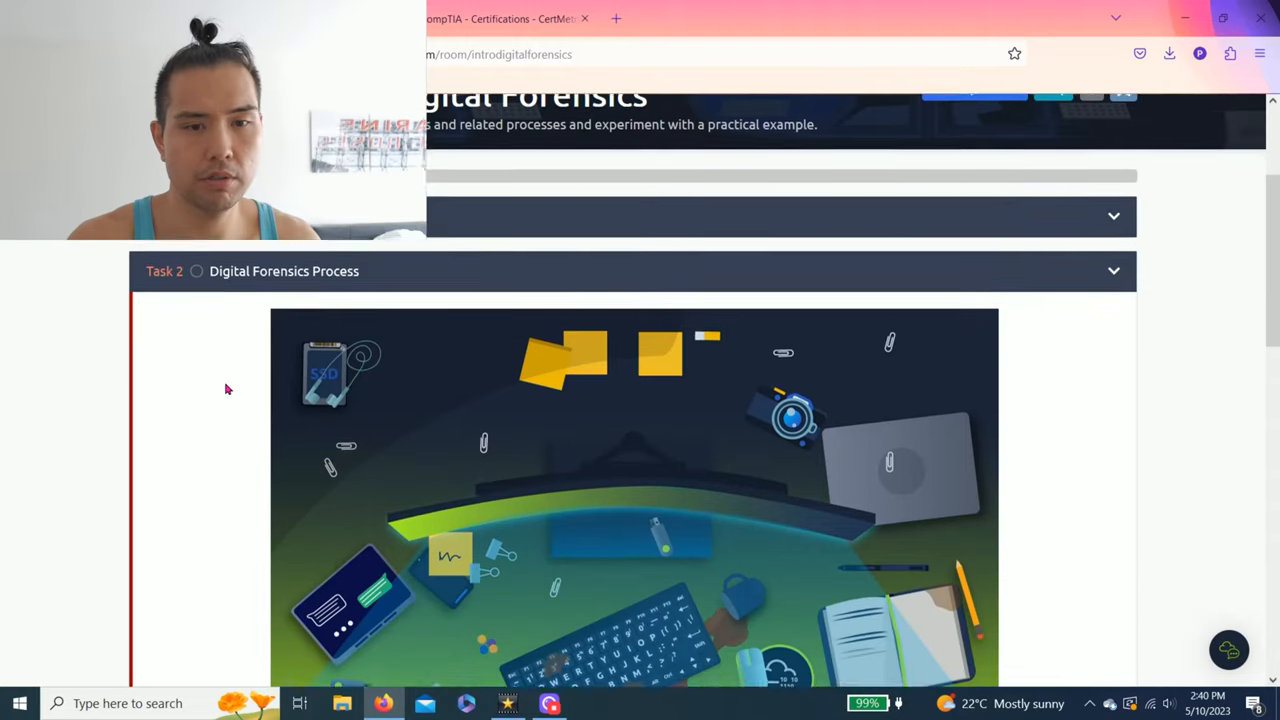
pyautogui.scroll(-3)
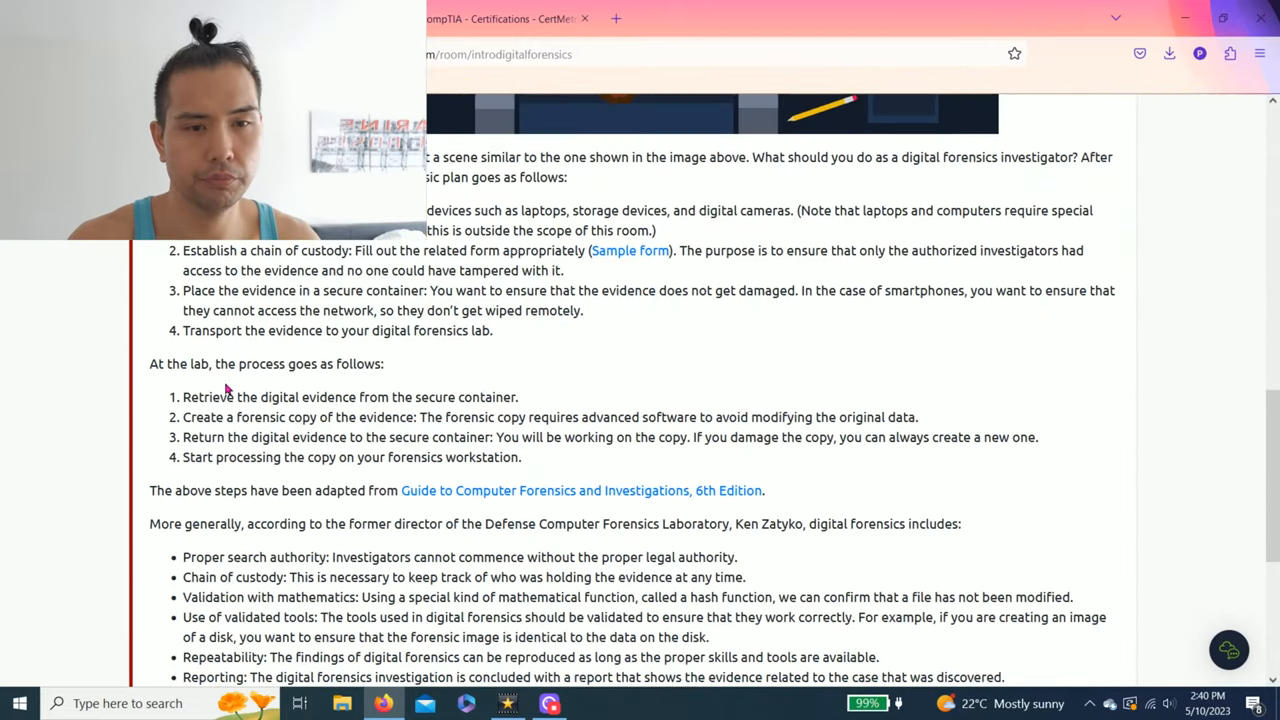
pyautogui.scroll(-3)
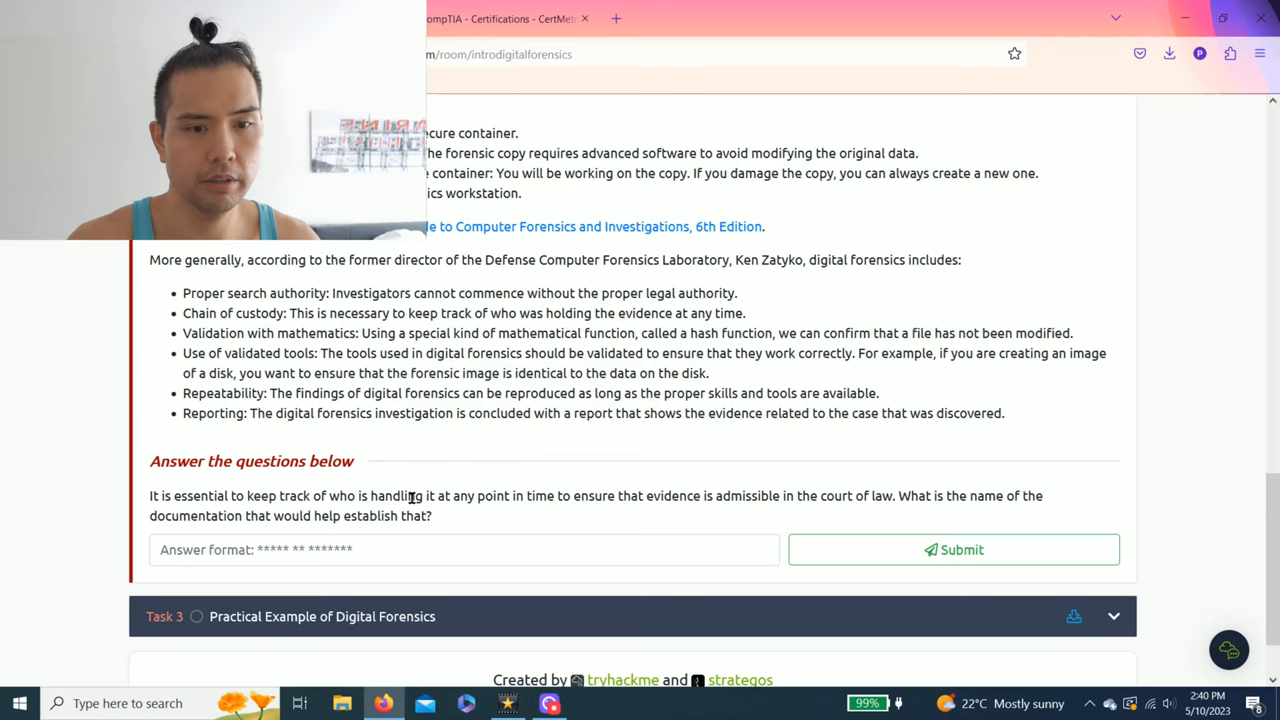
pyautogui.moveTo(531, 496)
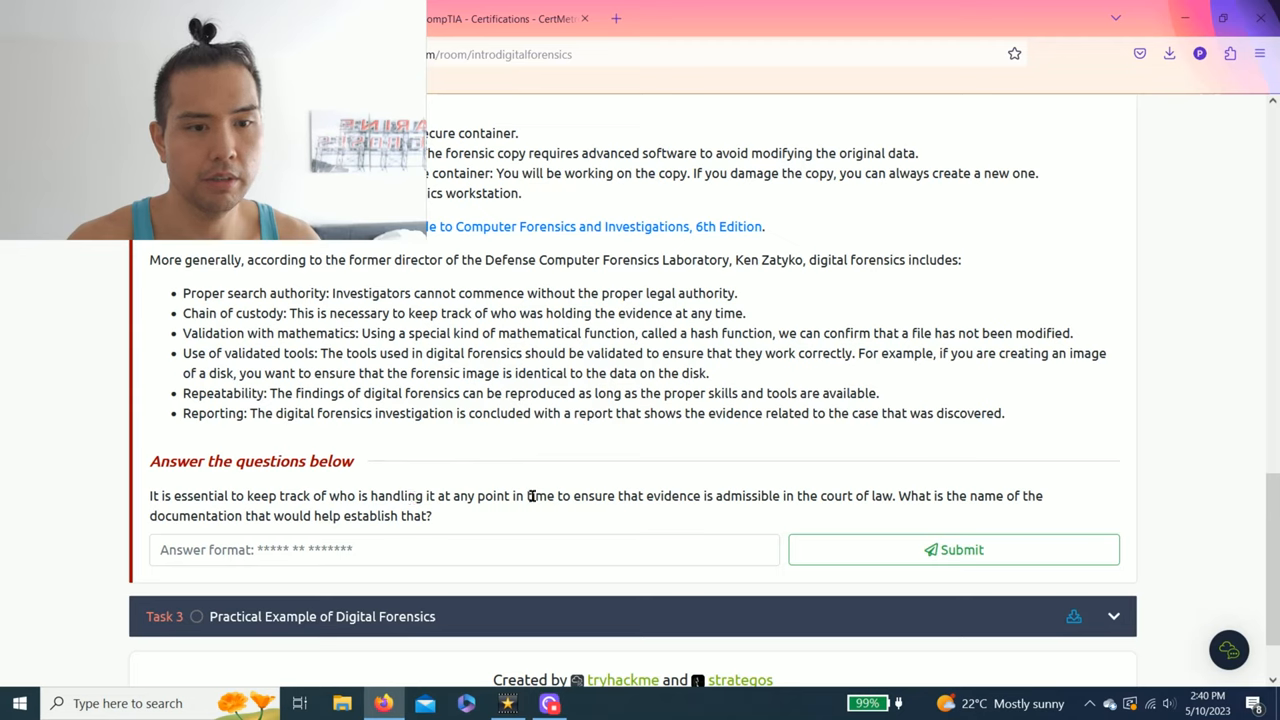
pyautogui.moveTo(673, 495)
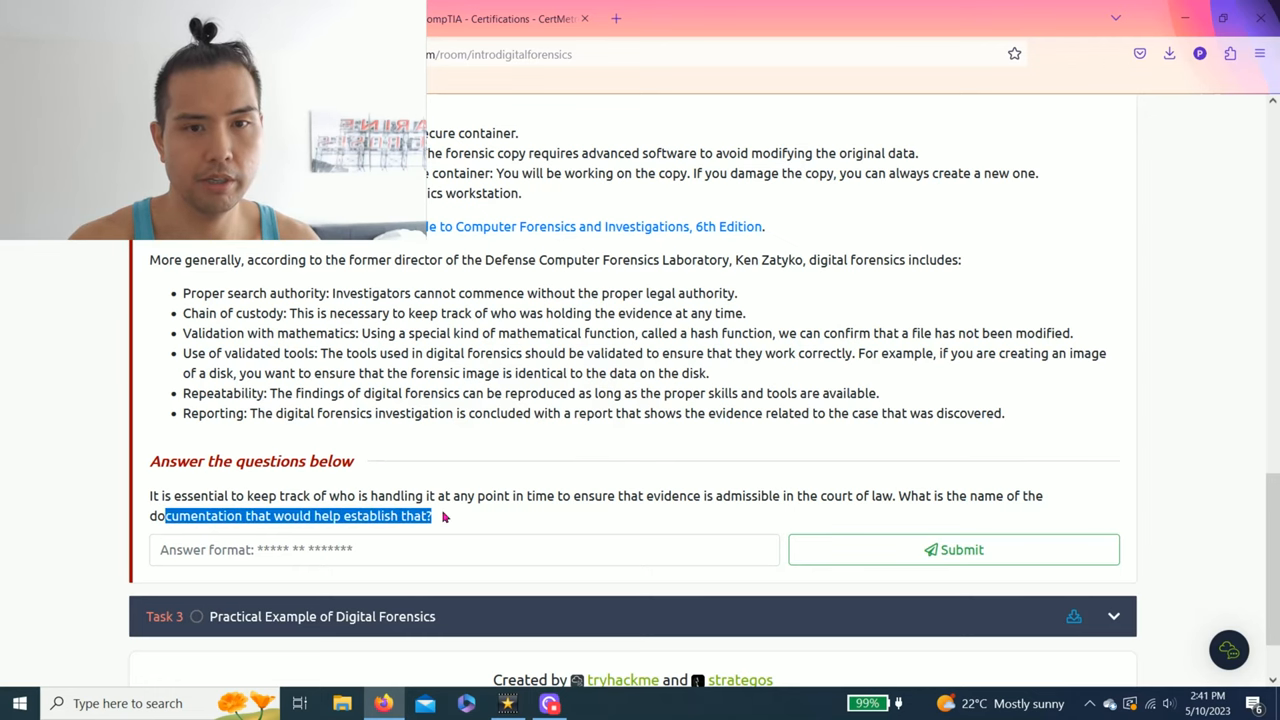
# Highlight the 'Chain of custody' bullet in Task 2's text
pyautogui.scroll(3)
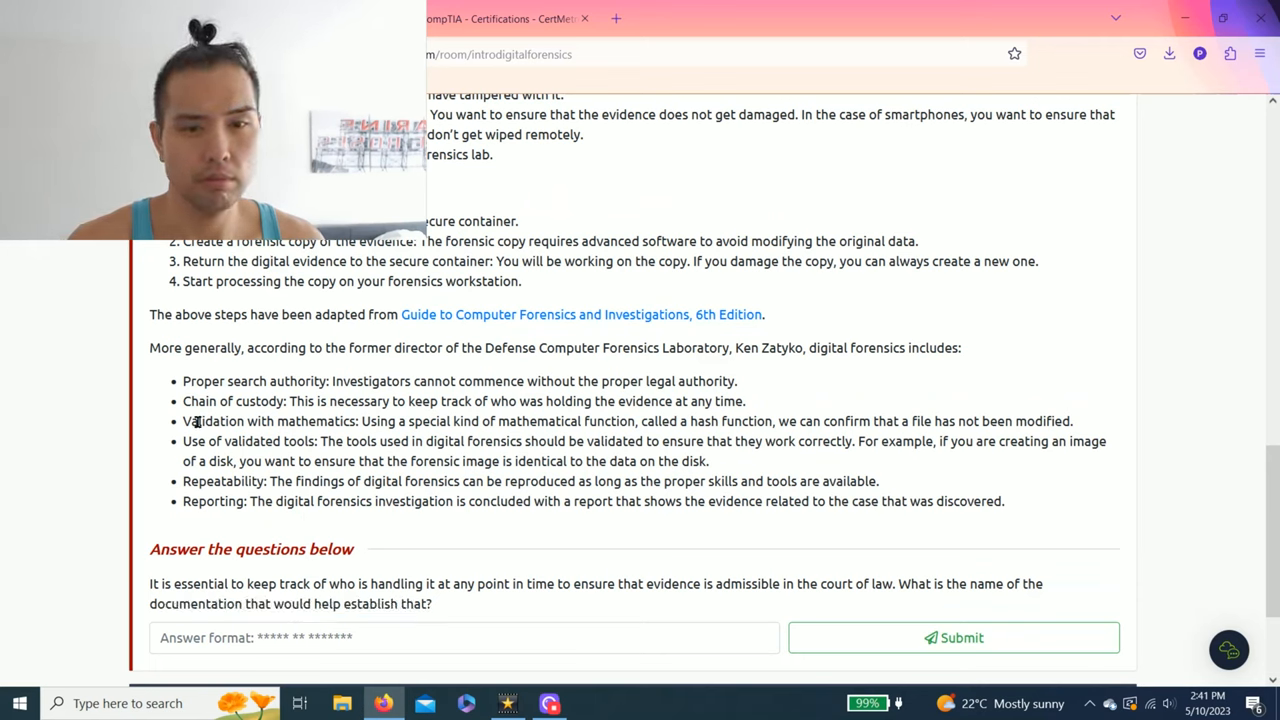
pyautogui.doubleClick(199, 401)
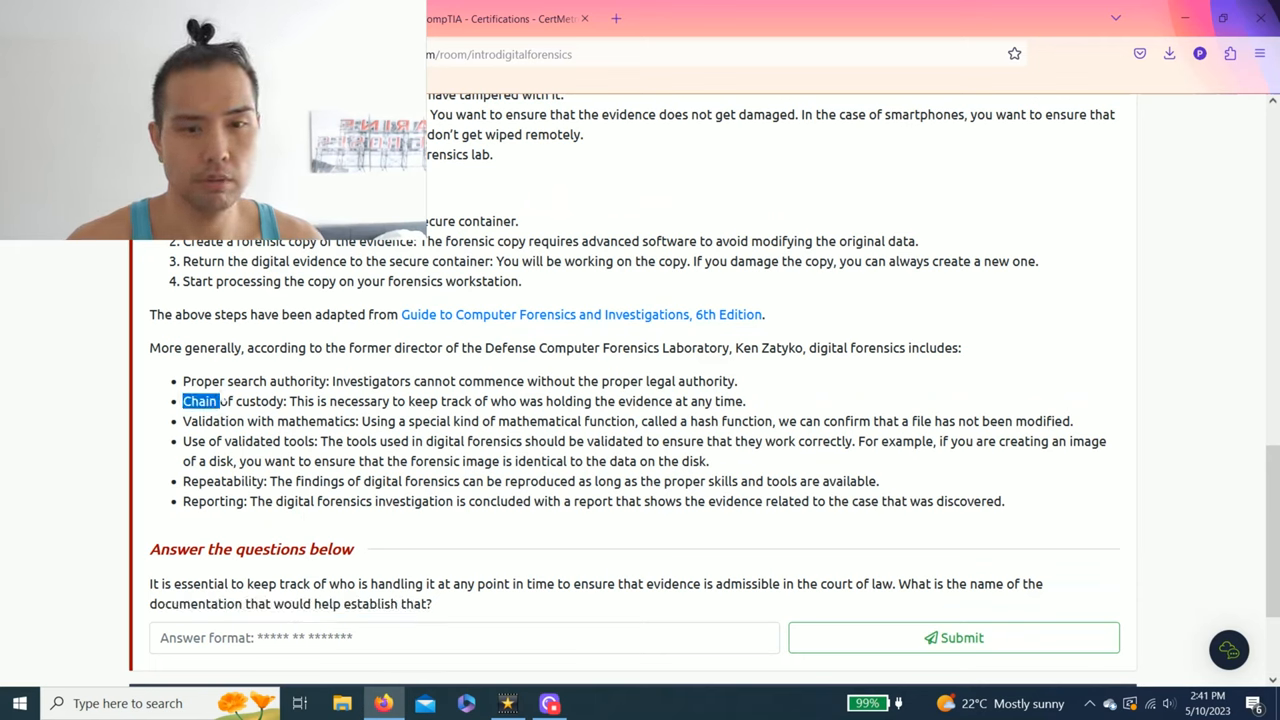
pyautogui.moveTo(182, 401); pyautogui.dragTo(335, 401)
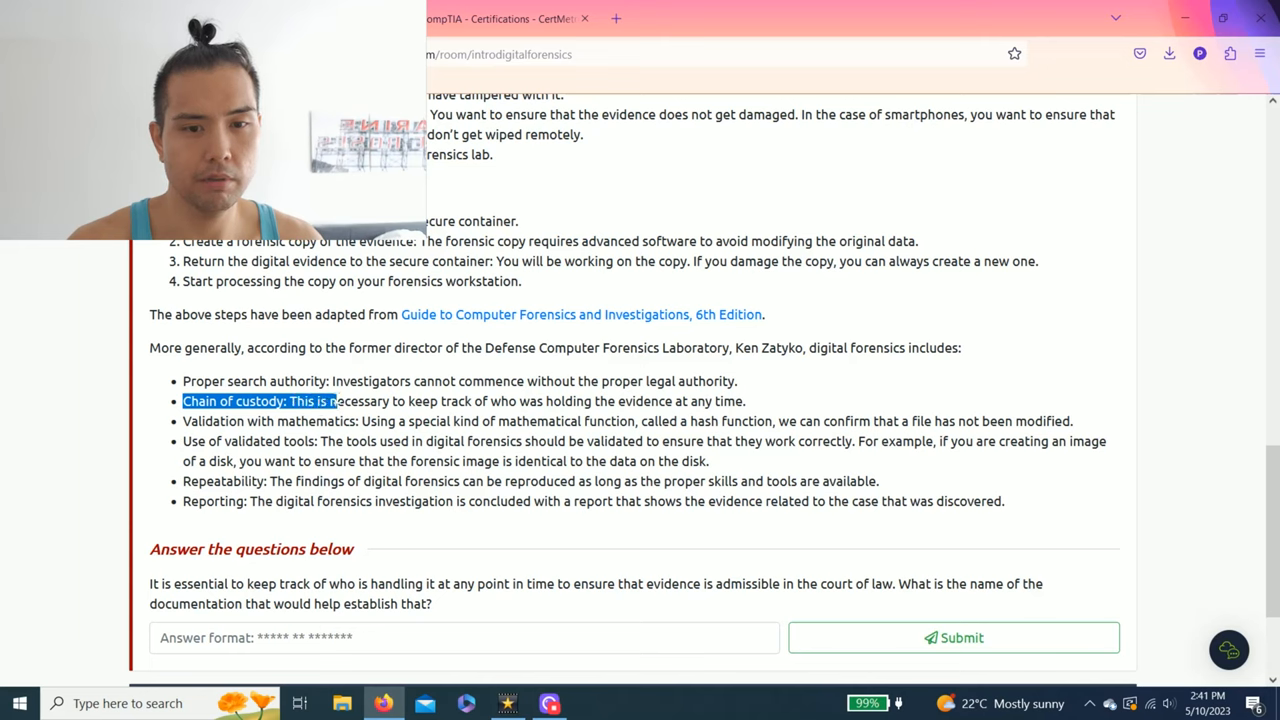
pyautogui.moveTo(336, 401); pyautogui.dragTo(540, 401)
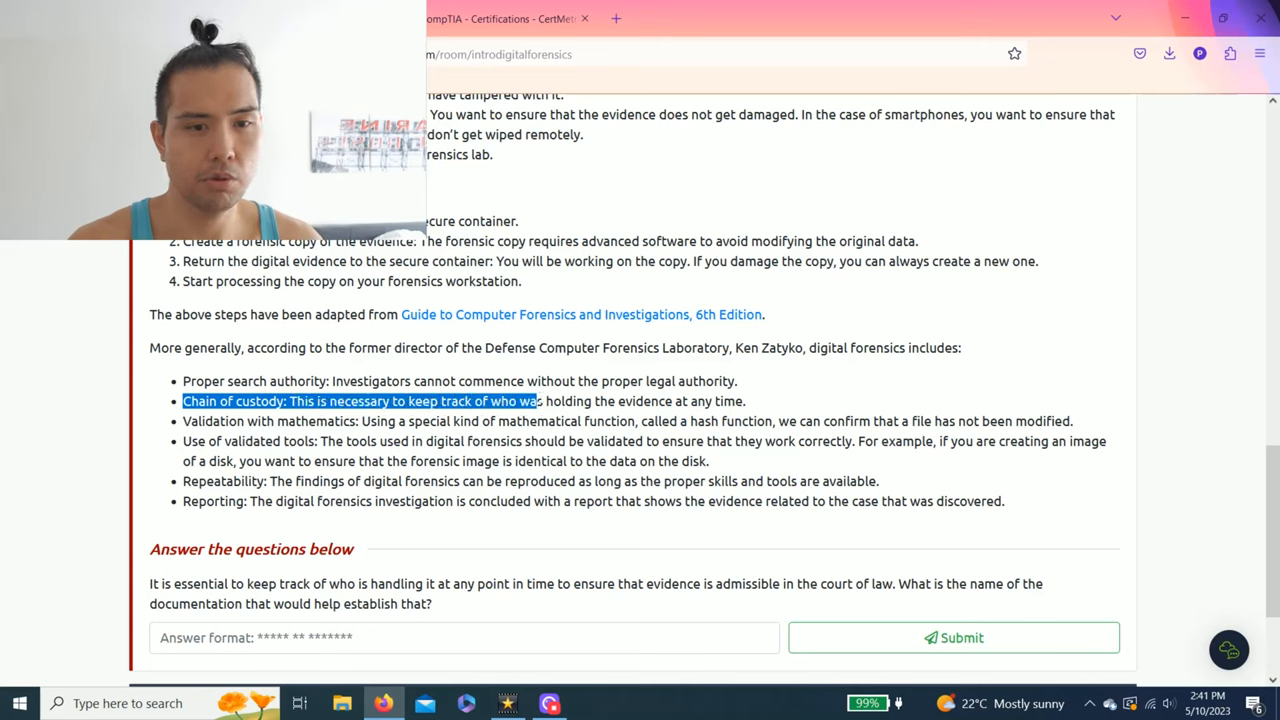
pyautogui.click(600, 401)
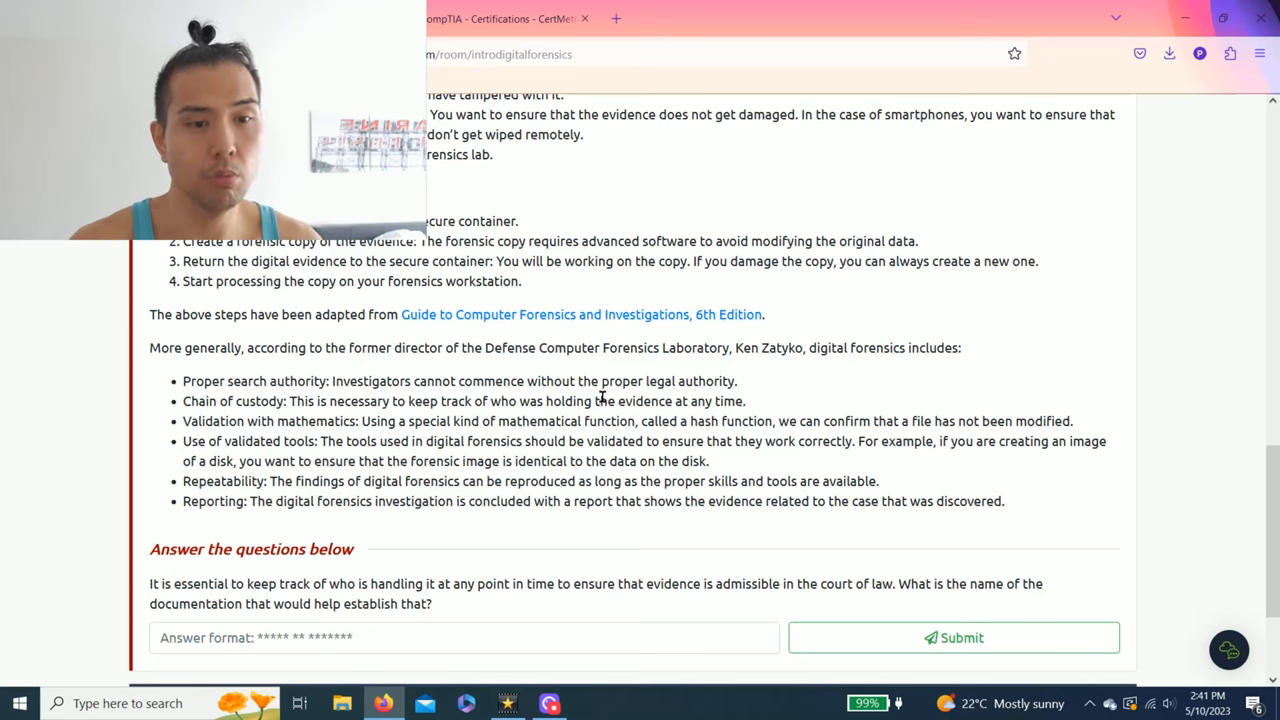
# Enter 'Chain of custody' in the documentation question's answer field
pyautogui.click(463, 637)
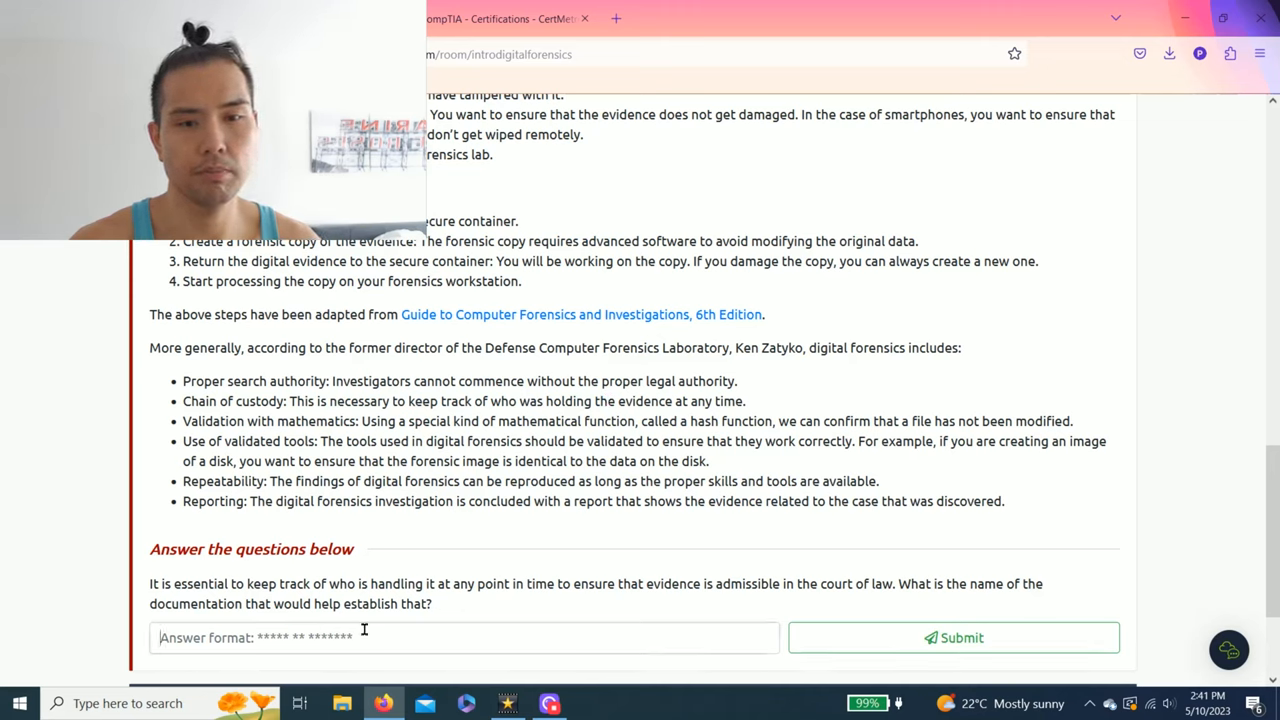
pyautogui.write('Chain')
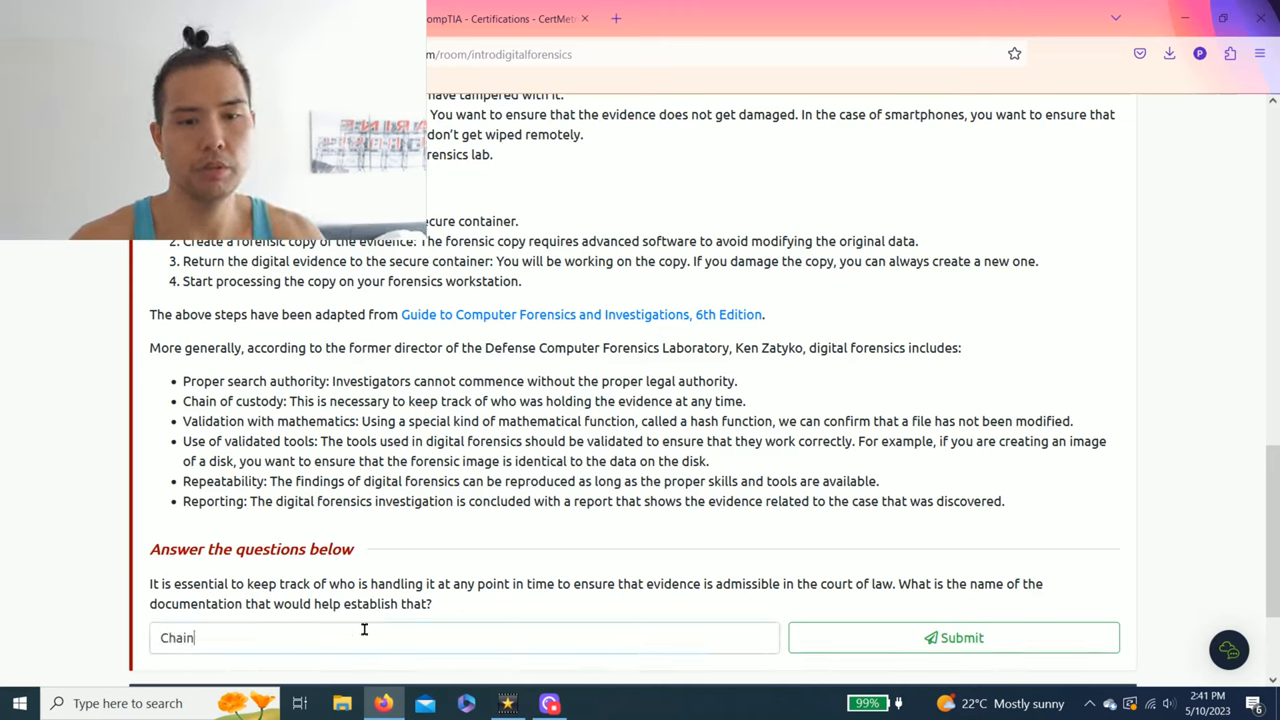
pyautogui.write('of cus')
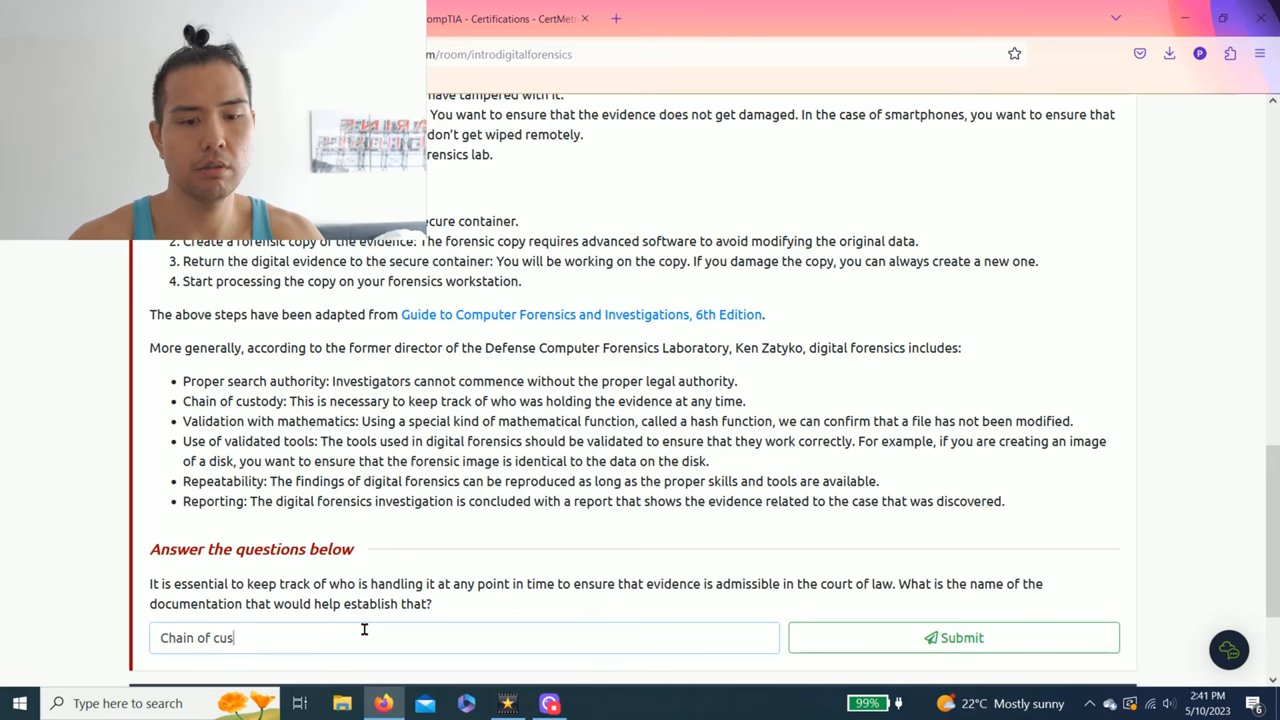
pyautogui.write('tody')
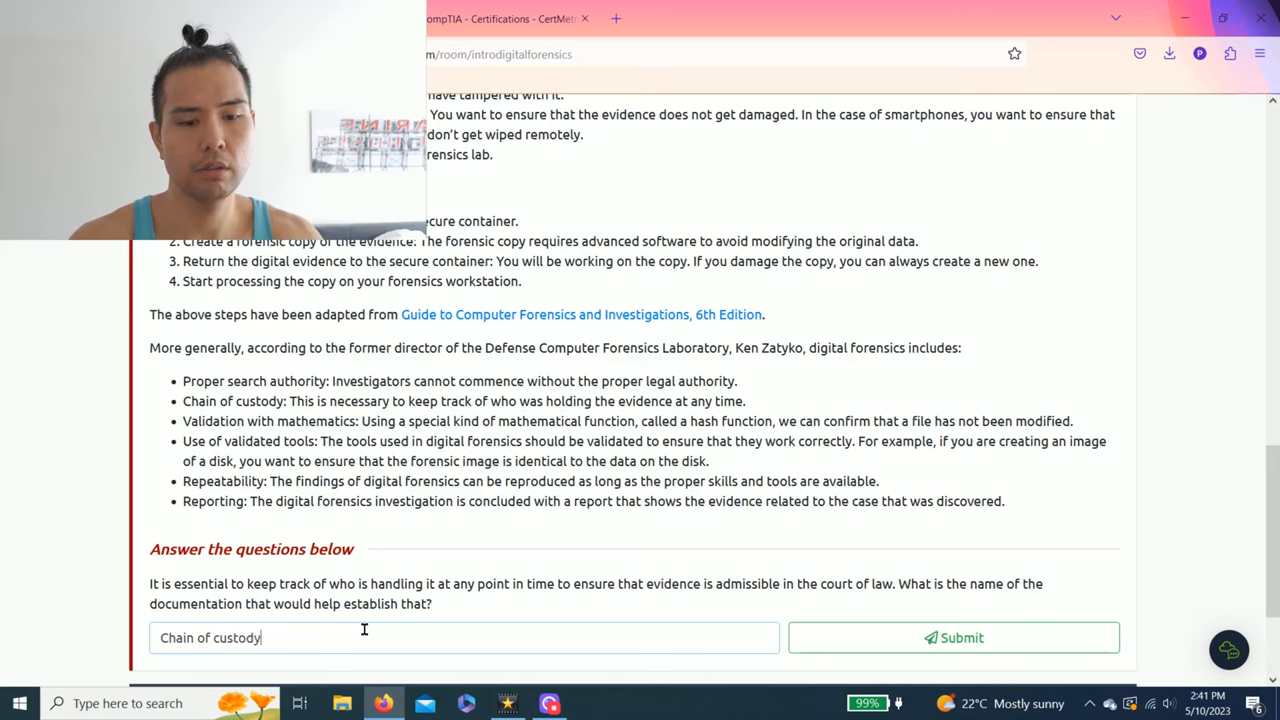
# Submit the 'Chain of custody' answer to complete Task 2
pyautogui.click(953, 637)
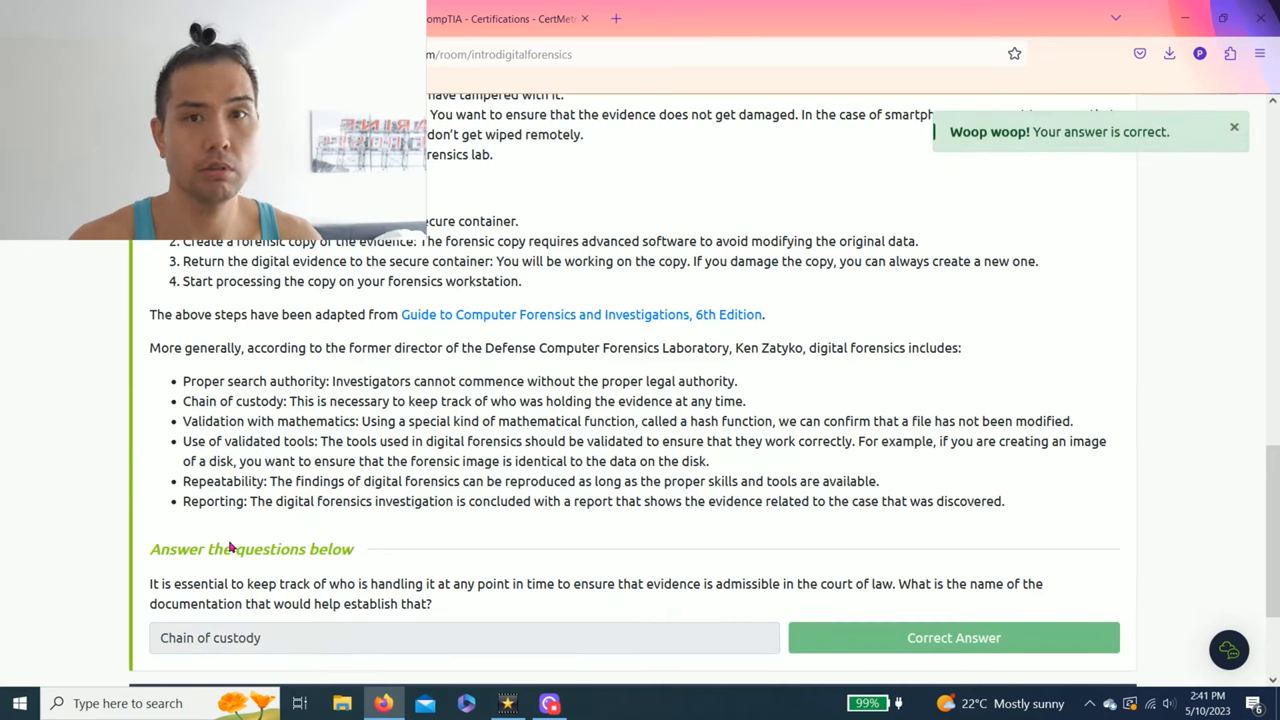
pyautogui.scroll(-3)
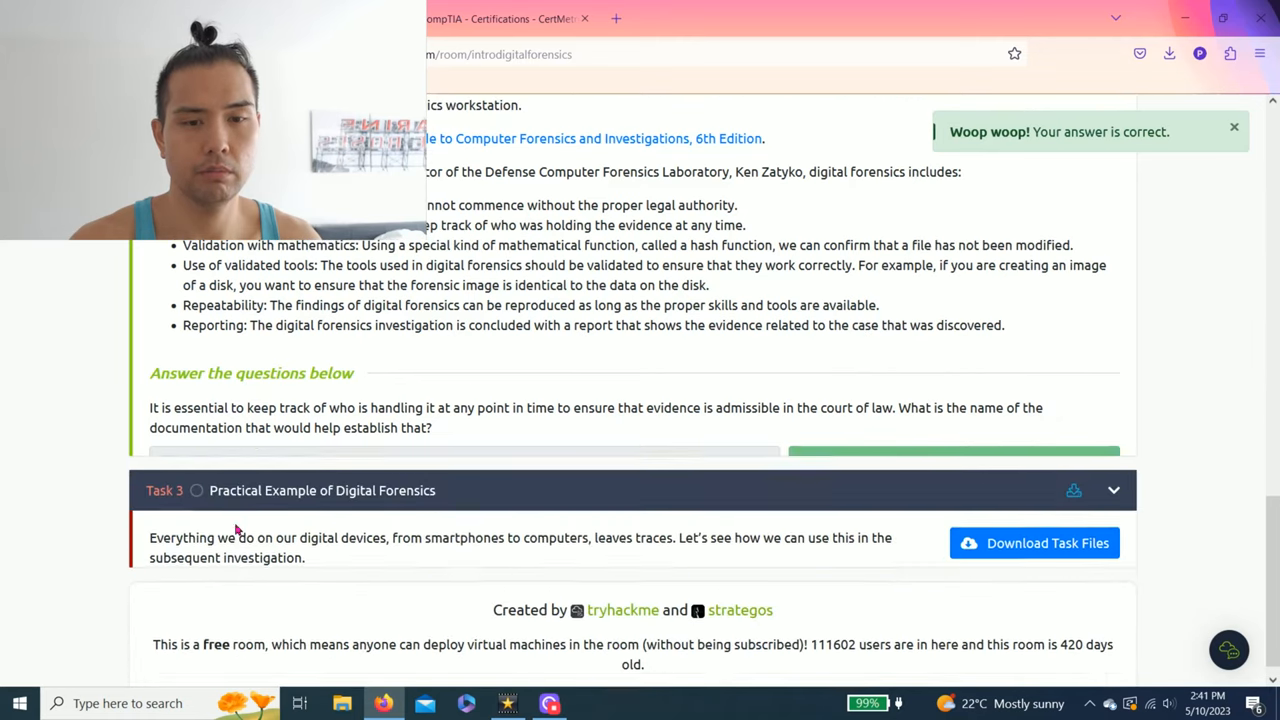
pyautogui.scroll(3)
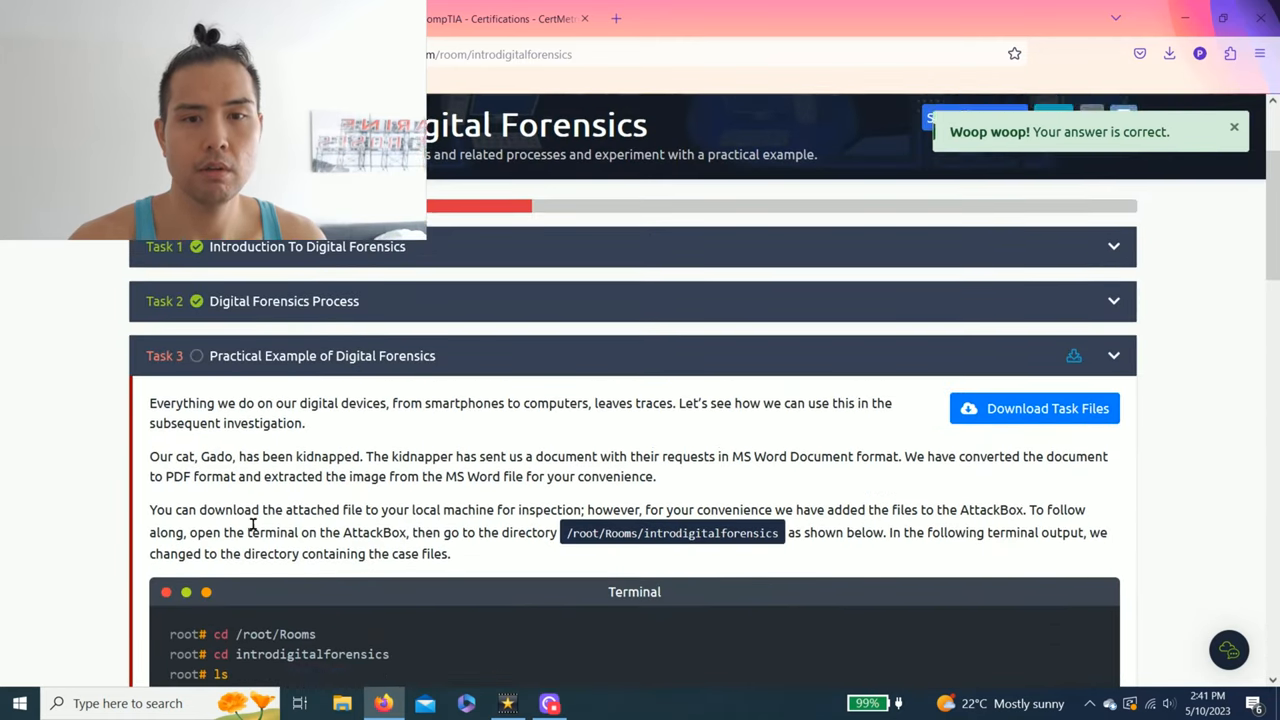
# Scroll to Task 3's kidnapped-cat practical example and read it
pyautogui.scroll(3)
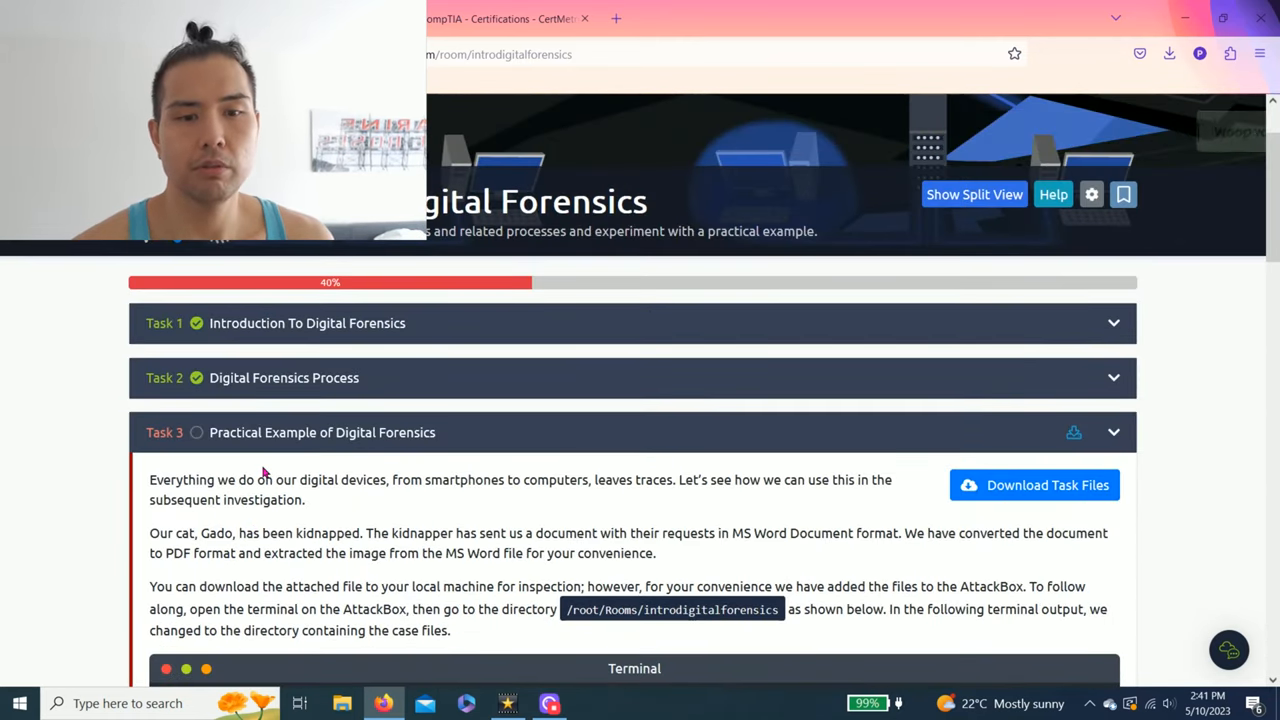
pyautogui.scroll(-3)
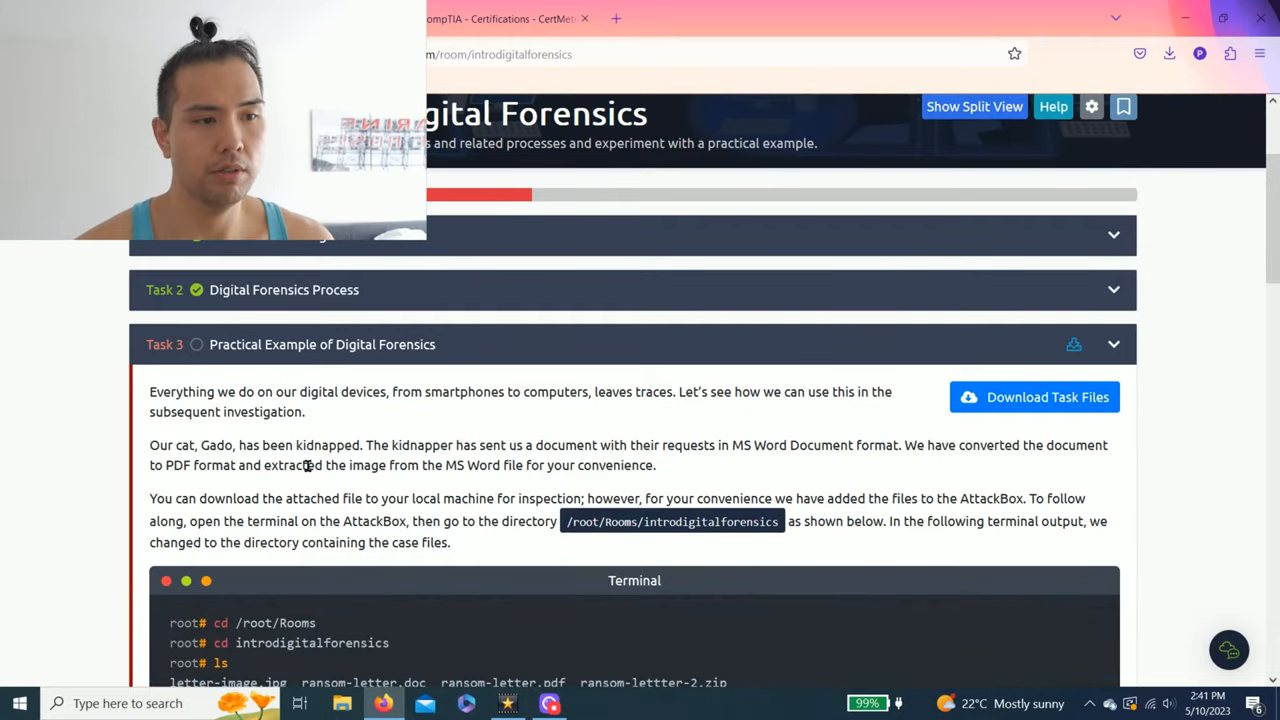
pyautogui.scroll(-3)
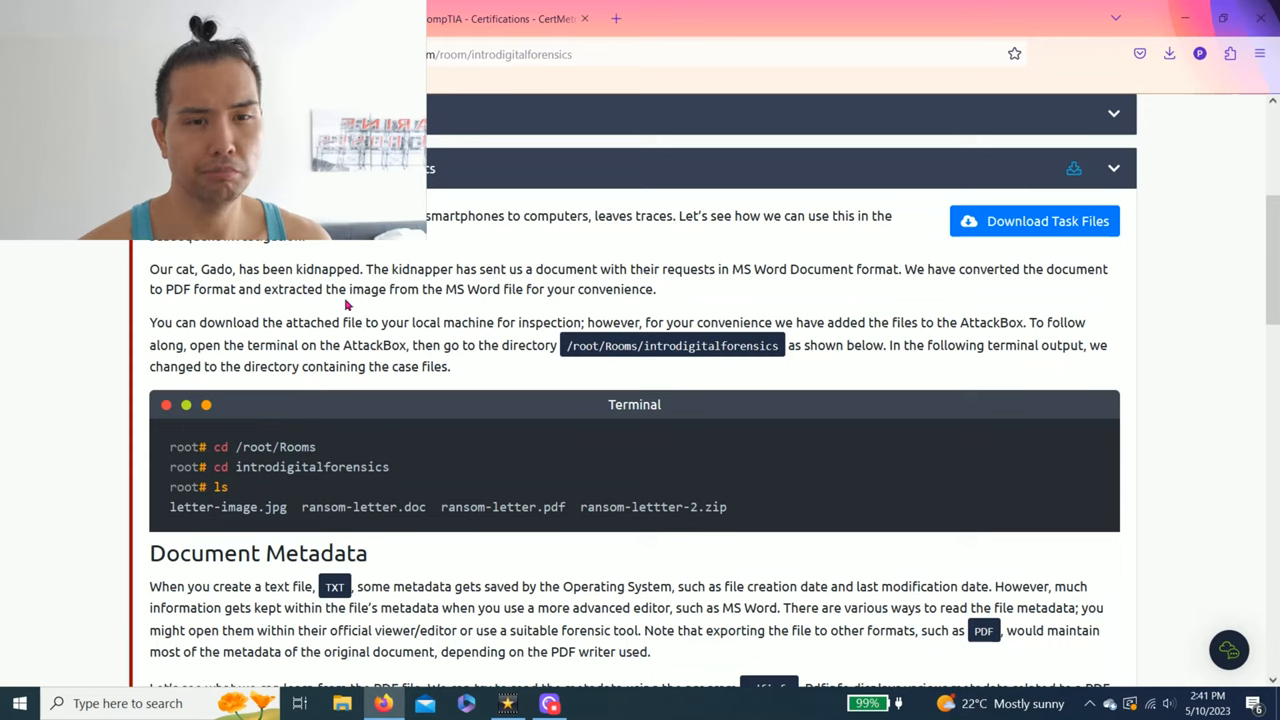
pyautogui.moveTo(906, 316)
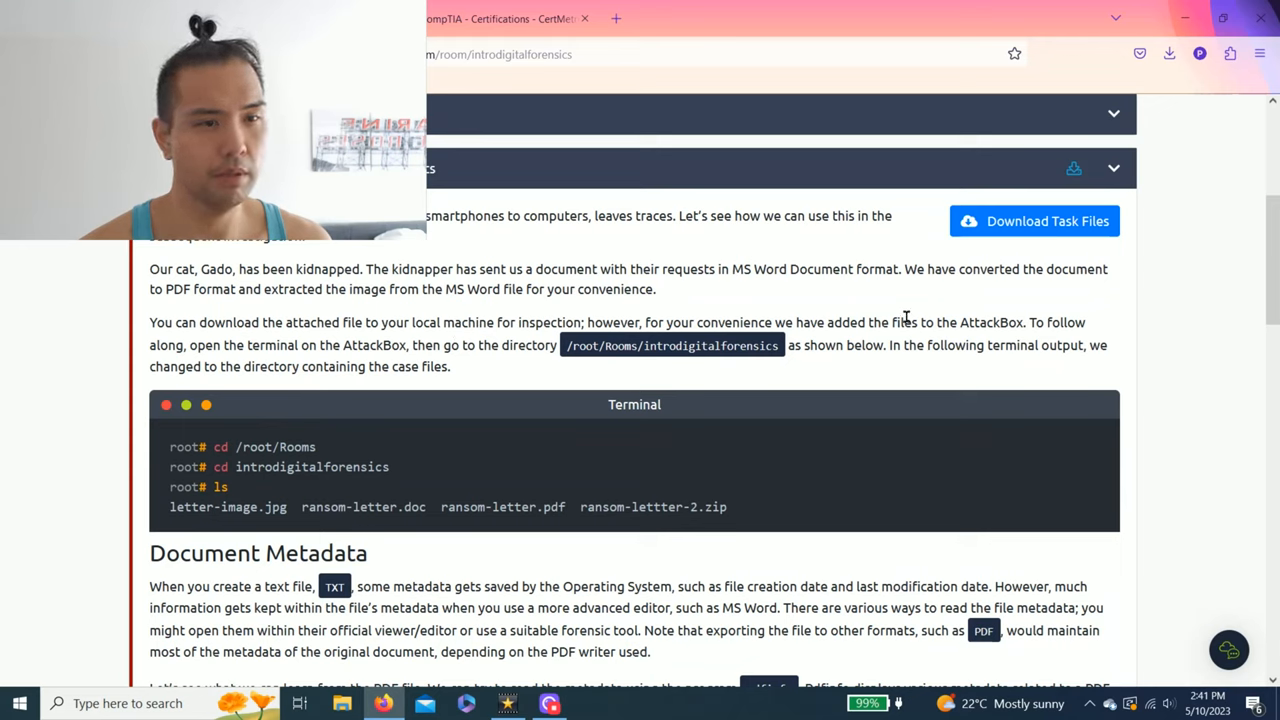
pyautogui.scroll(-3)
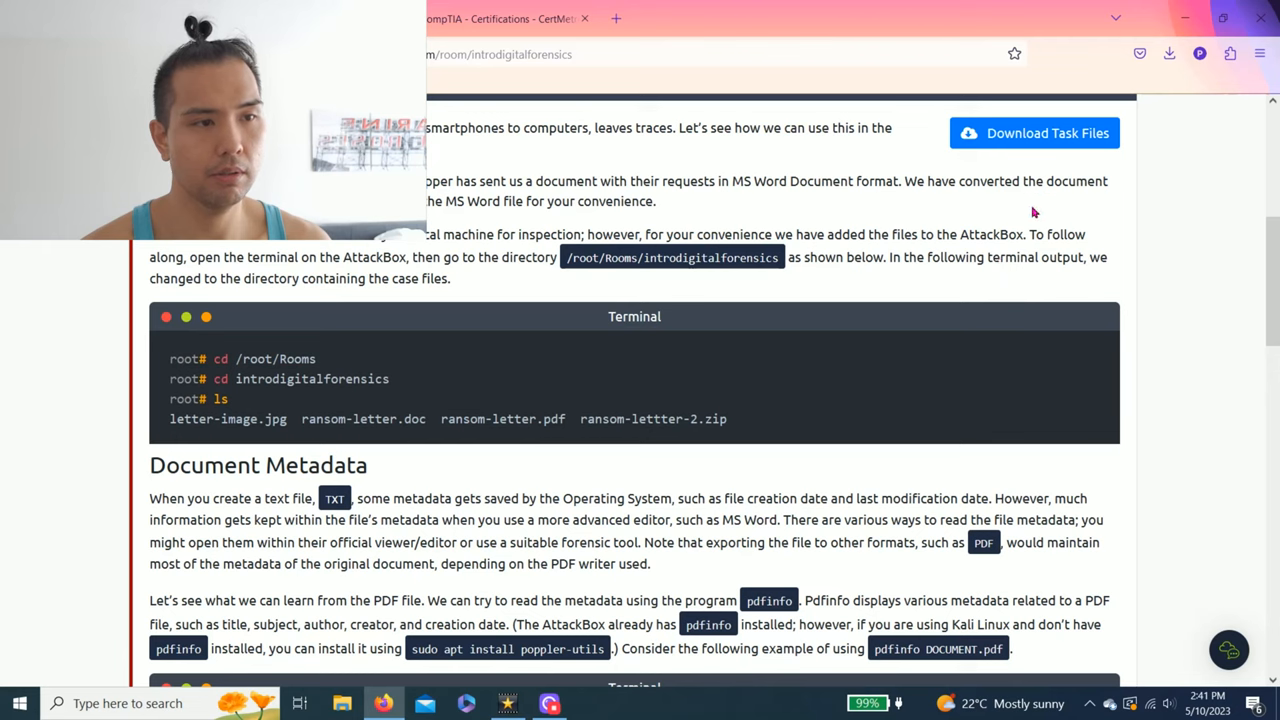
pyautogui.scroll(3)
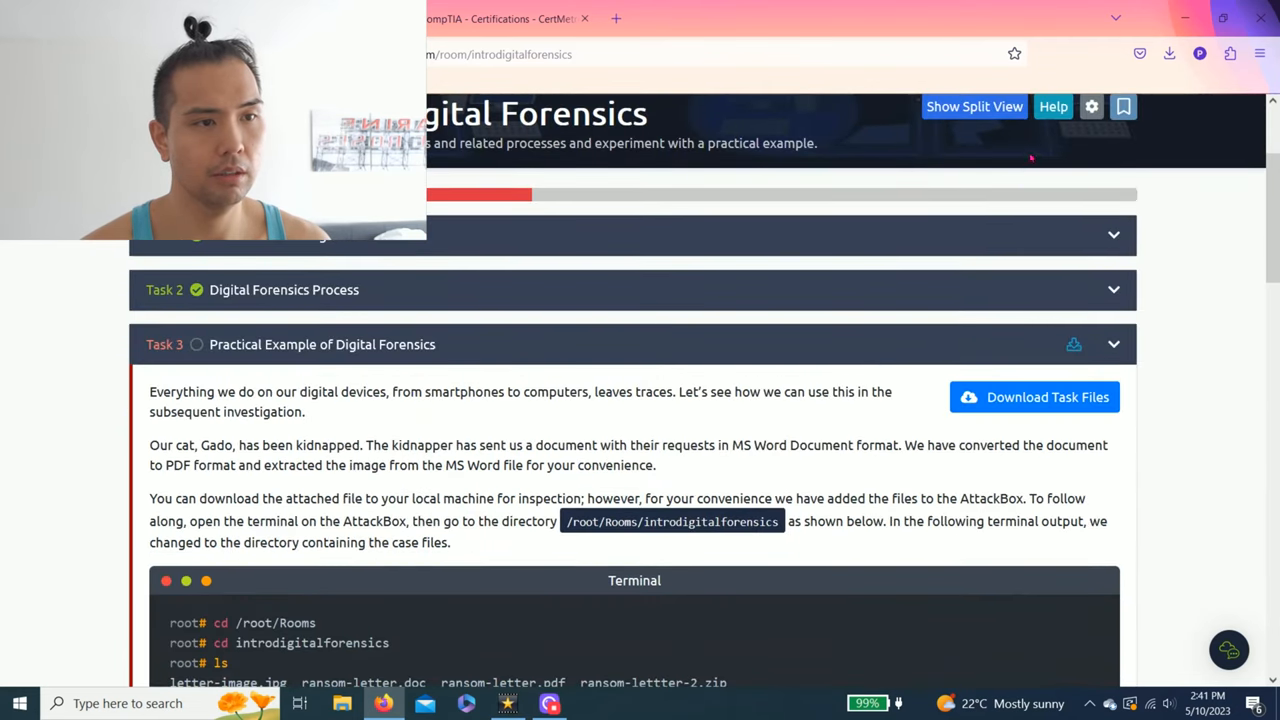
# Launch the AttackBox in split view beside the room instructions
pyautogui.click(973, 106)
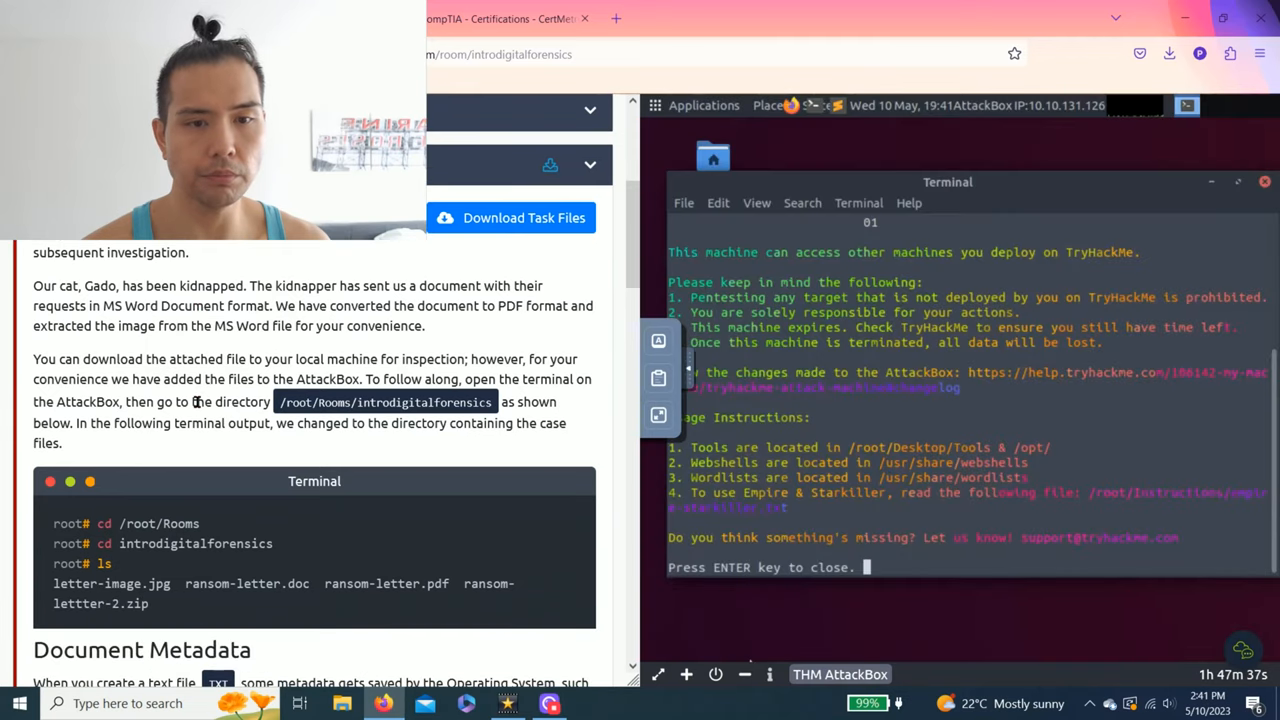
pyautogui.scroll(-3)
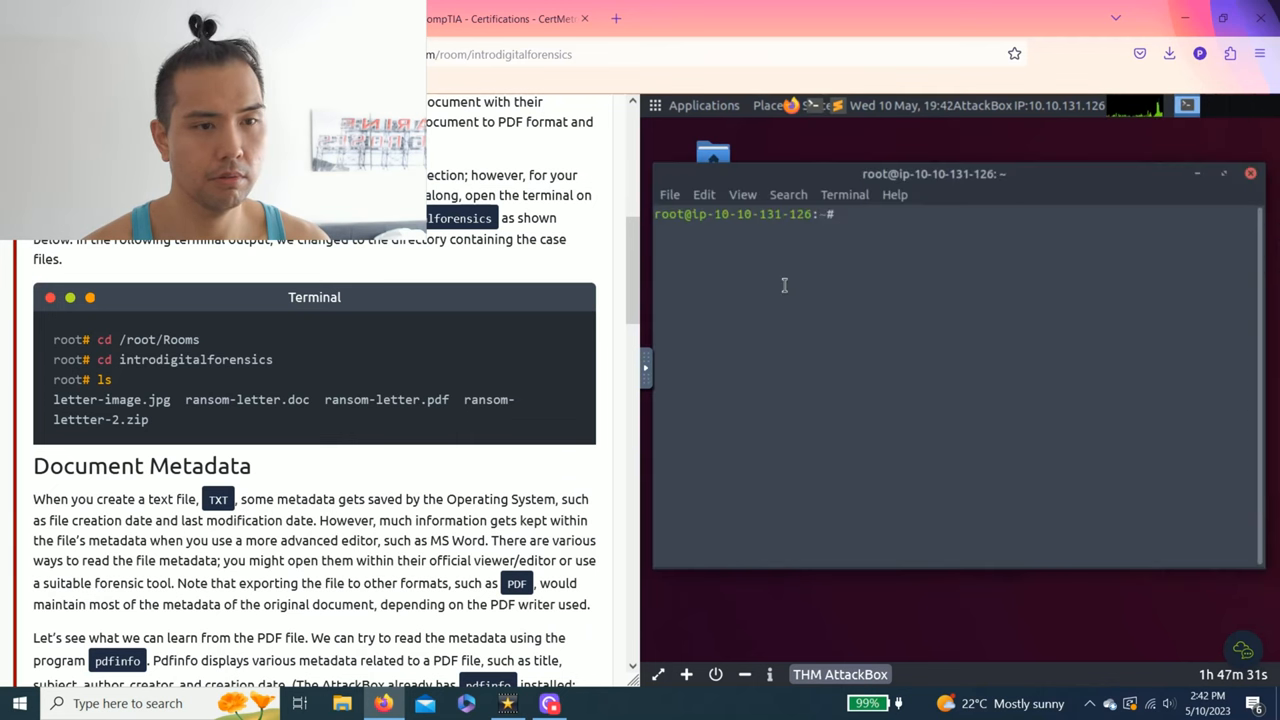
pyautogui.scroll(-3)
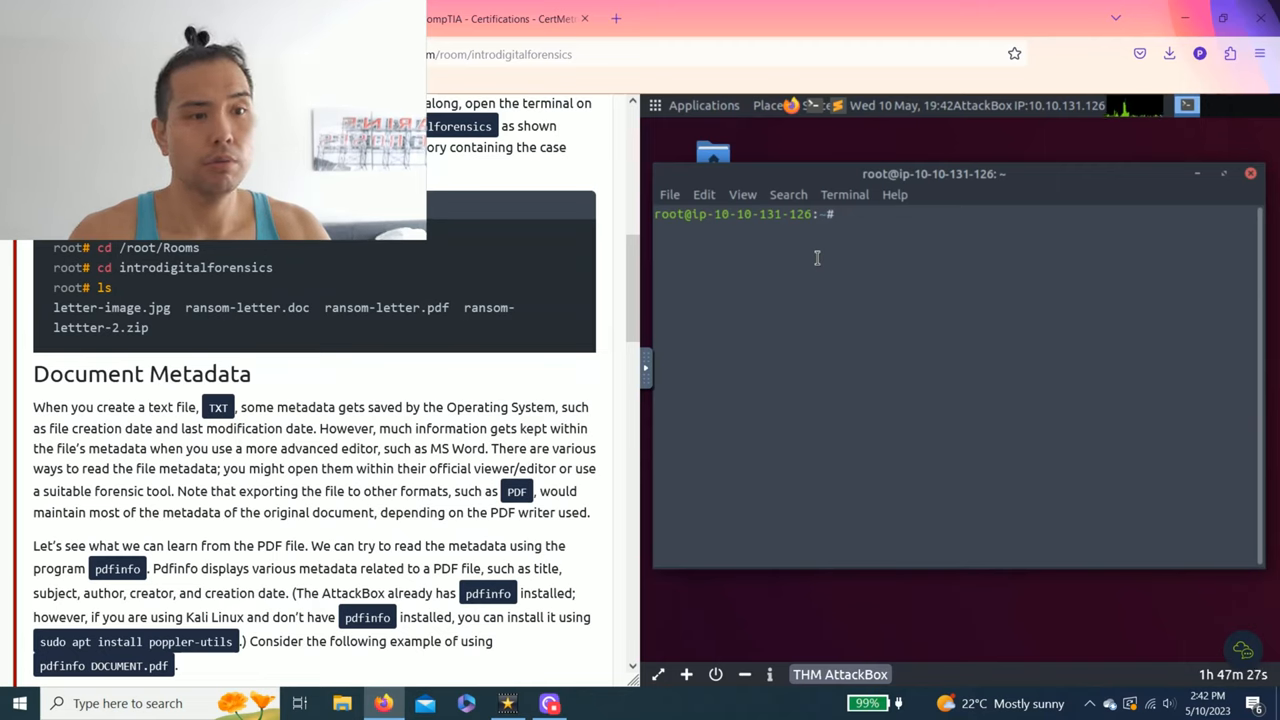
# Change into the Rooms directory, then the introdigitalforensics case folder
pyautogui.write('cd')
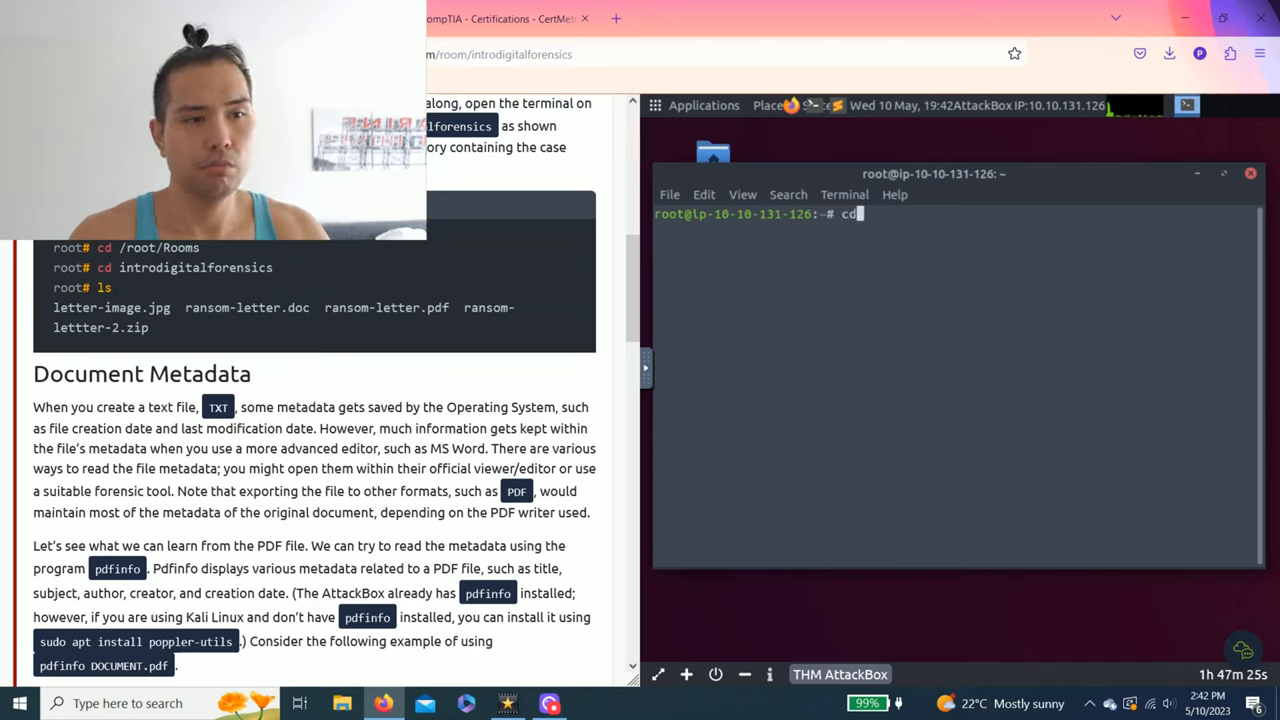
pyautogui.write('/')
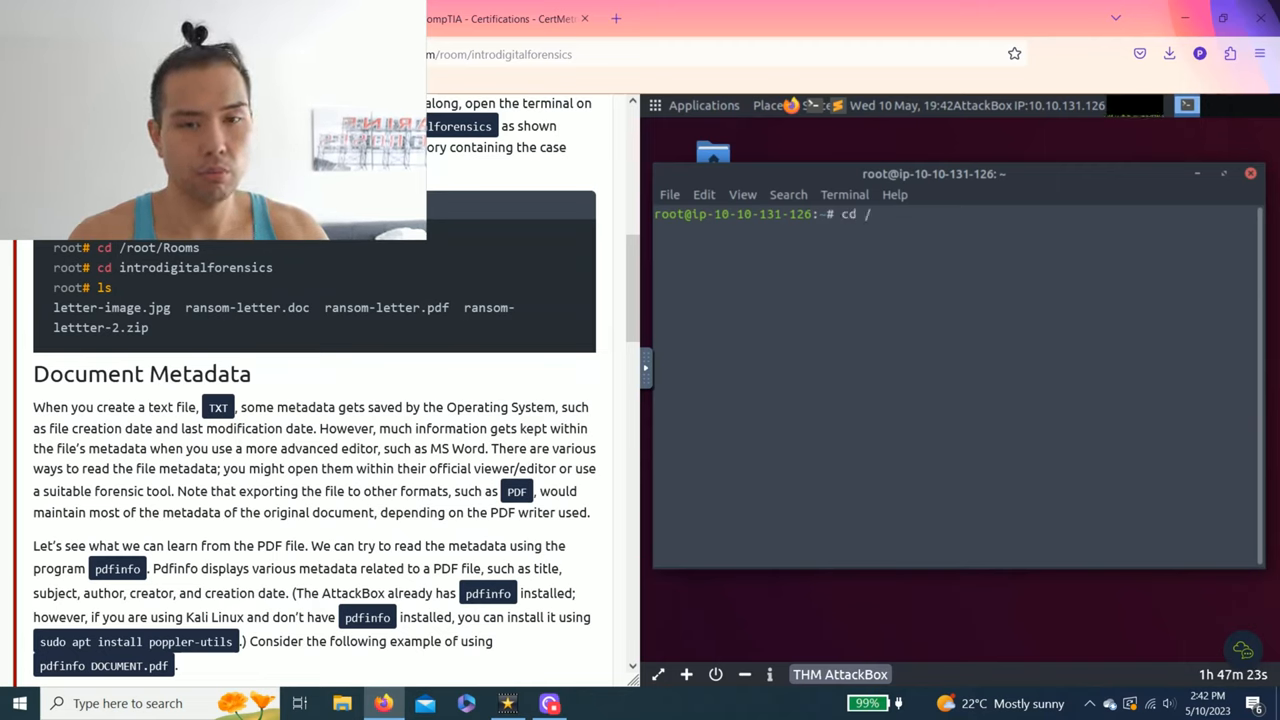
pyautogui.write('root')
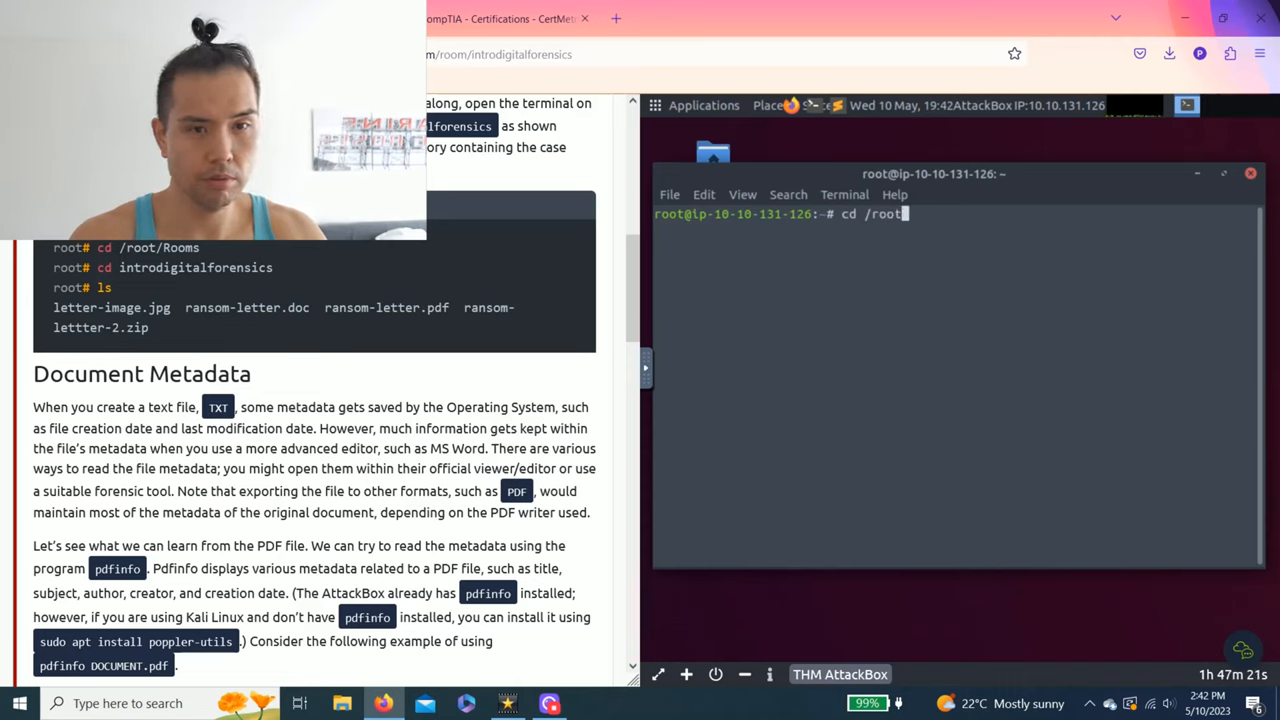
pyautogui.press('Return')
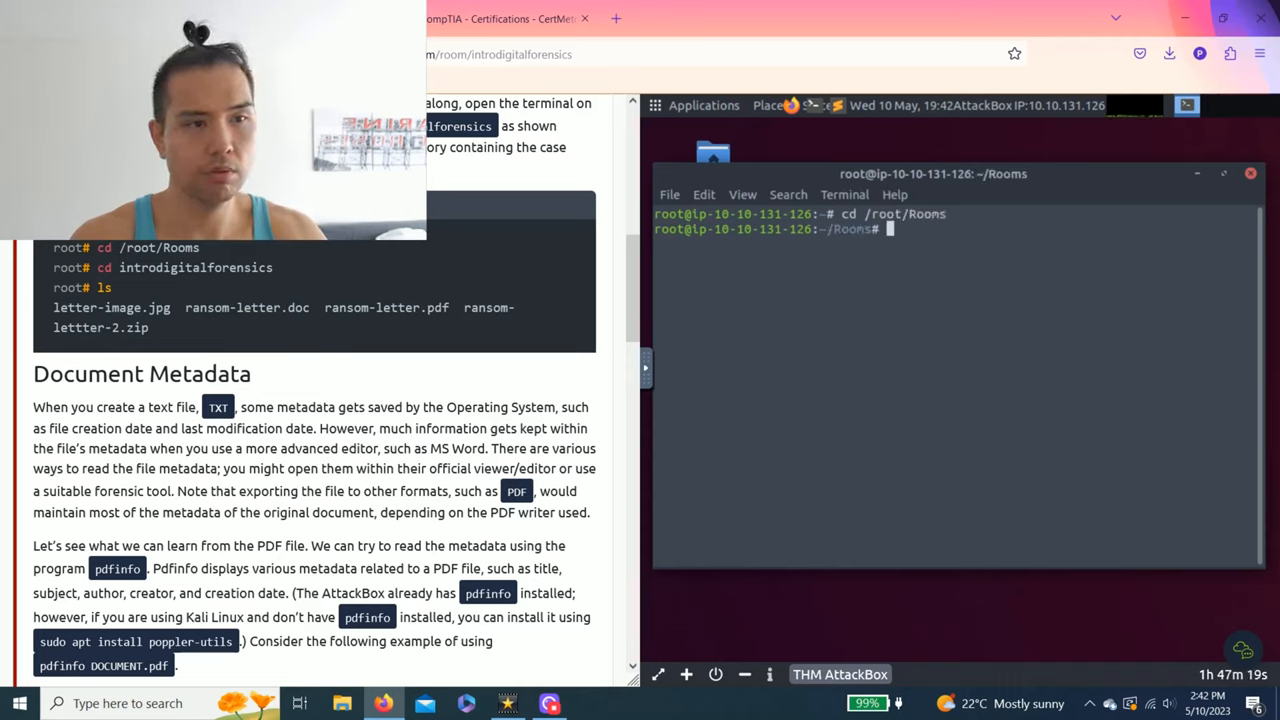
pyautogui.write('cd i')
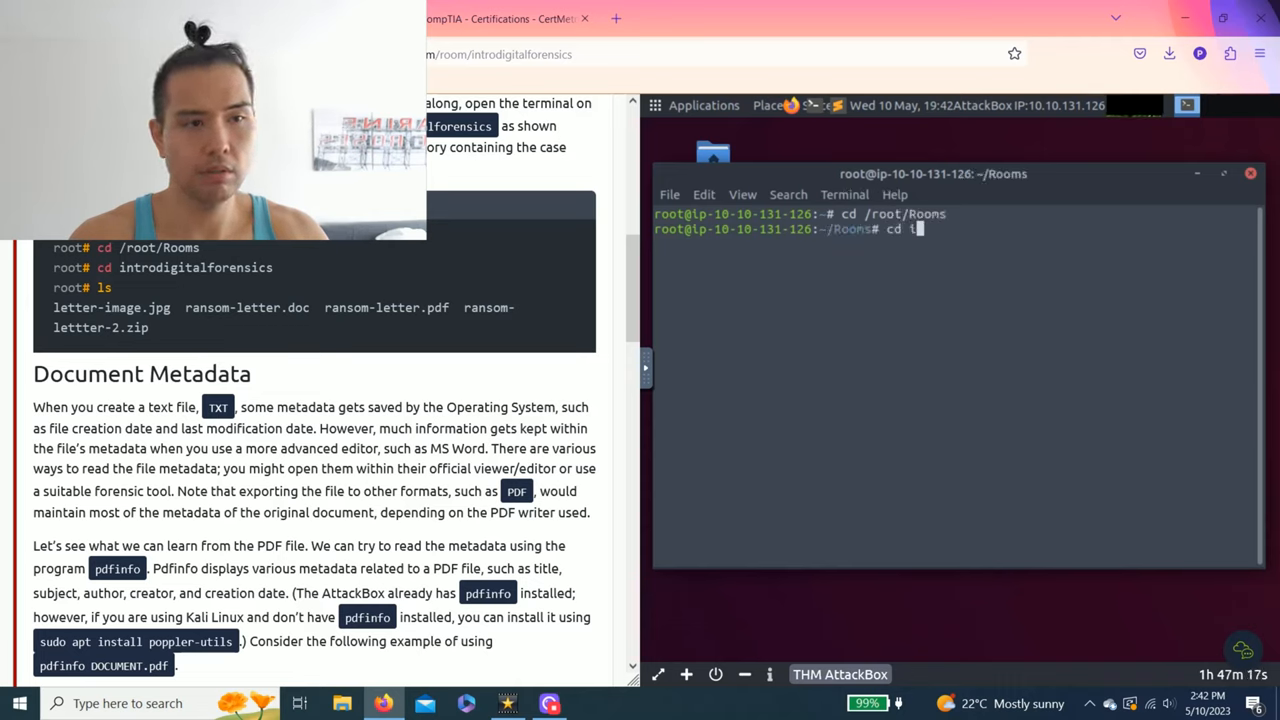
pyautogui.write('introdigitalforensic')
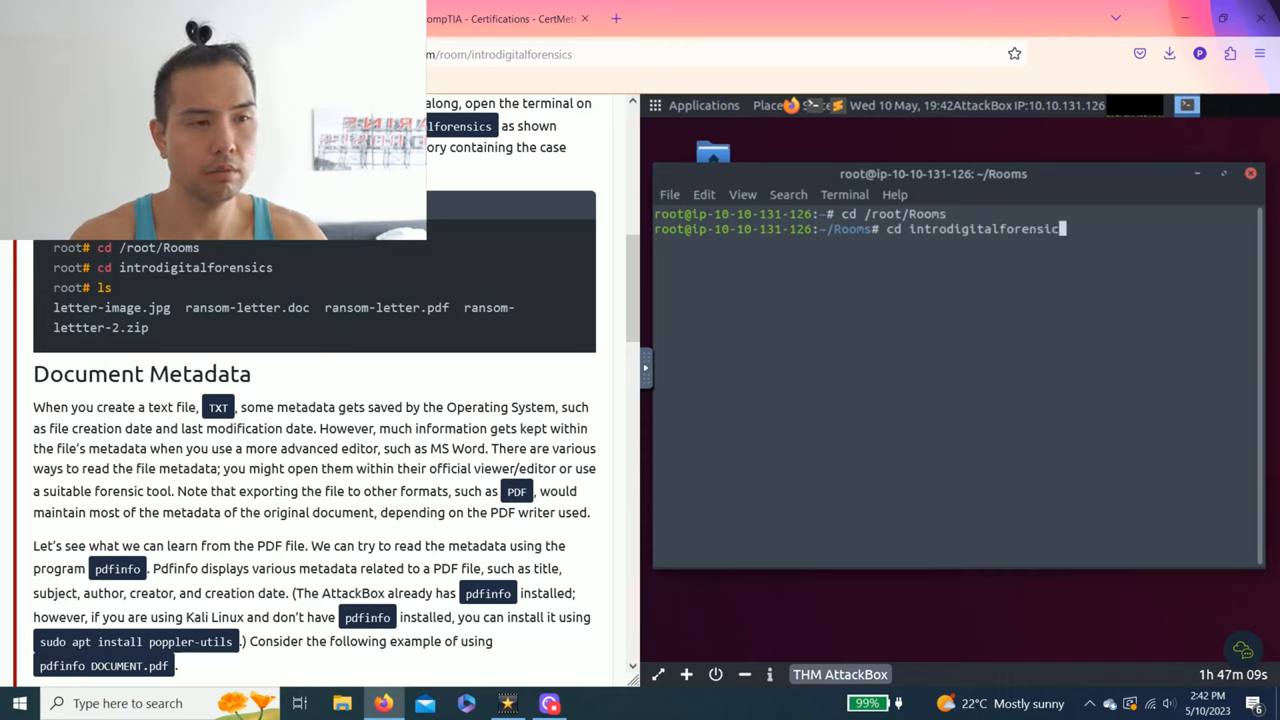
pyautogui.press('Return')
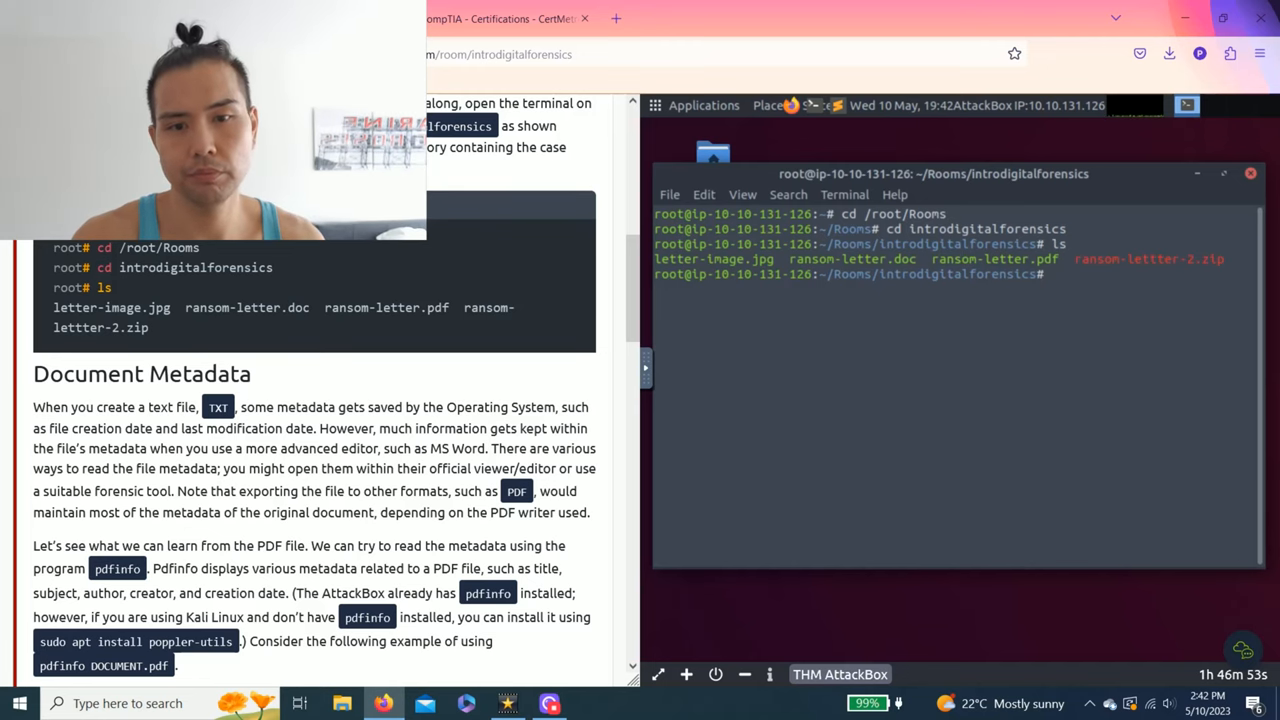
# Run pdfinfo on ransom-letter.pdf, retrying after a filename typo, to reveal author Ann Gree Shepherd
pyautogui.scroll(-3)
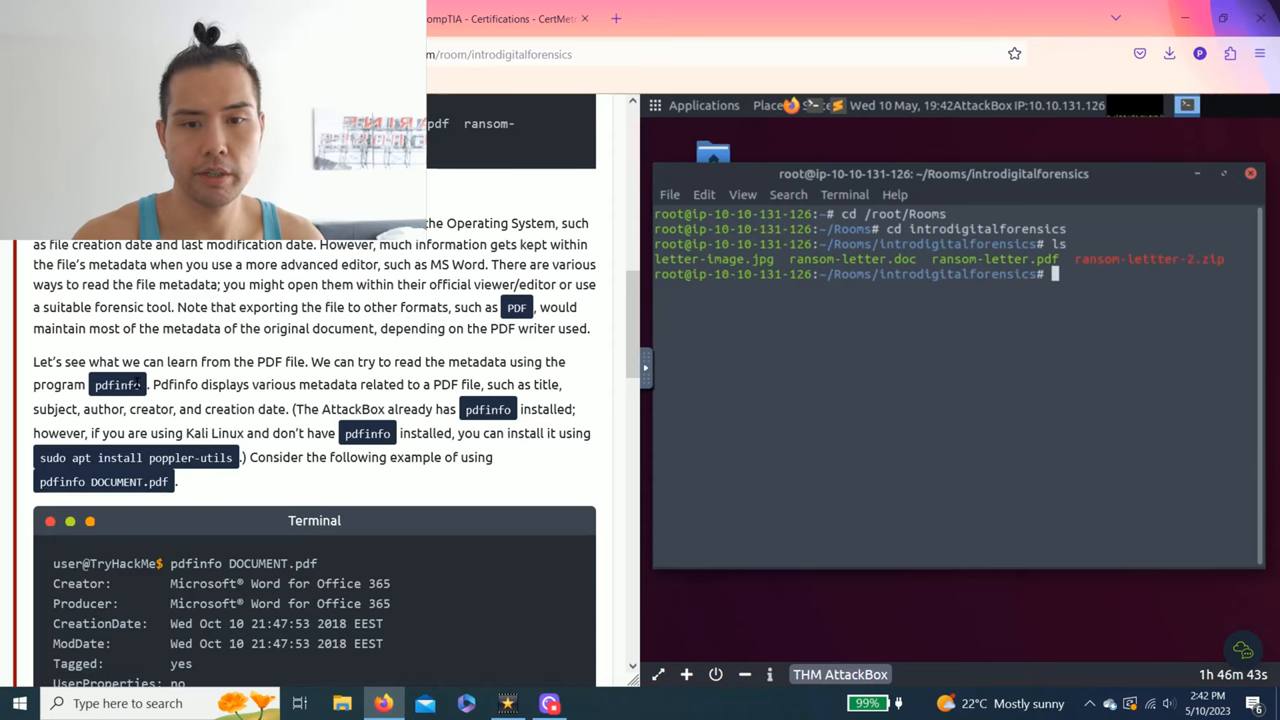
pyautogui.scroll(-3)
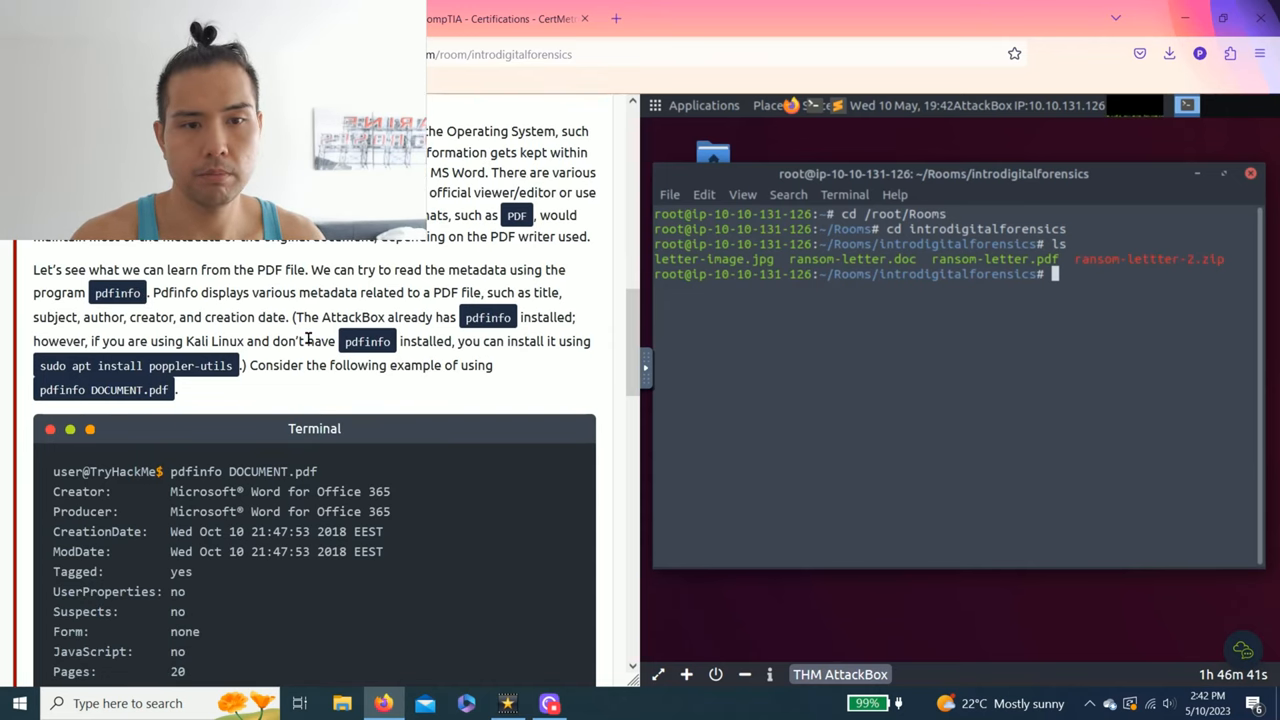
pyautogui.scroll(-3)
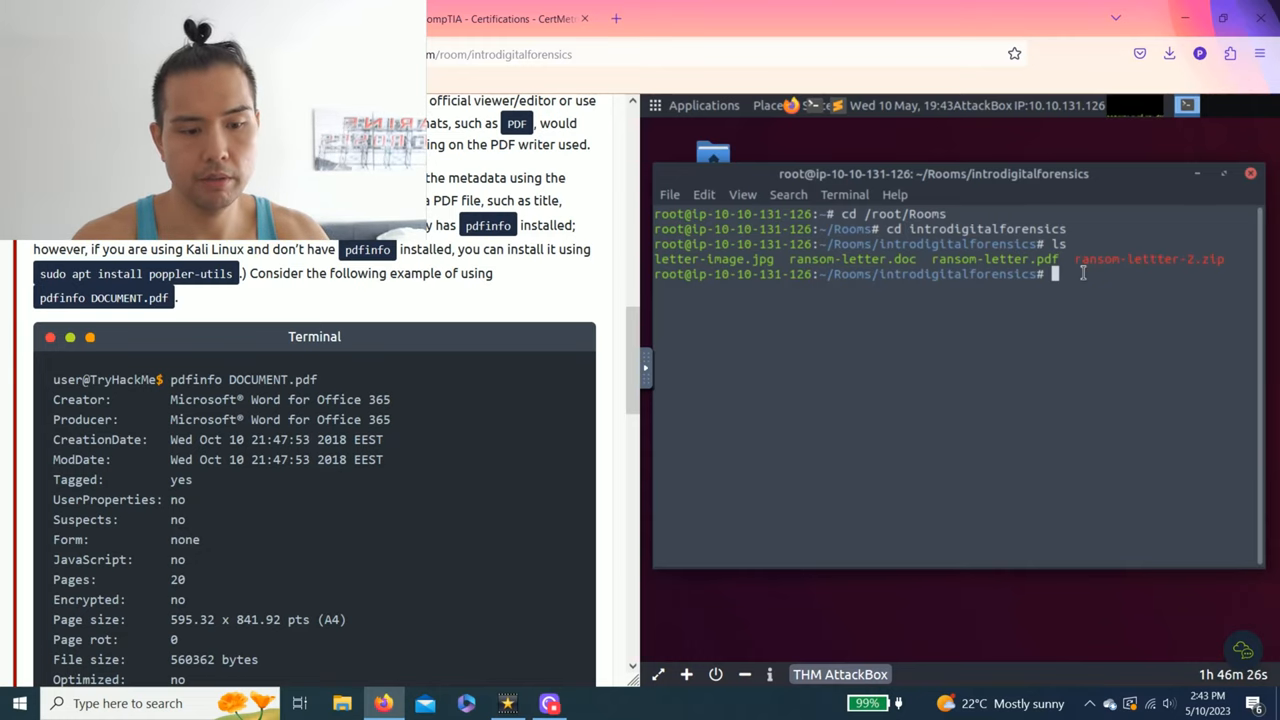
pyautogui.write('pd')
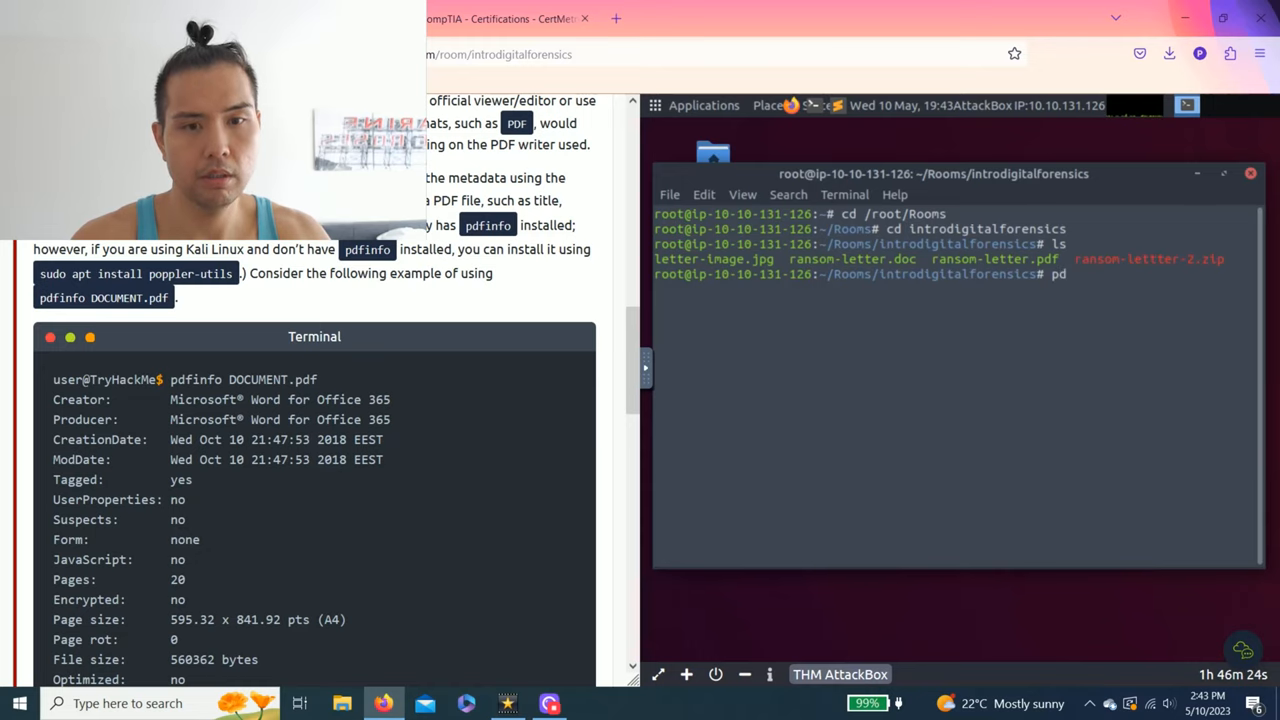
pyautogui.write('finfo')
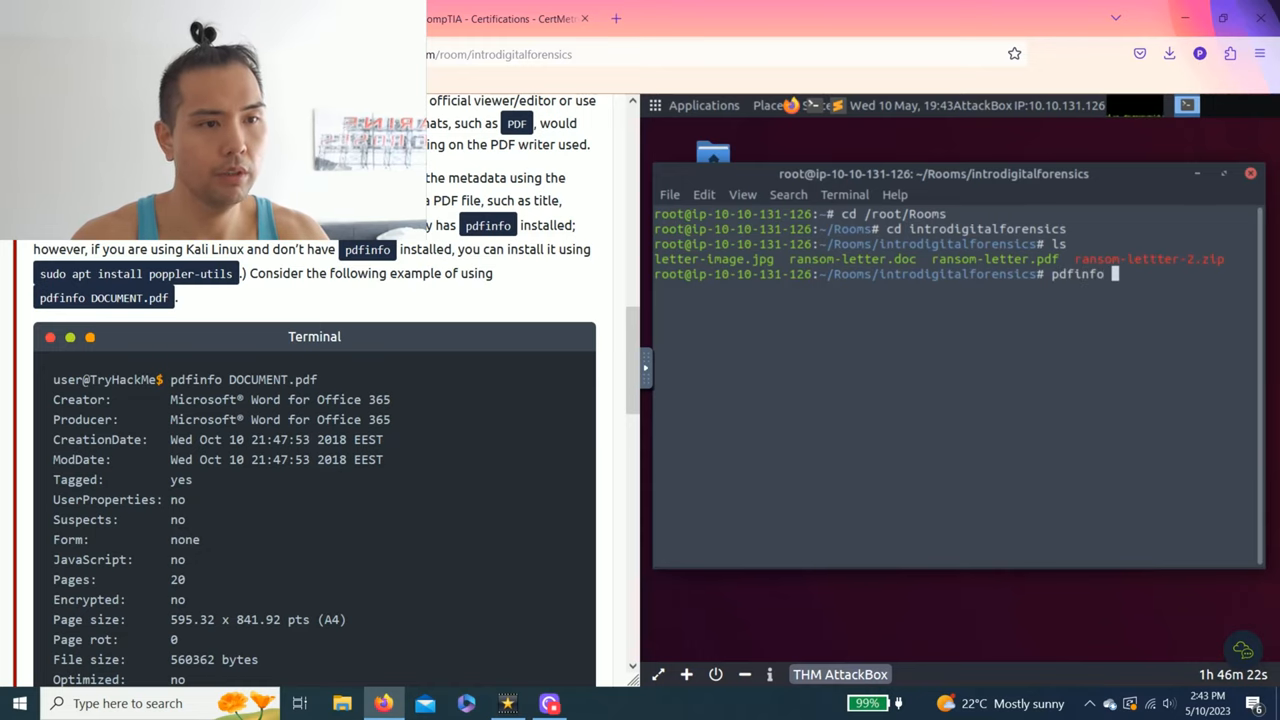
pyautogui.write('ransom-l')
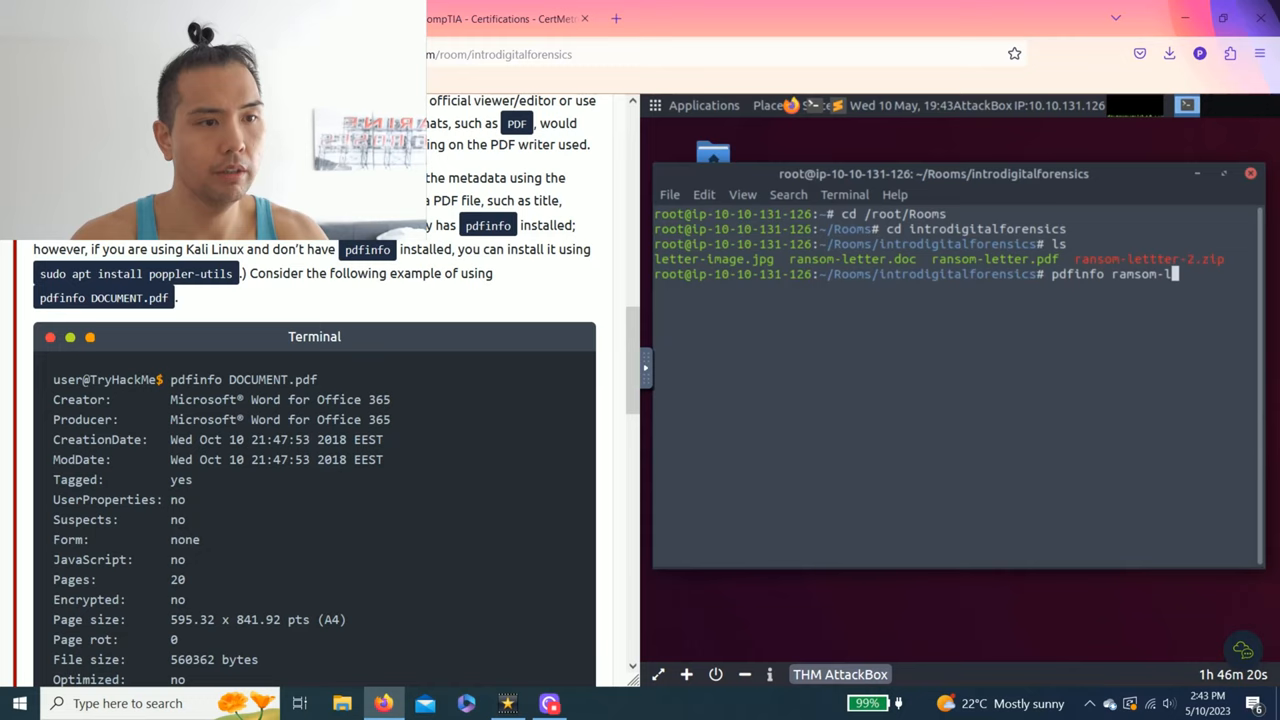
pyautogui.write('etter.ped')
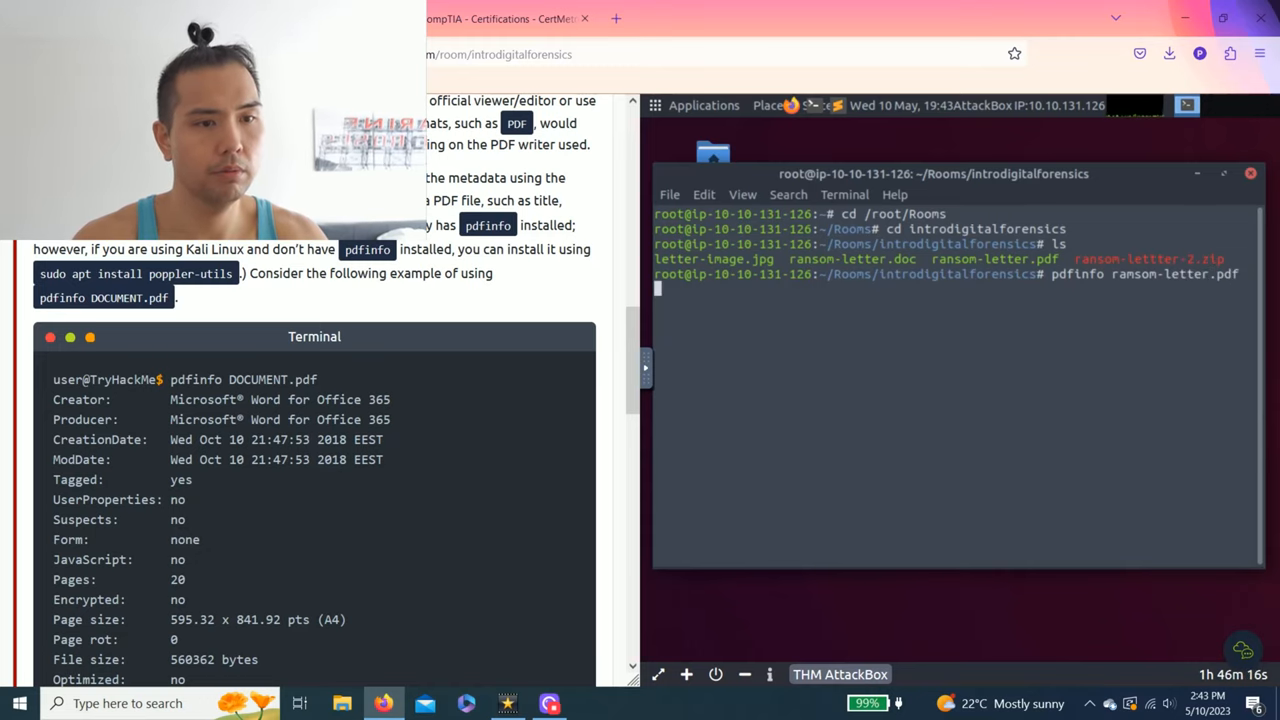
pyautogui.press('Return')
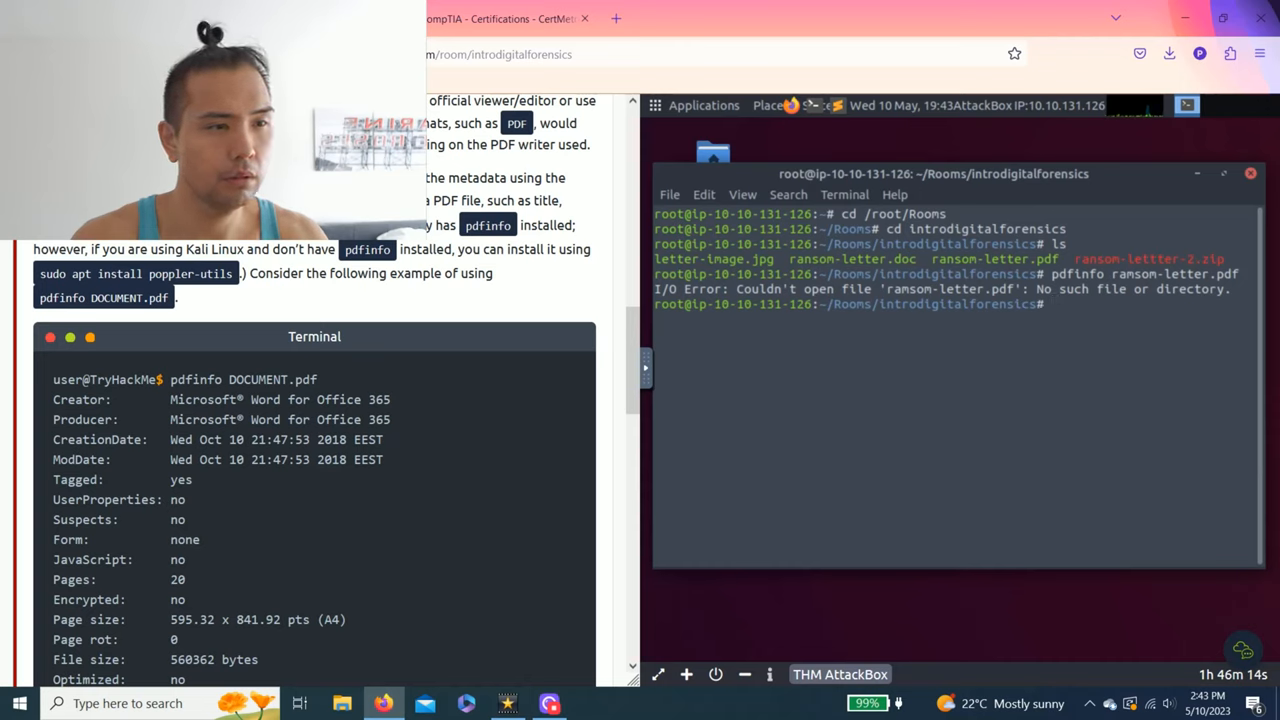
pyautogui.write('pdfinfo ramsom-letter.pdf')
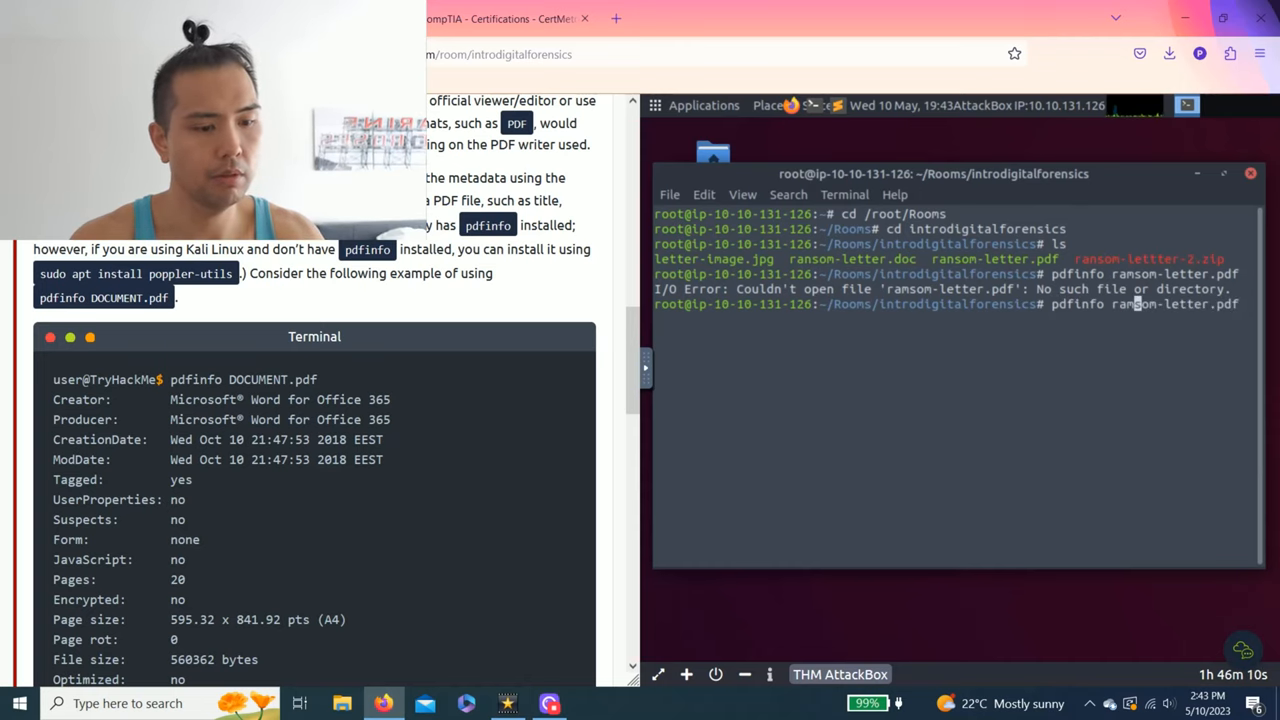
pyautogui.press('Return')
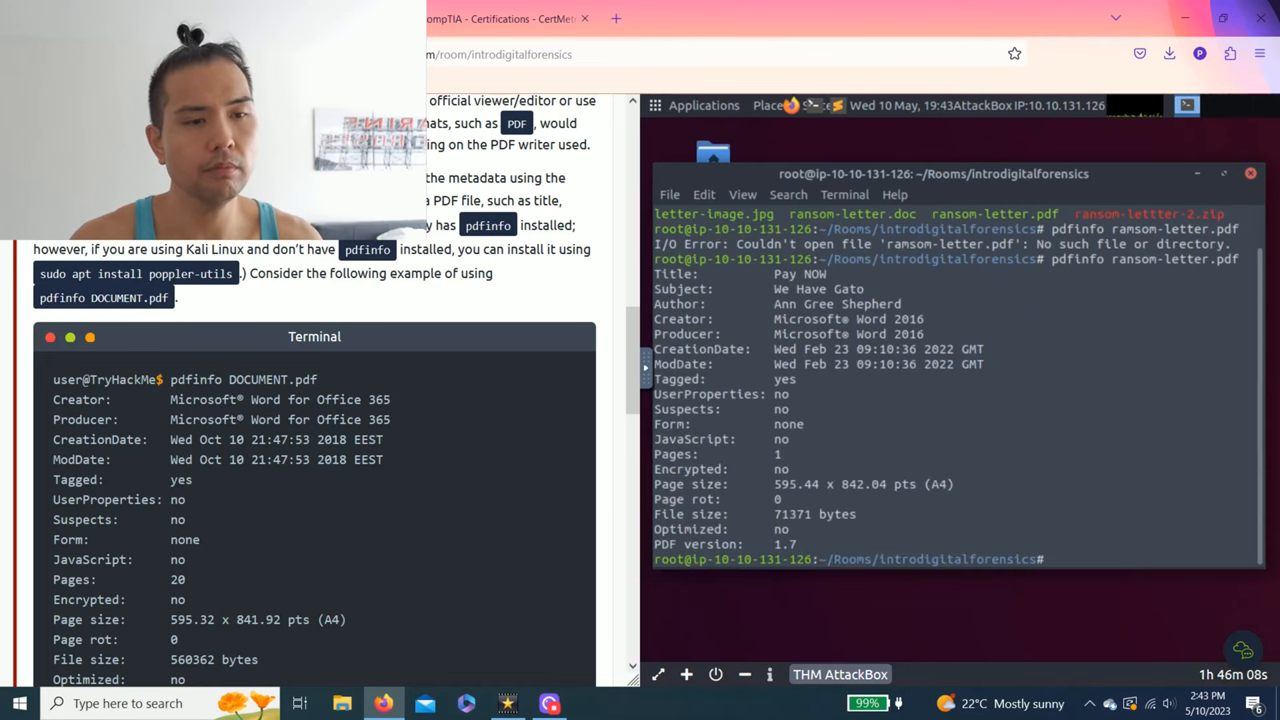
pyautogui.scroll(-3)
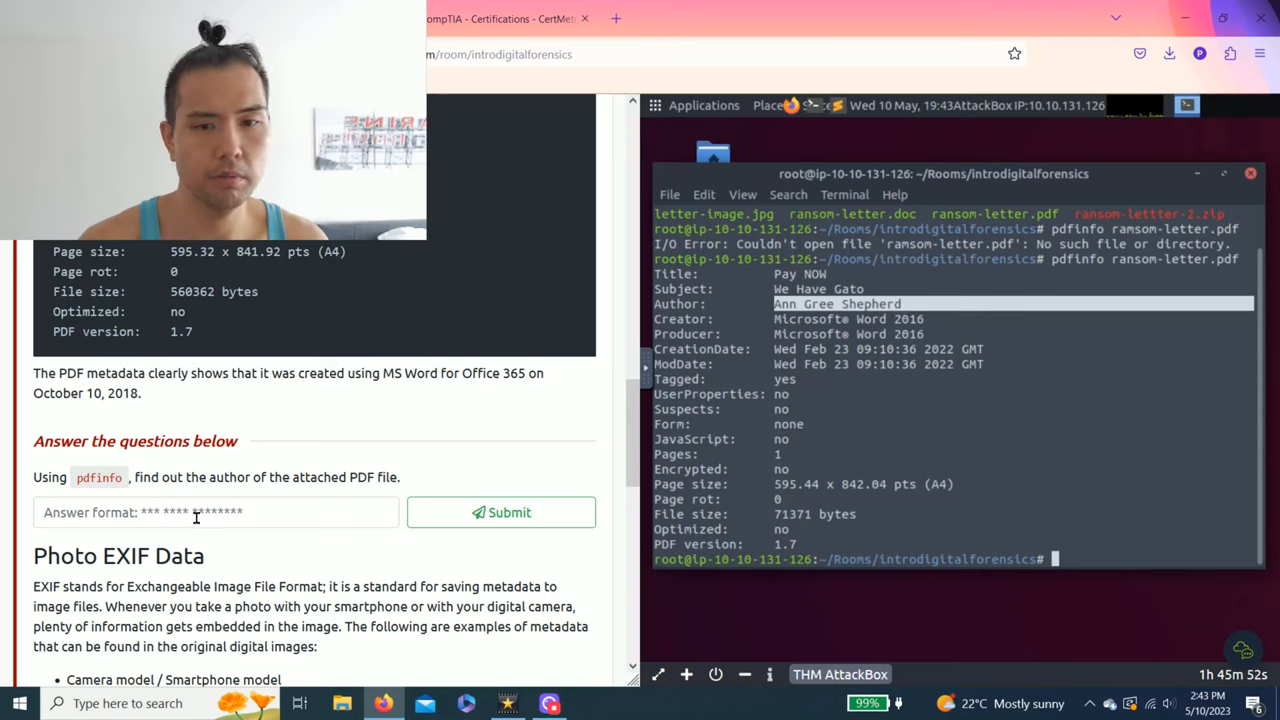
pyautogui.write('Ann Gree Shepherd')
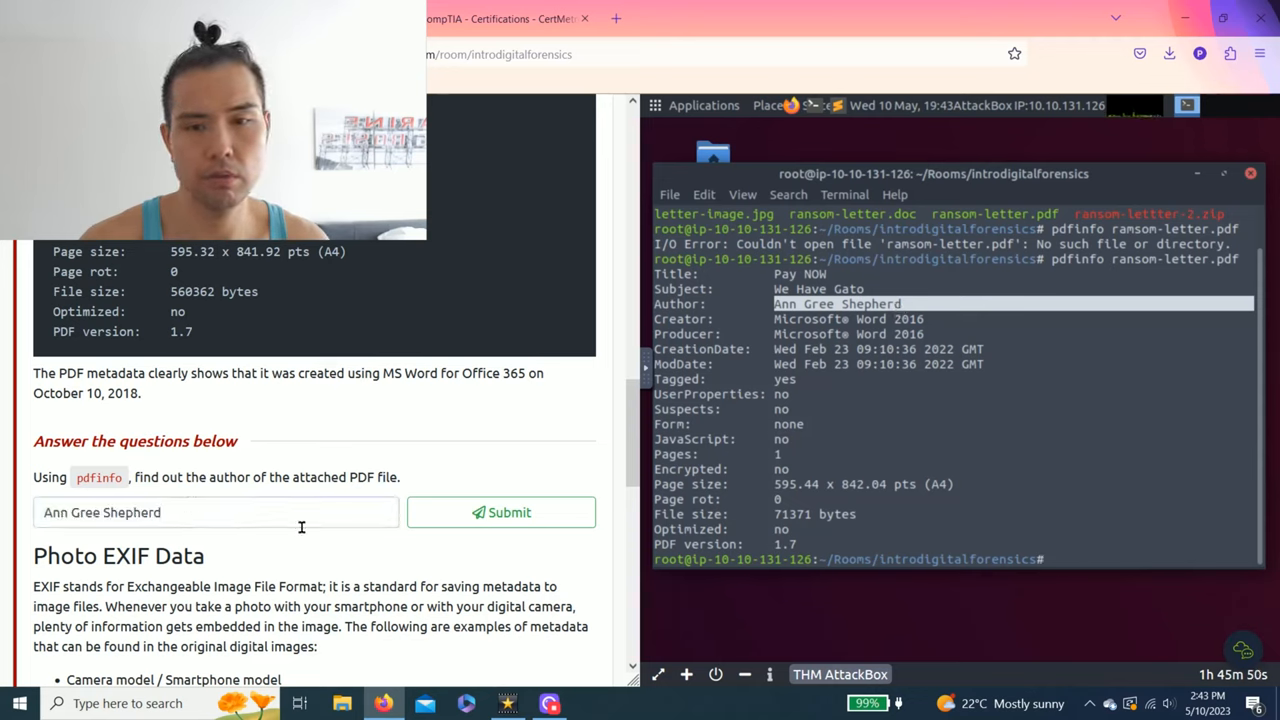
pyautogui.click(501, 512)
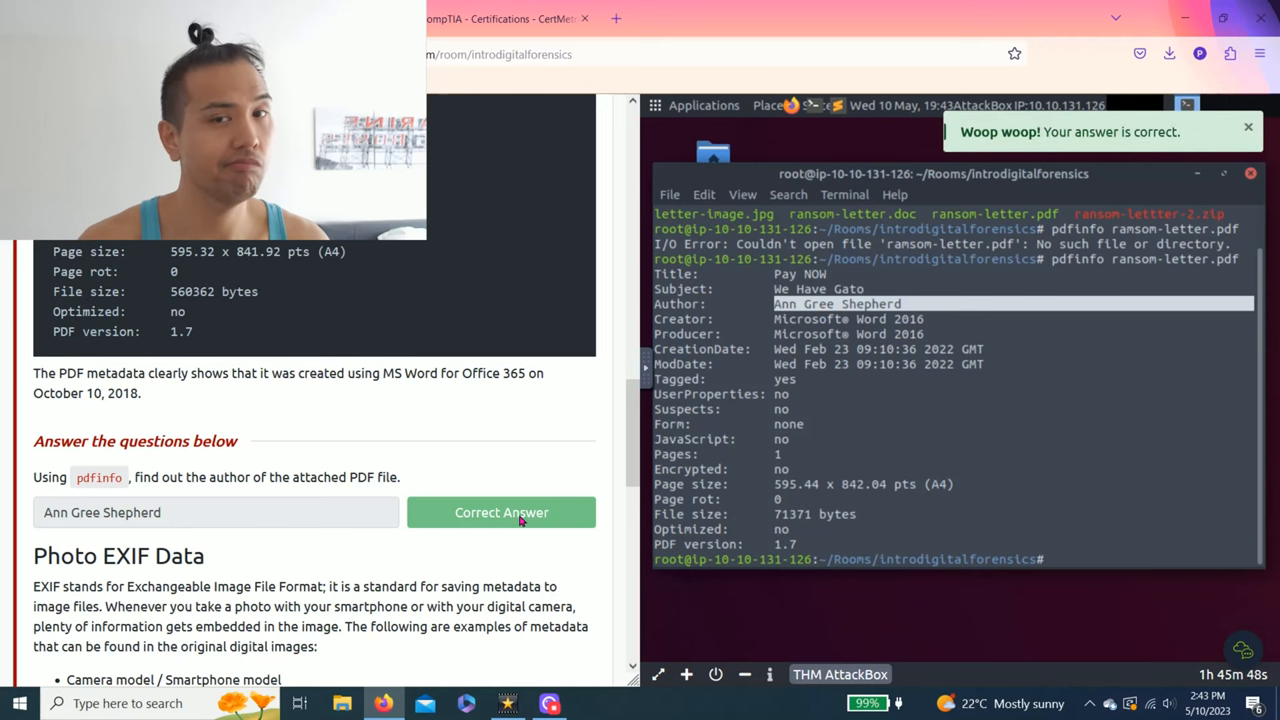
# Scroll through Task 3's Photo EXIF Data section
pyautogui.scroll(-3)
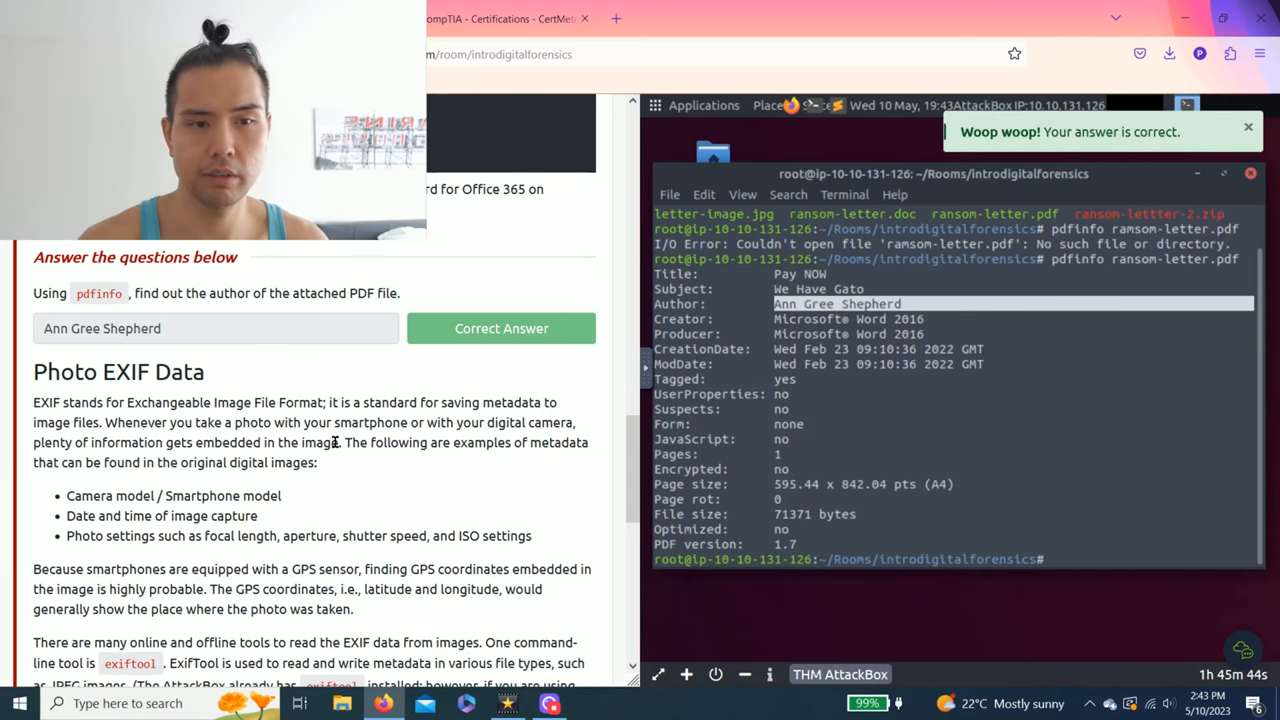
pyautogui.scroll(-3)
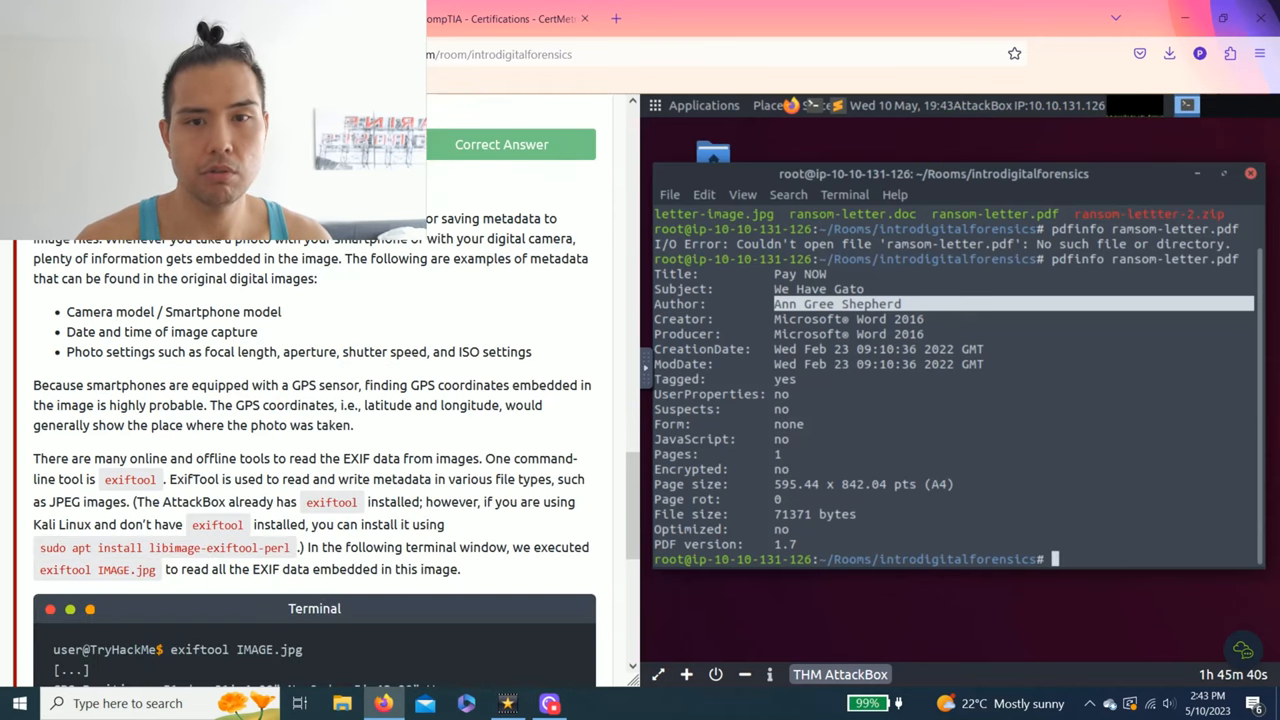
pyautogui.scroll(-3)
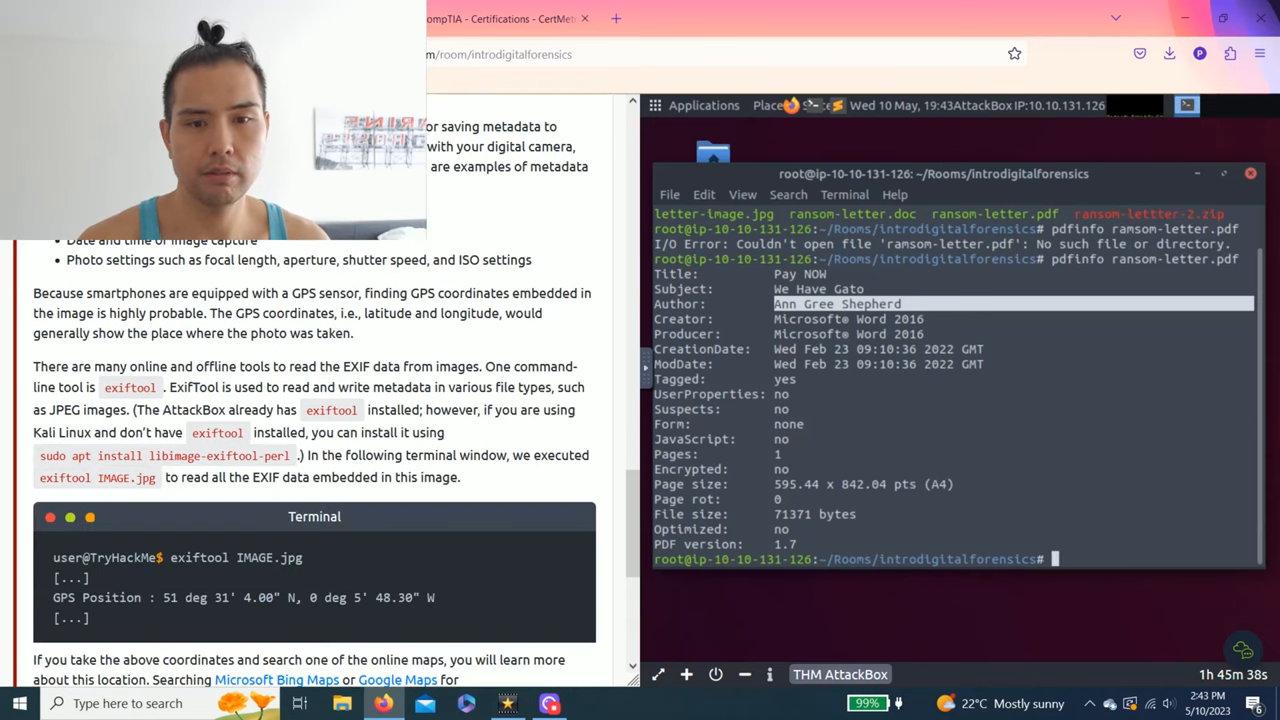
pyautogui.scroll(-3)
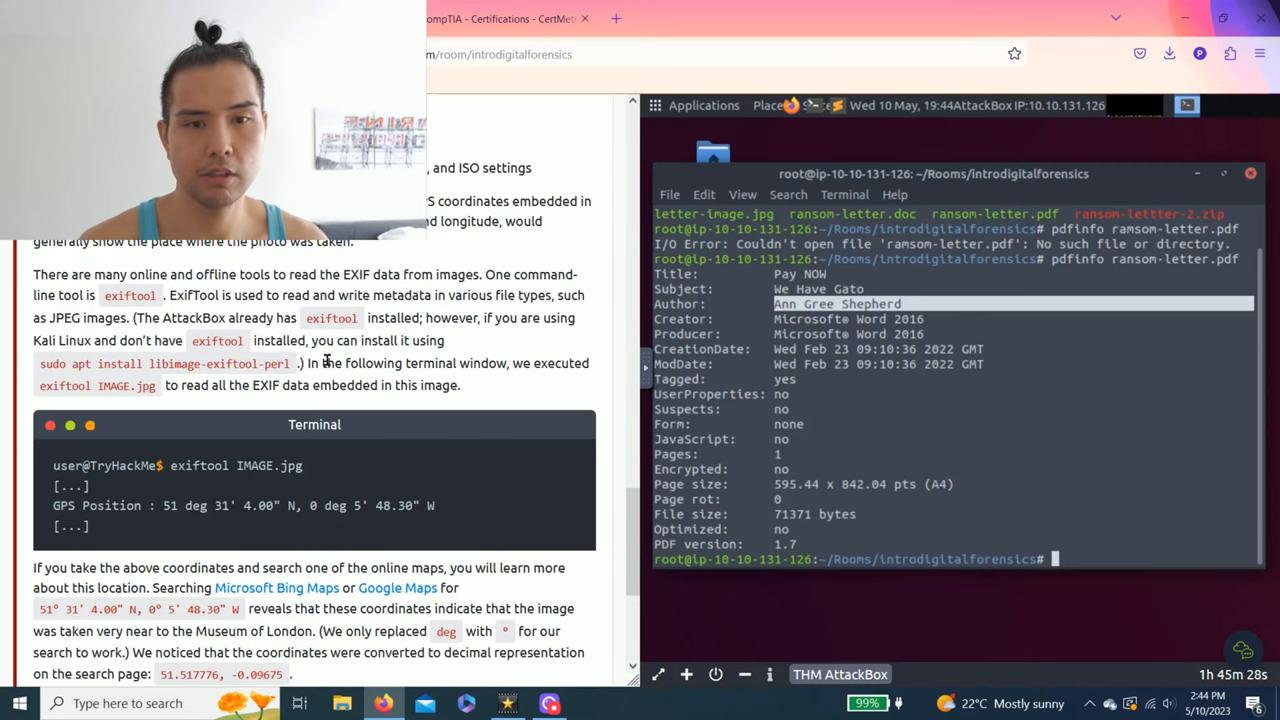
pyautogui.scroll(-3)
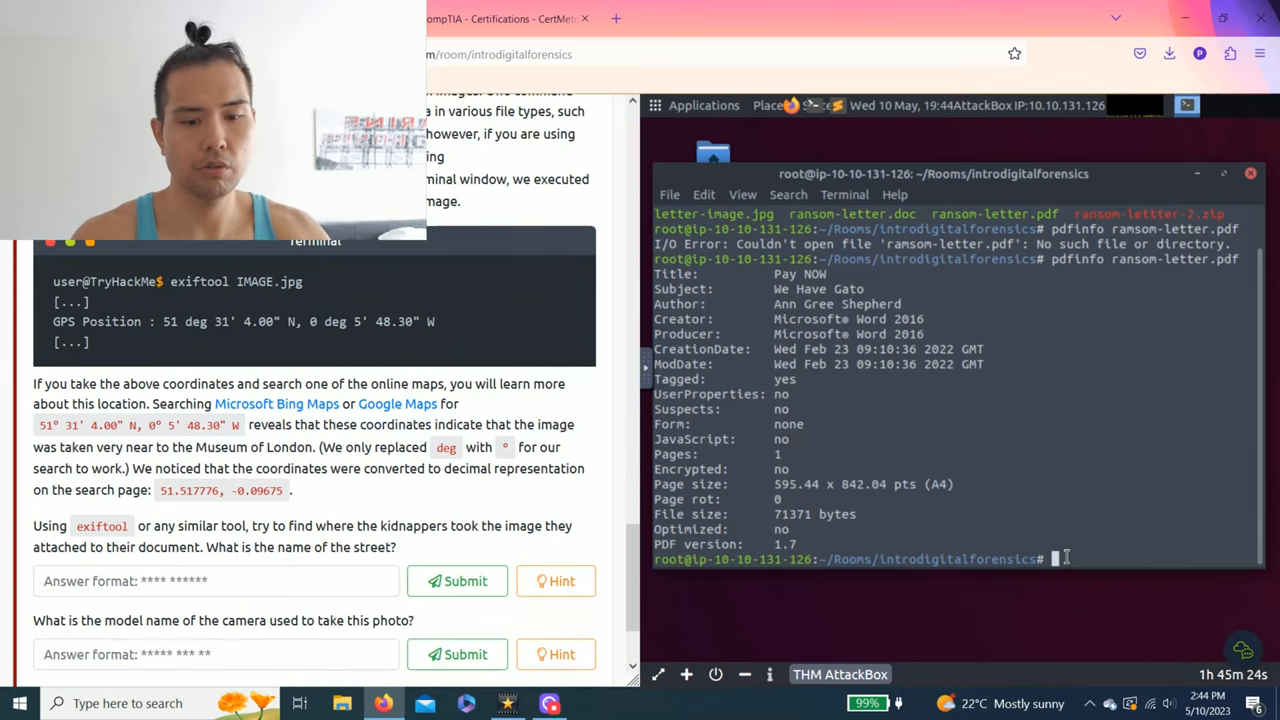
# Run exiftool on letter-image.jpg to show its GPS position and lens model
pyautogui.write('exif')
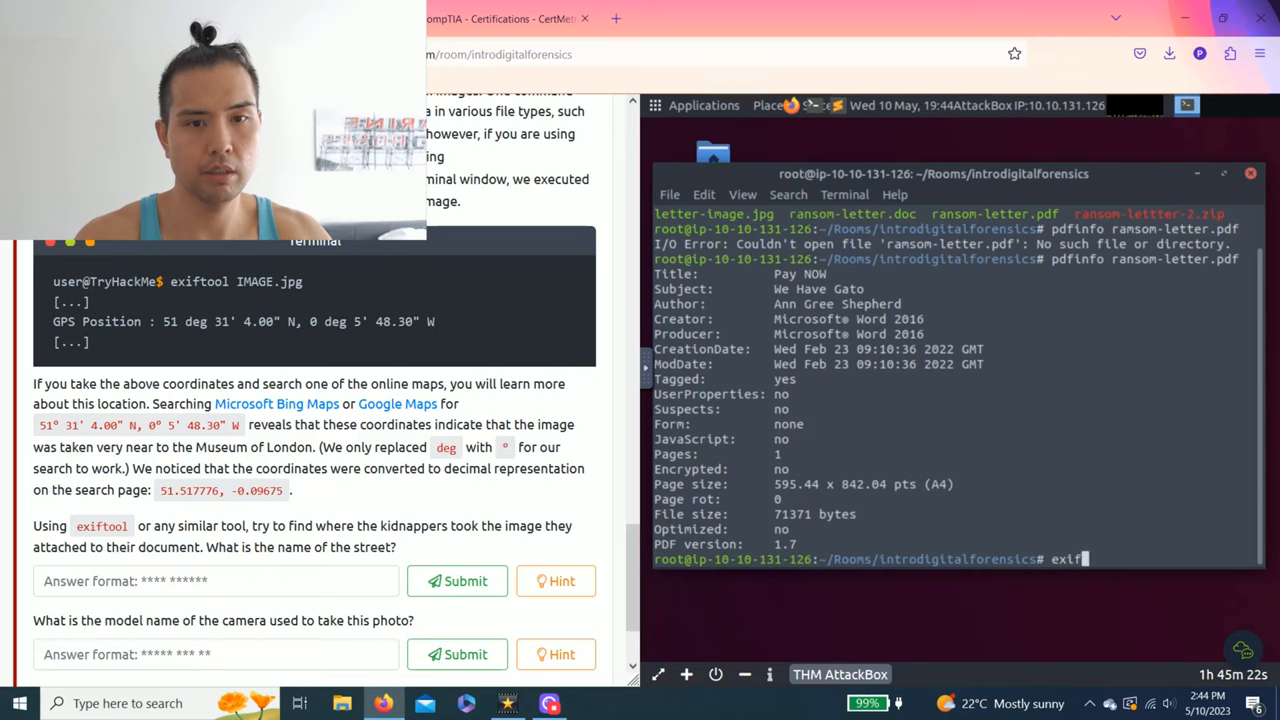
pyautogui.write('tool')
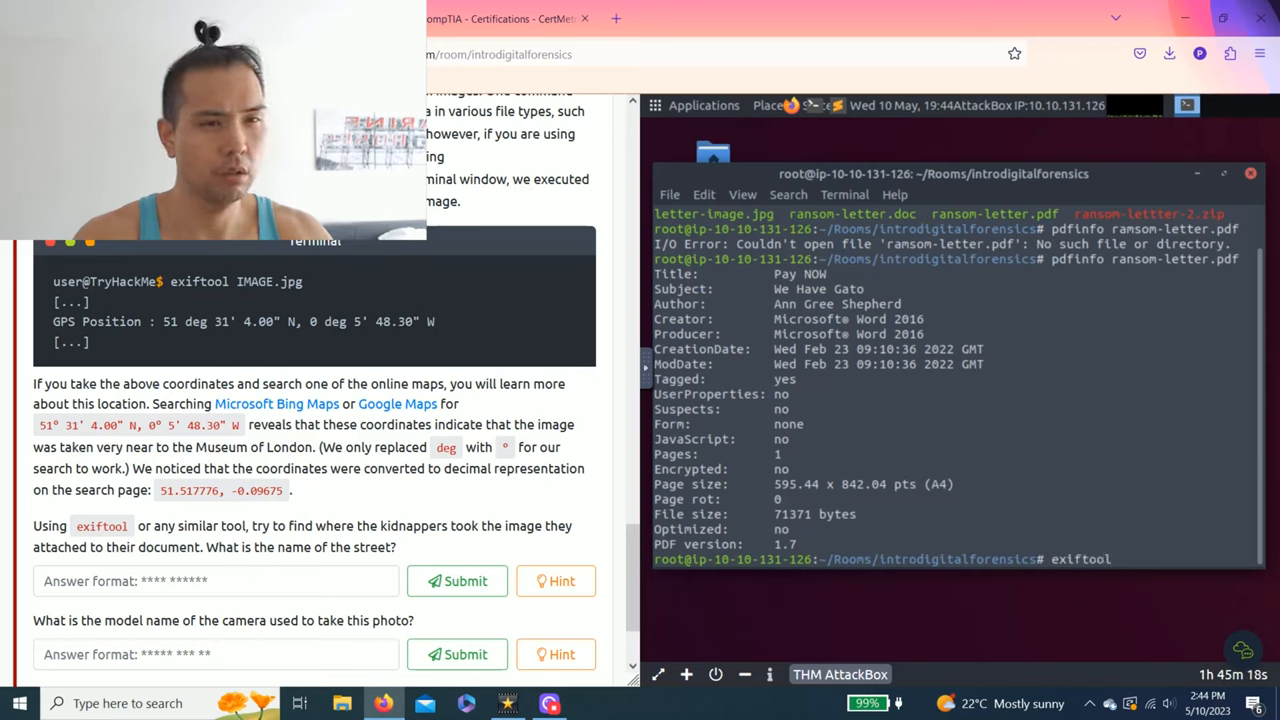
pyautogui.write('letter-')
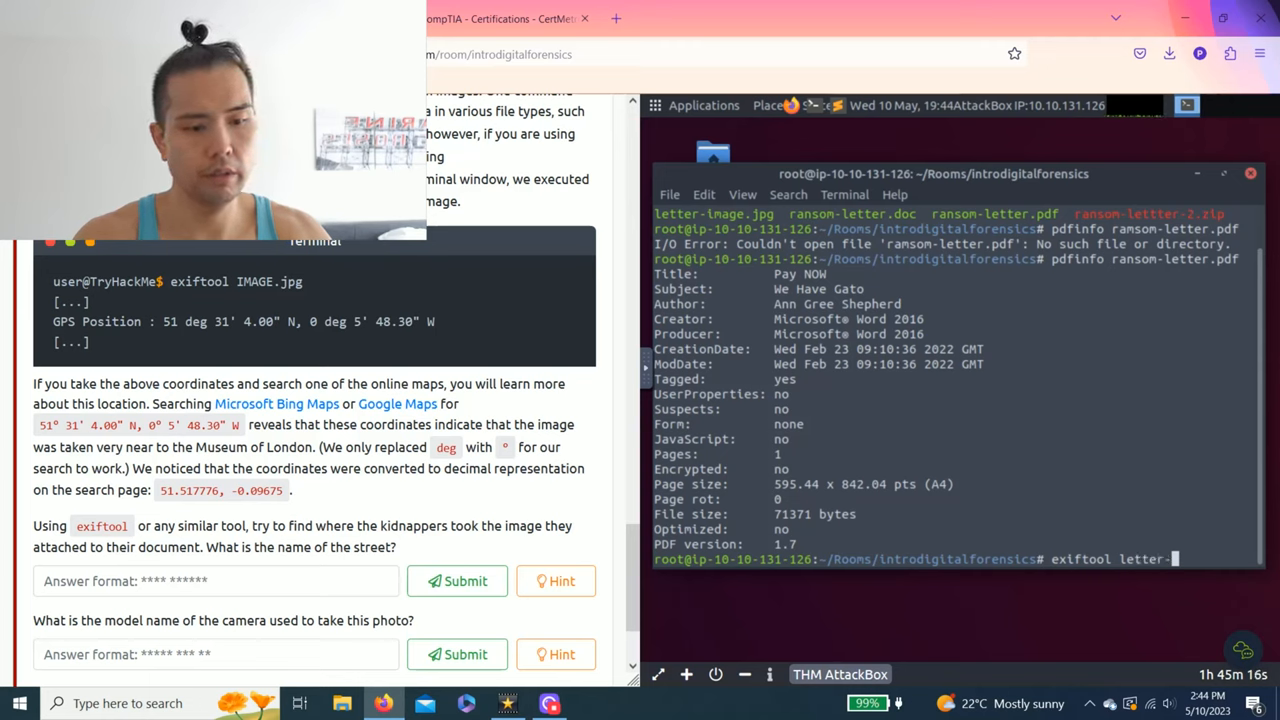
pyautogui.write('image')
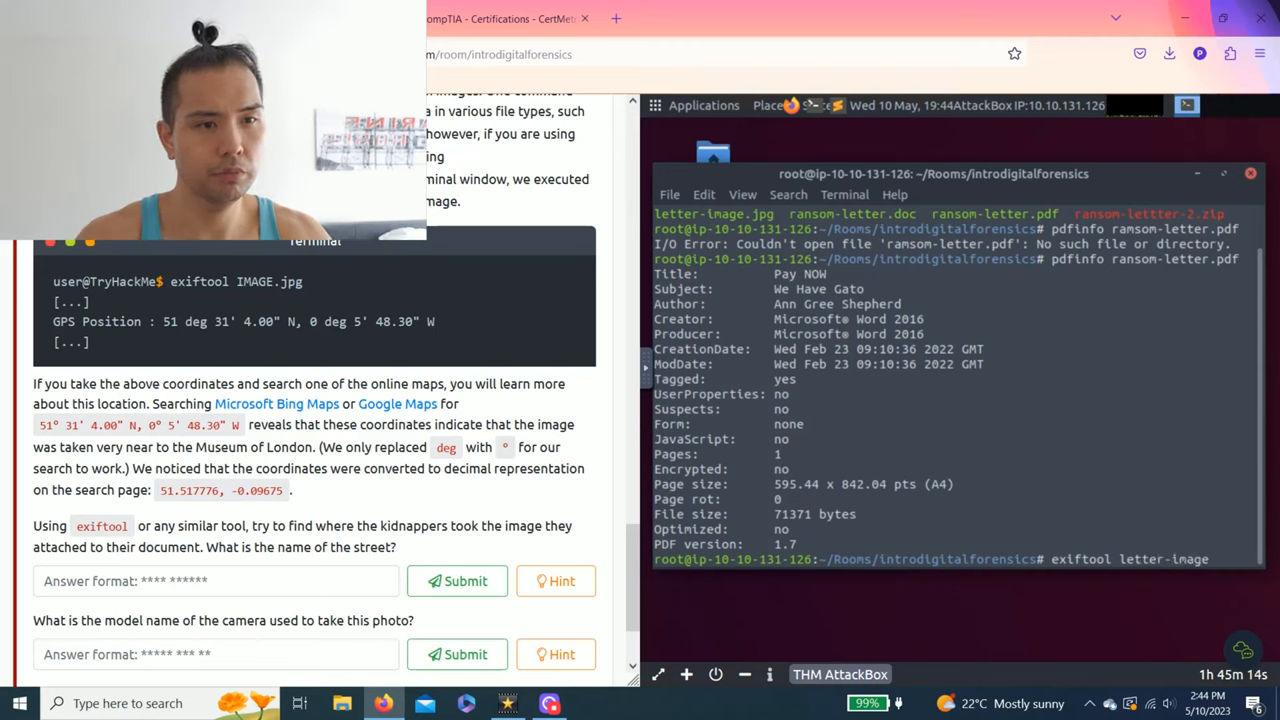
pyautogui.write('.jpg')
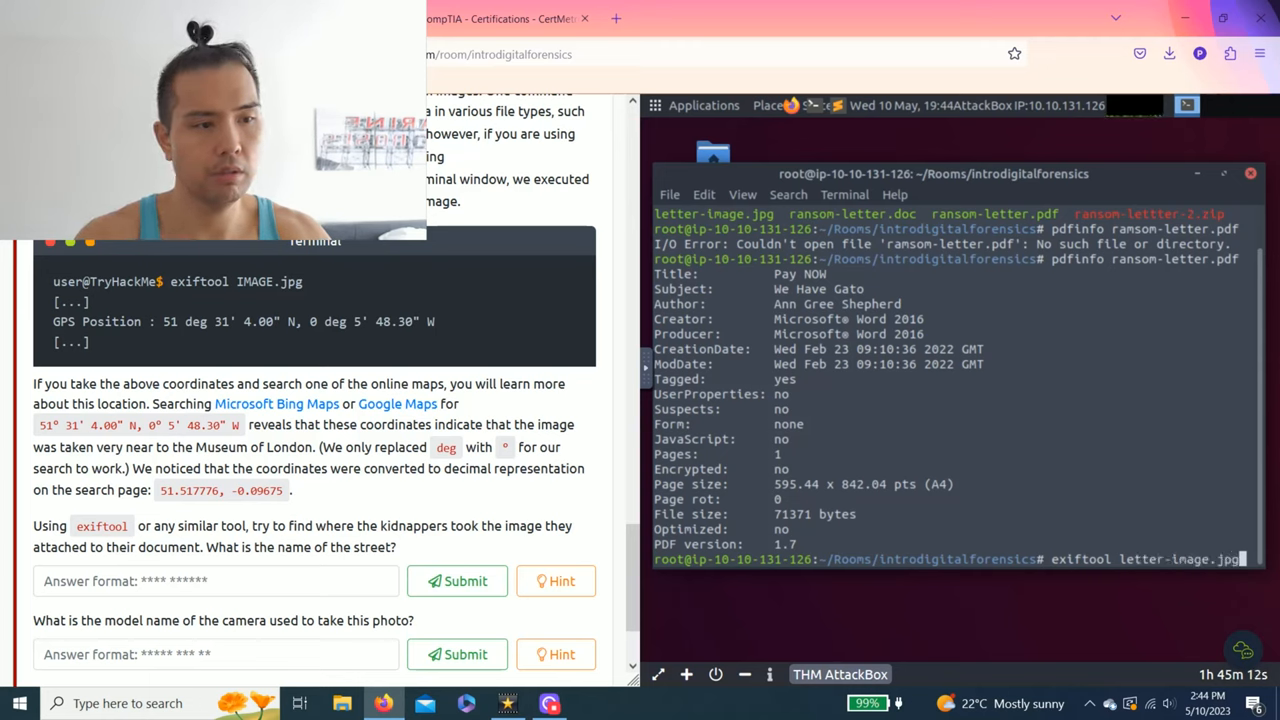
pyautogui.press('Return')
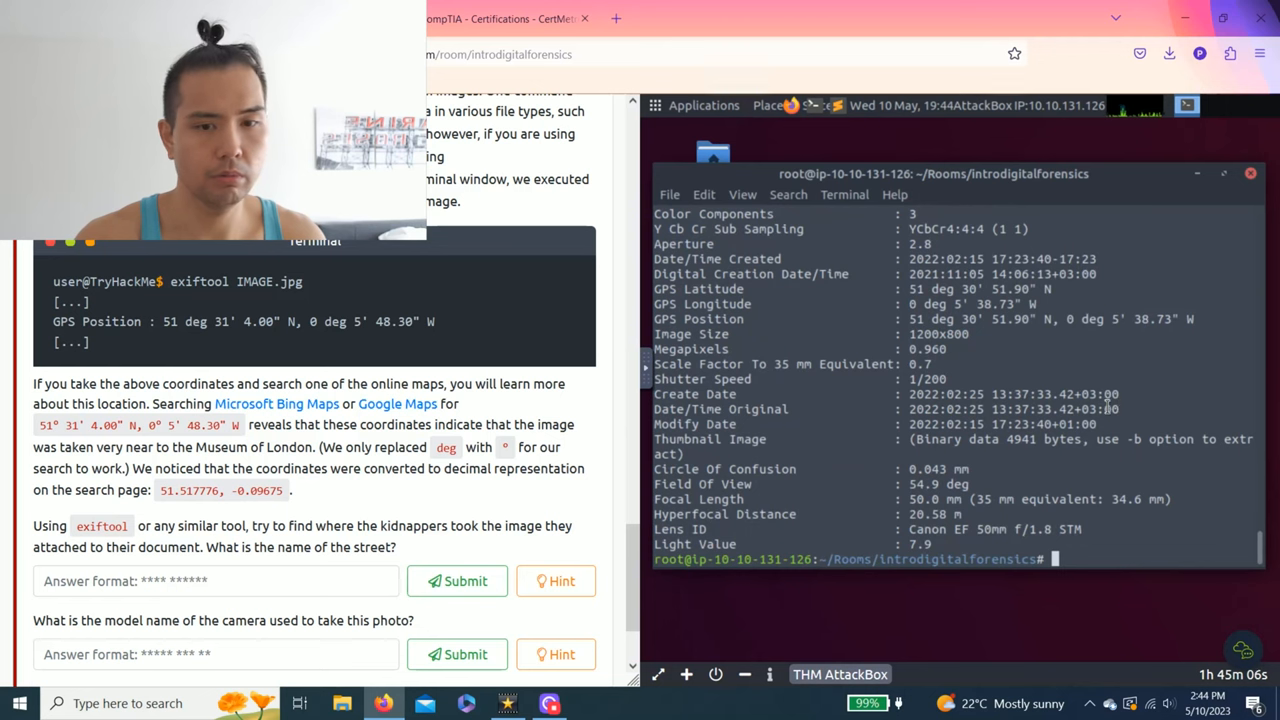
pyautogui.scroll(-3)
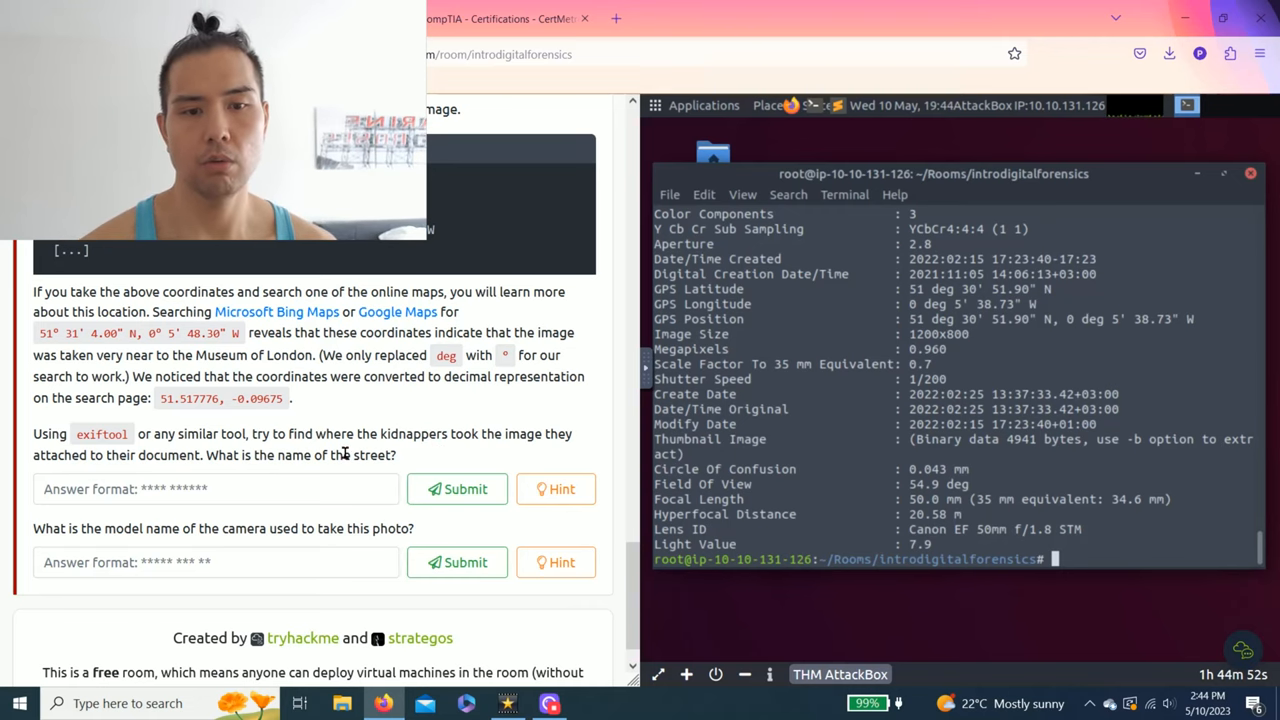
# View the street-name hint and select its GPS coordinates
pyautogui.click(554, 489)
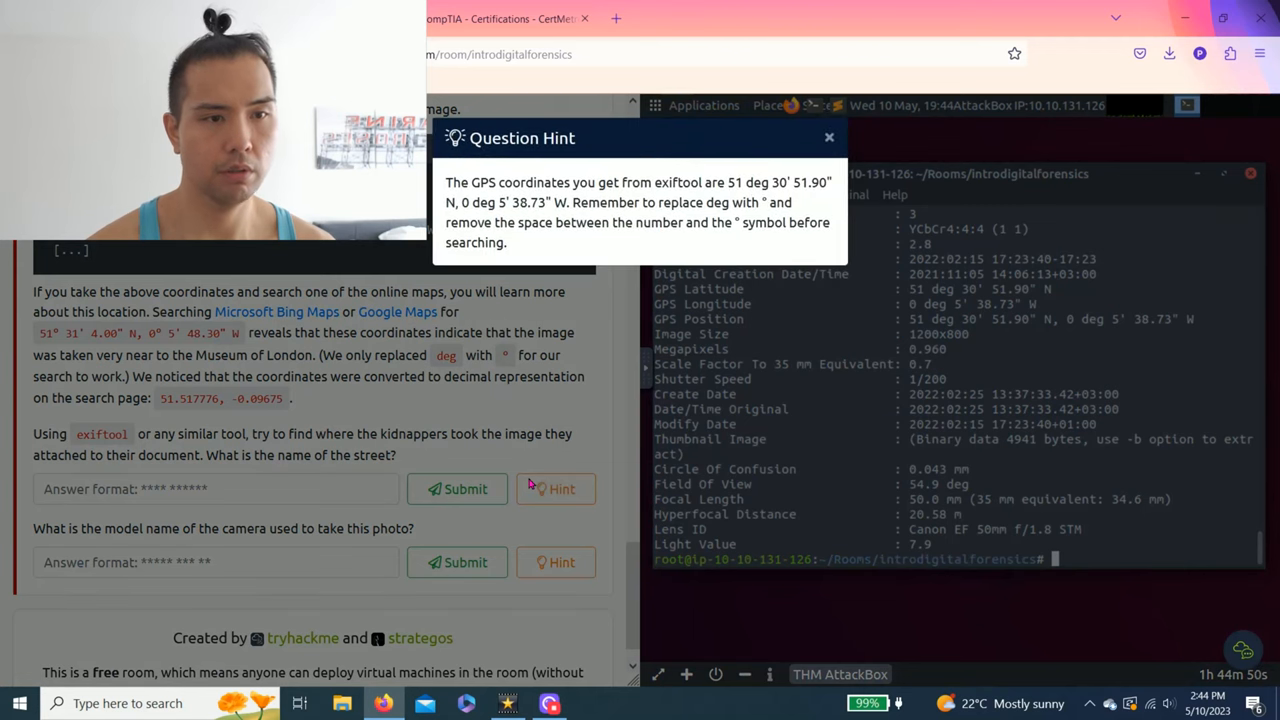
pyautogui.moveTo(574, 183)
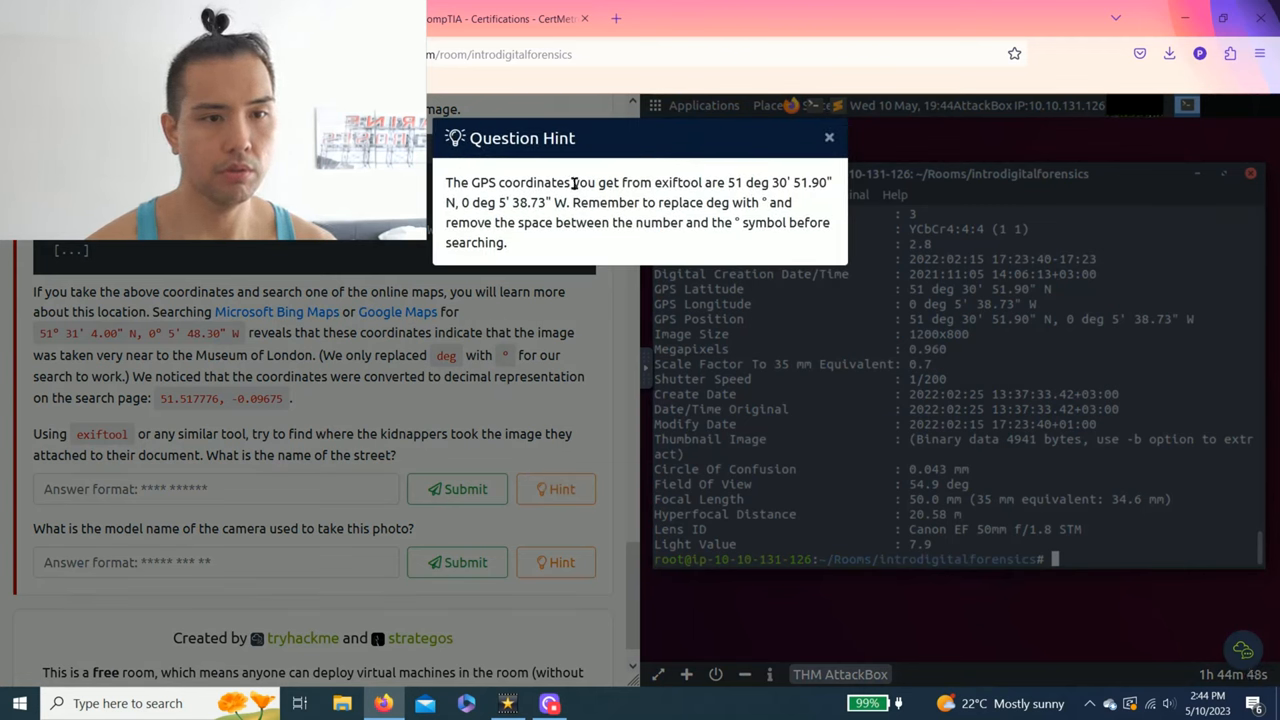
pyautogui.moveTo(622, 182); pyautogui.dragTo(738, 182)
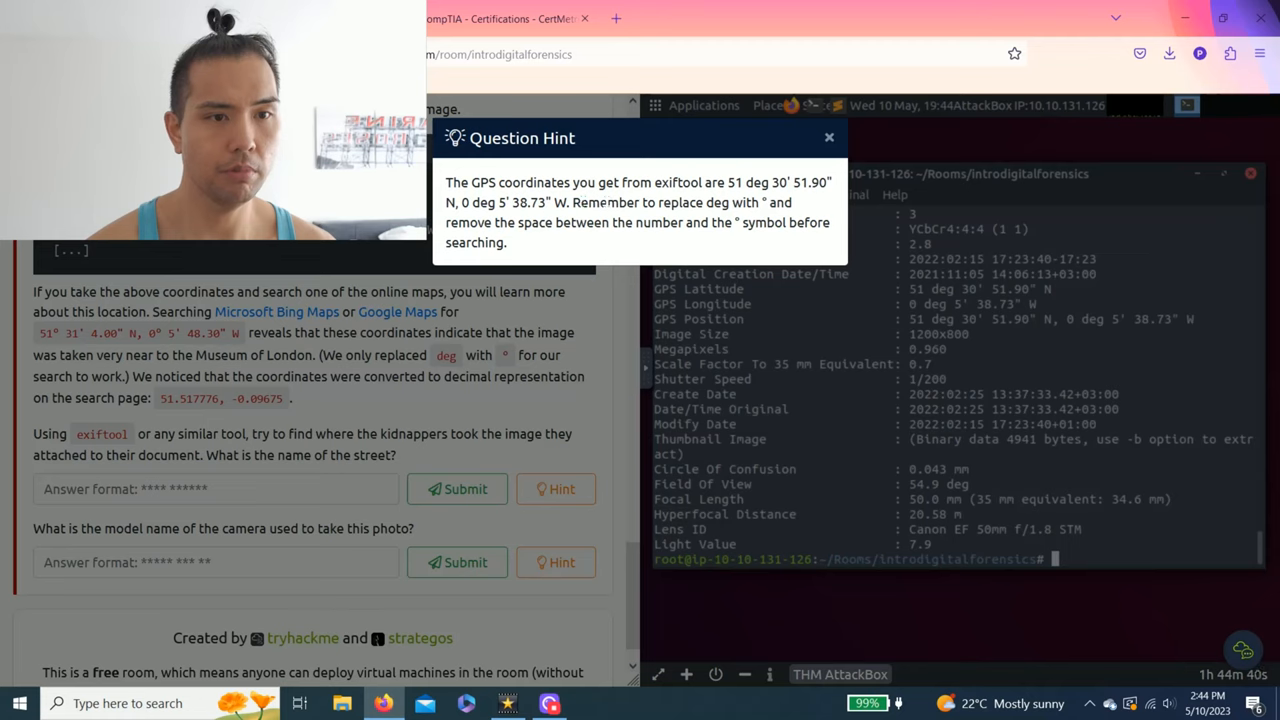
pyautogui.moveTo(800, 206)
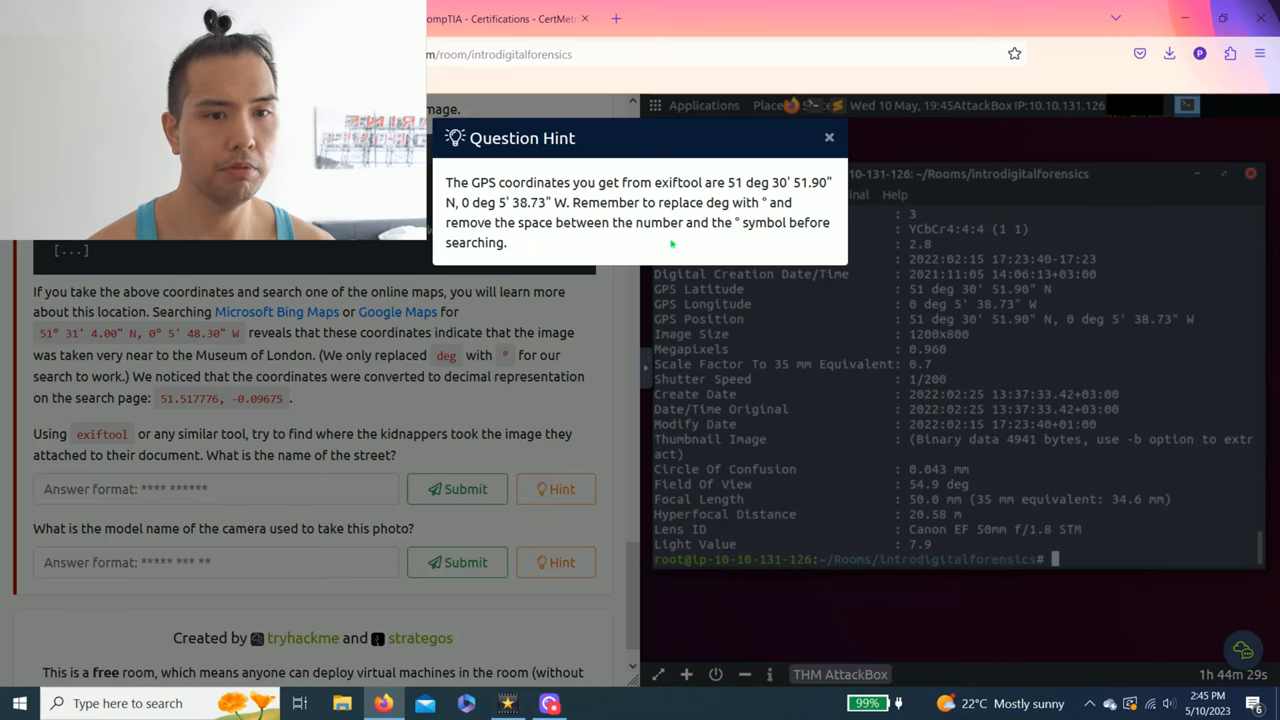
pyautogui.click(829, 137)
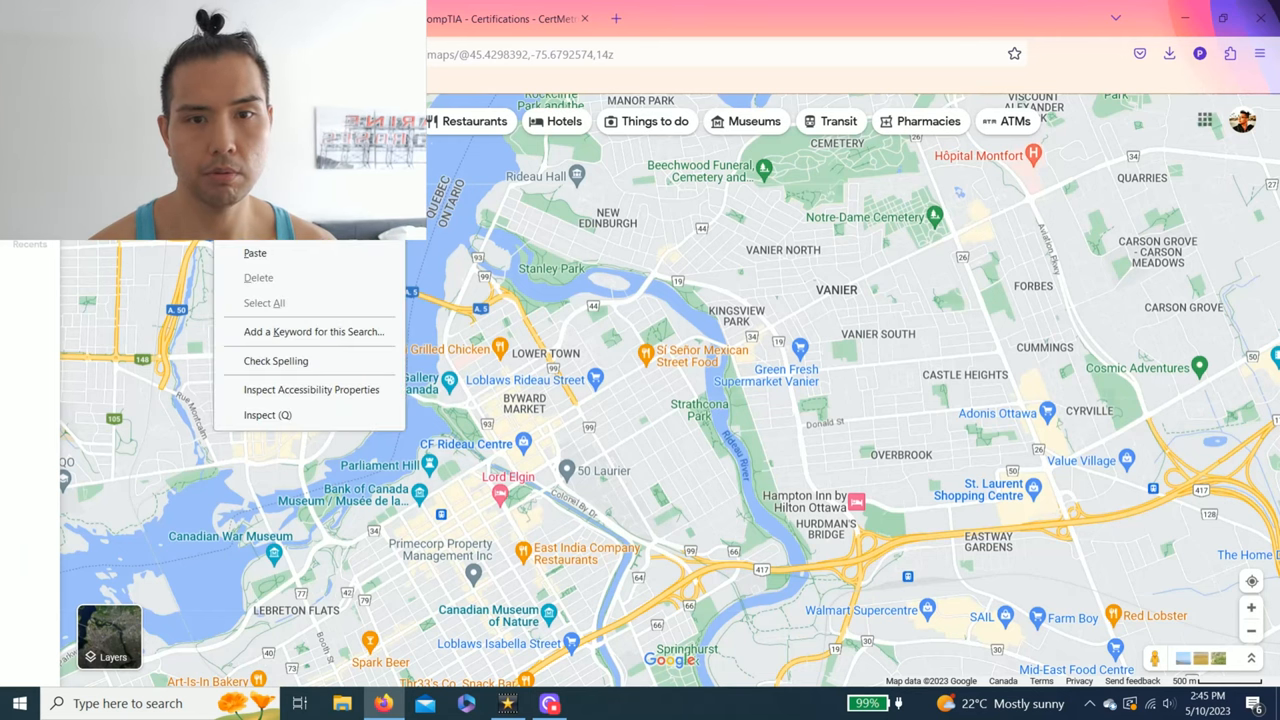
# Search the coordinates in Google Maps, find Milk St, London, and return to TryHackMe
pyautogui.click(250, 250)
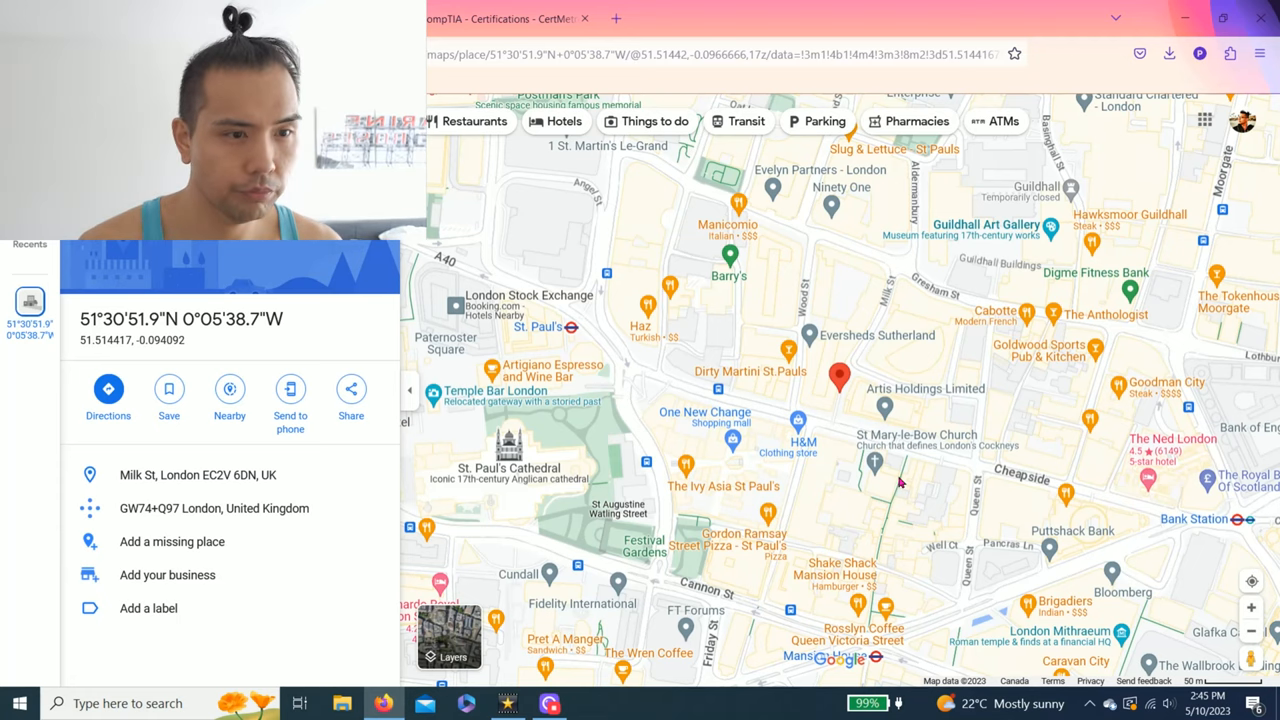
pyautogui.moveTo(820, 360)
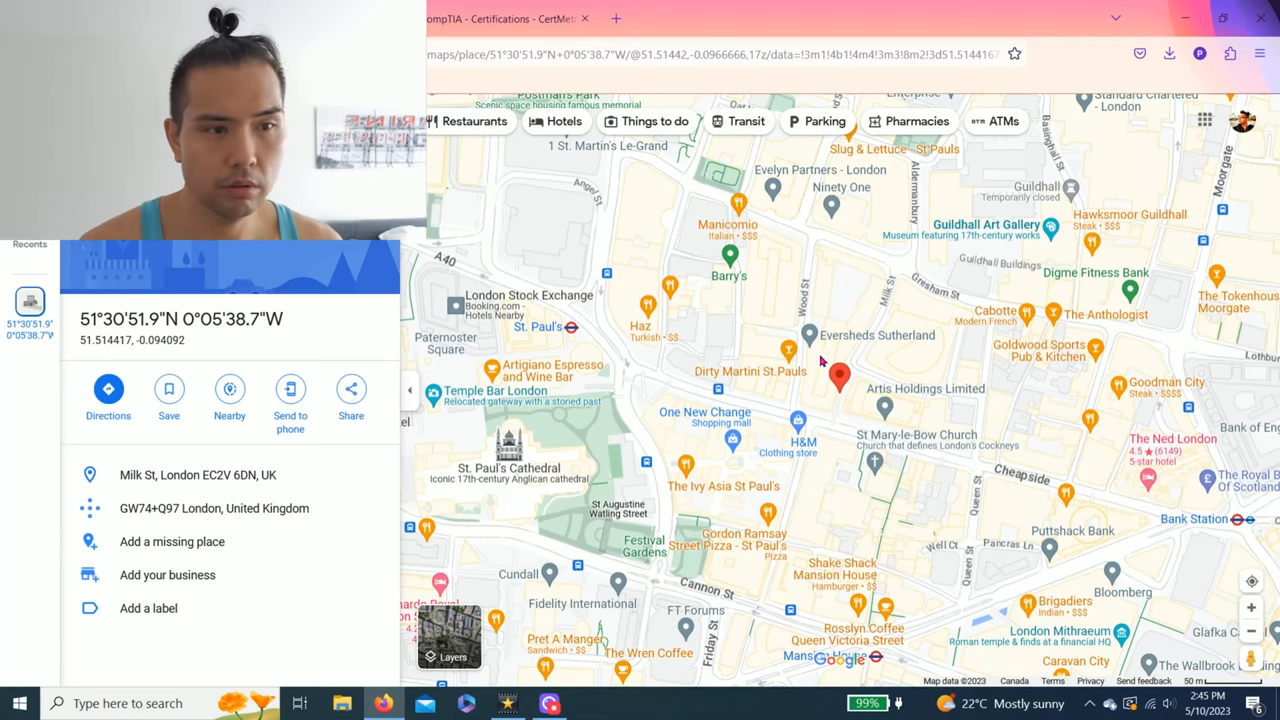
pyautogui.scroll(3)
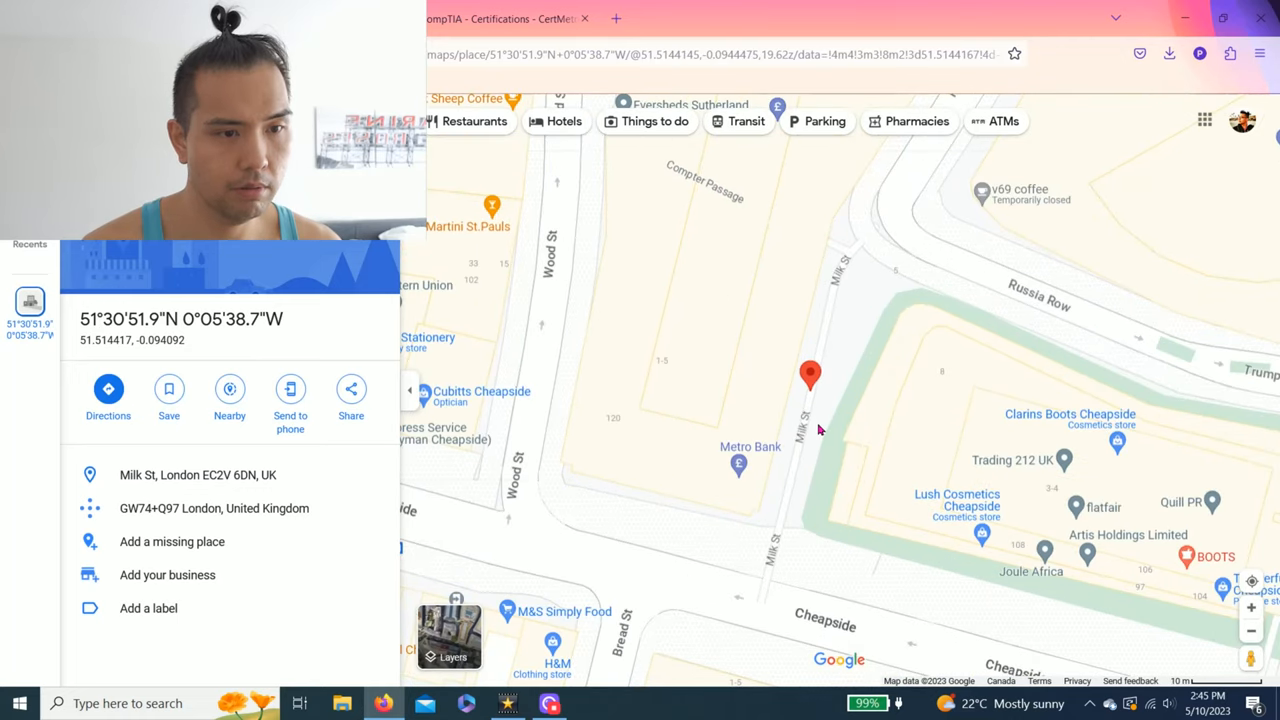
pyautogui.click(807, 440)
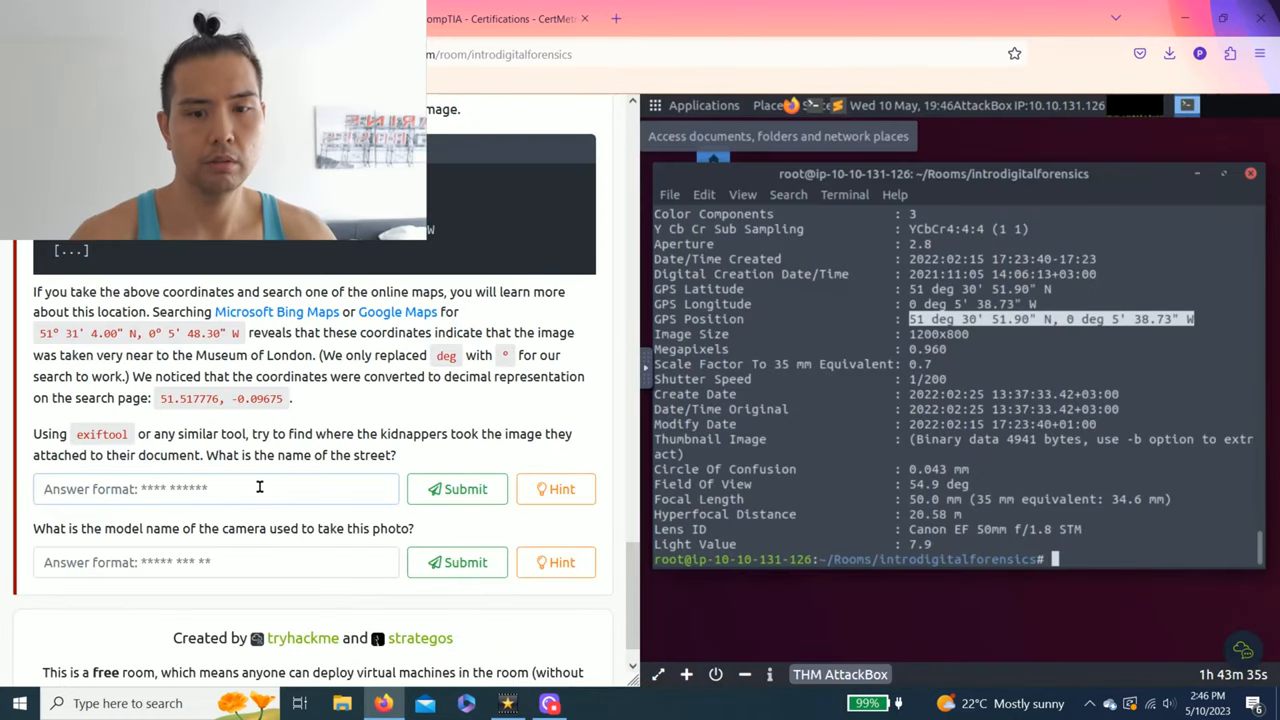
# Submit Milk Street as the street name and reveal the camera-model hint
pyautogui.write('Milk')
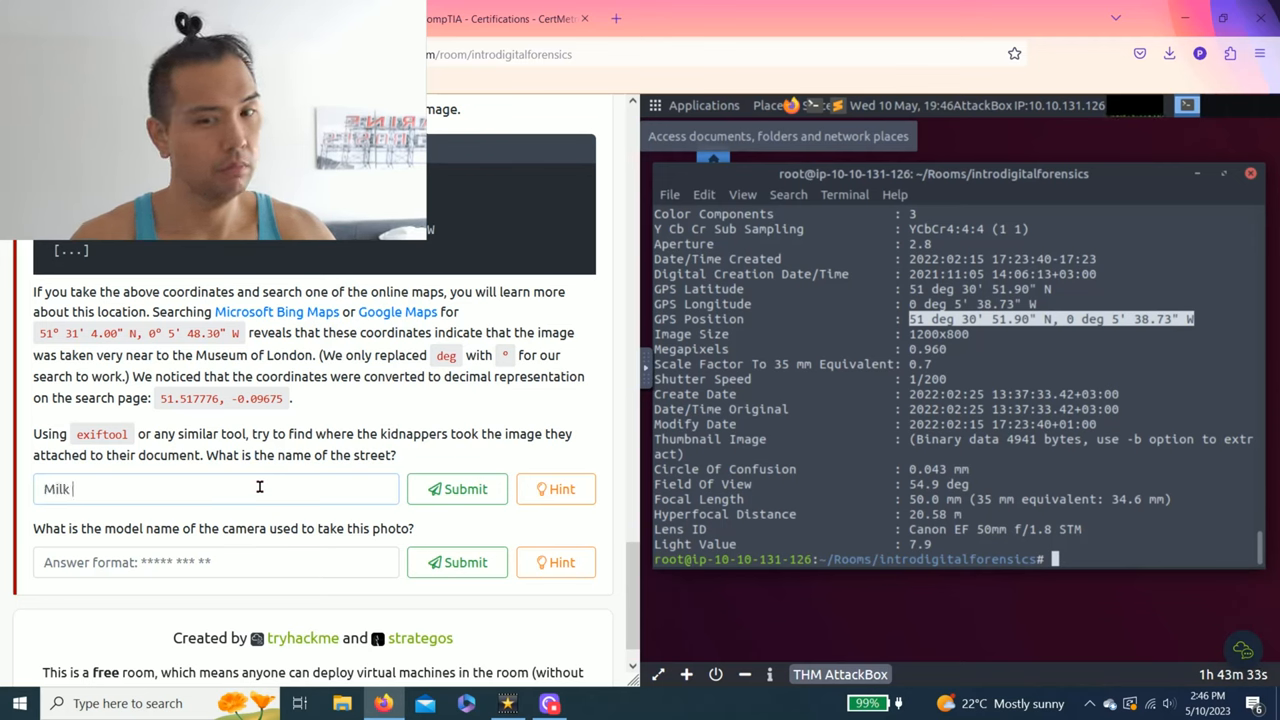
pyautogui.click(457, 489)
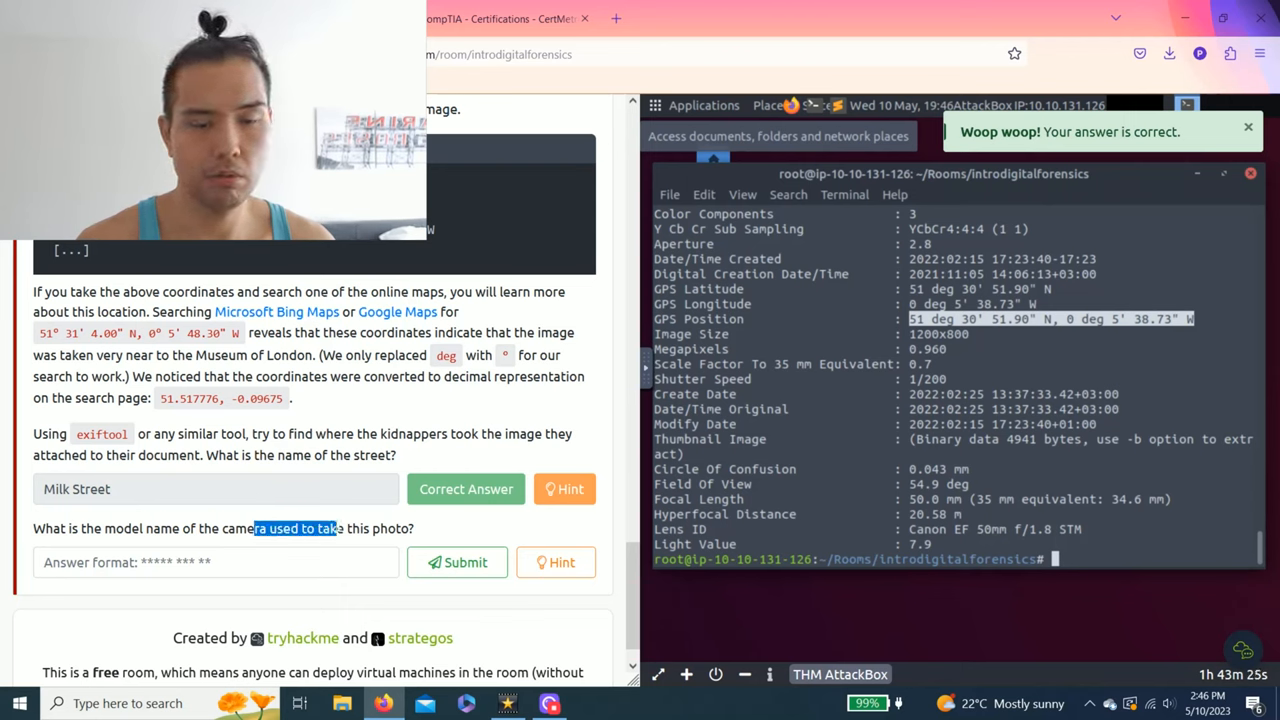
pyautogui.click(563, 562)
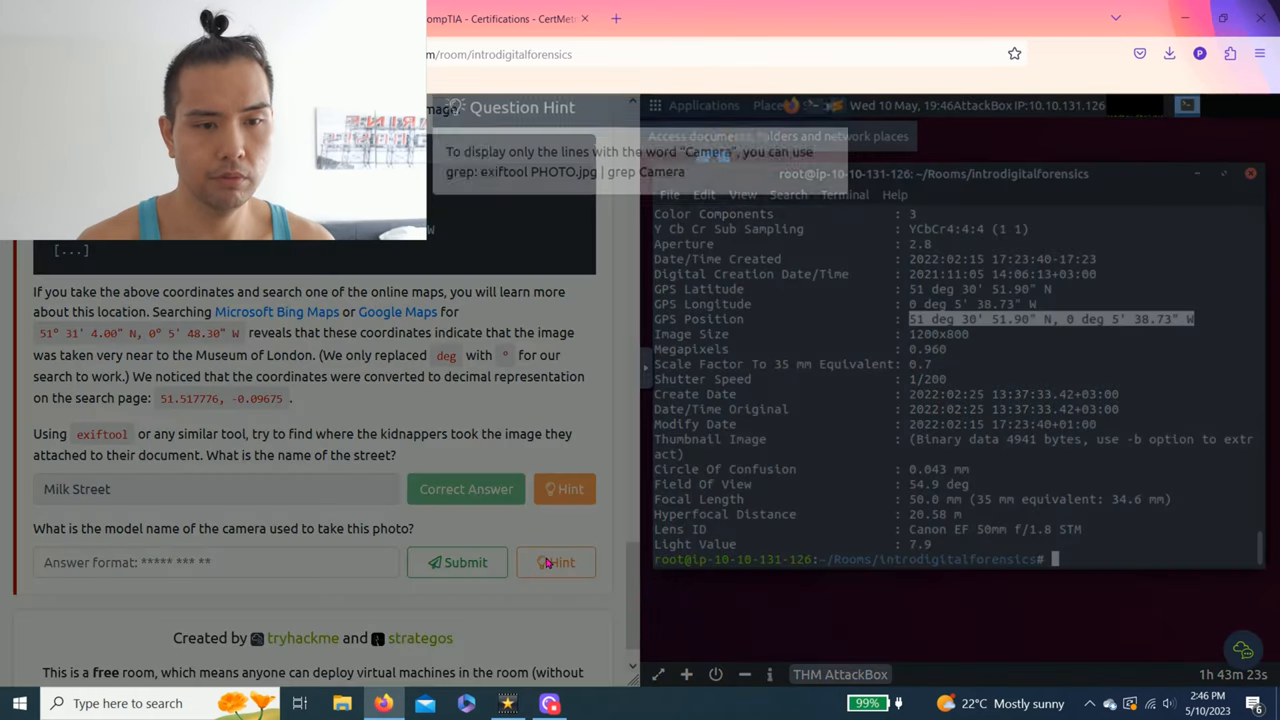
# Paste the hint command 'exiftool PHOTO.jpg | grep Camera' into the AttackBox clipboard
pyautogui.click(562, 562)
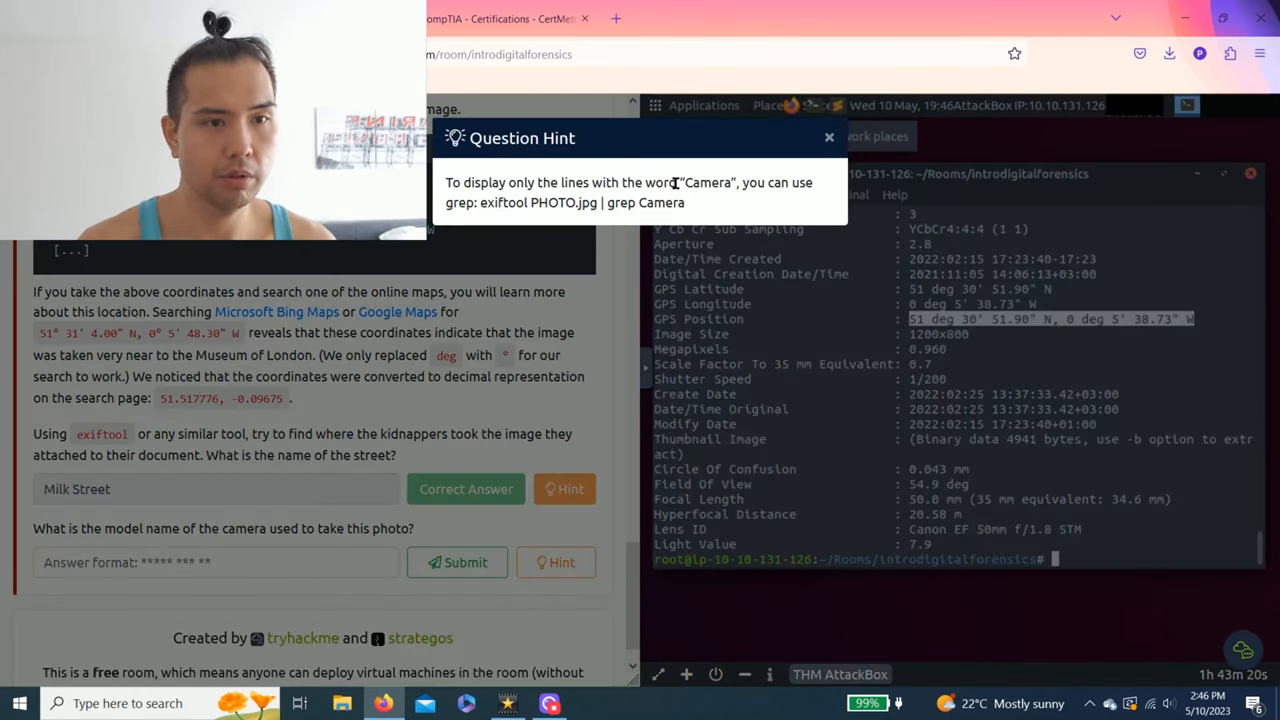
pyautogui.moveTo(463, 207)
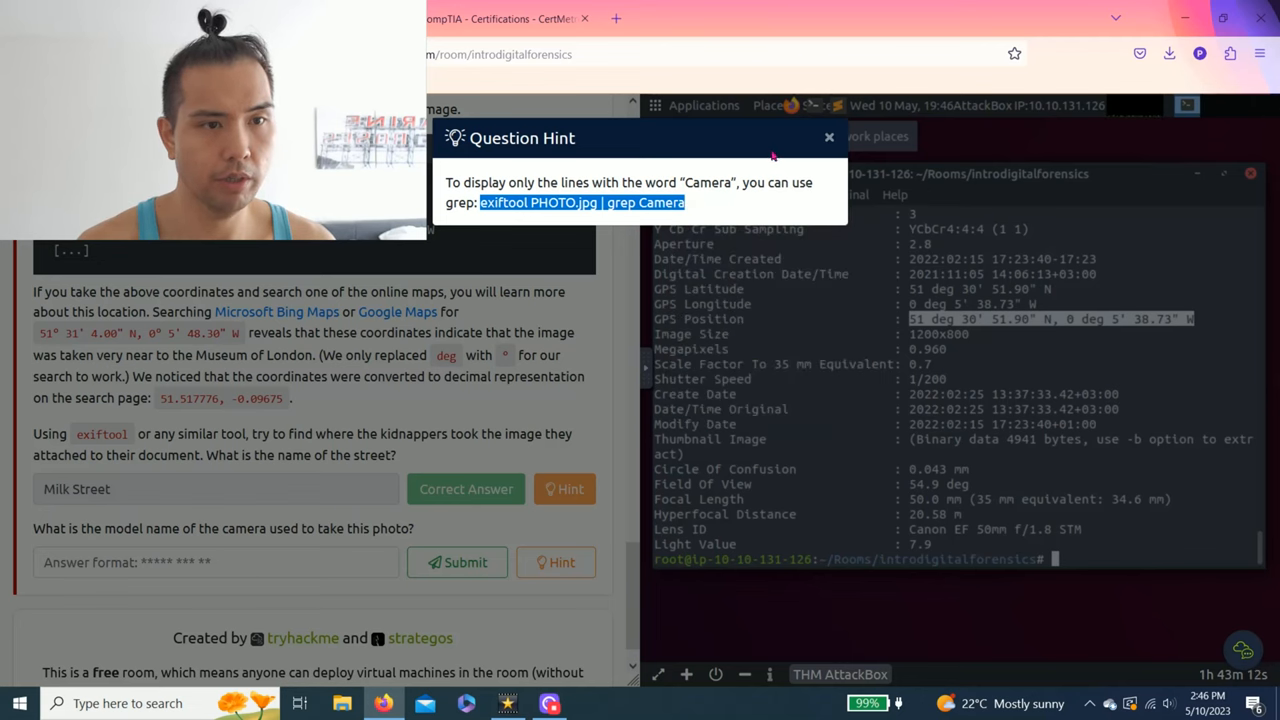
pyautogui.click(829, 137)
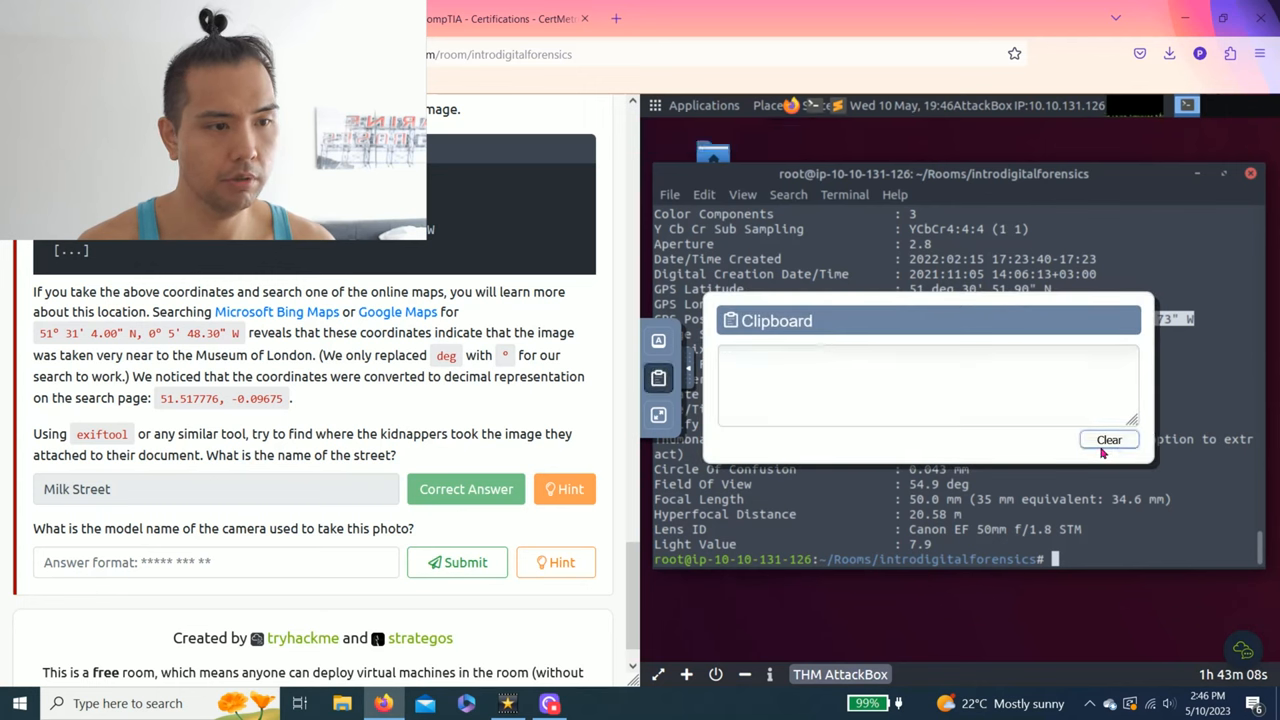
pyautogui.write('exiftool PHOTO.jpg | grep Camera')
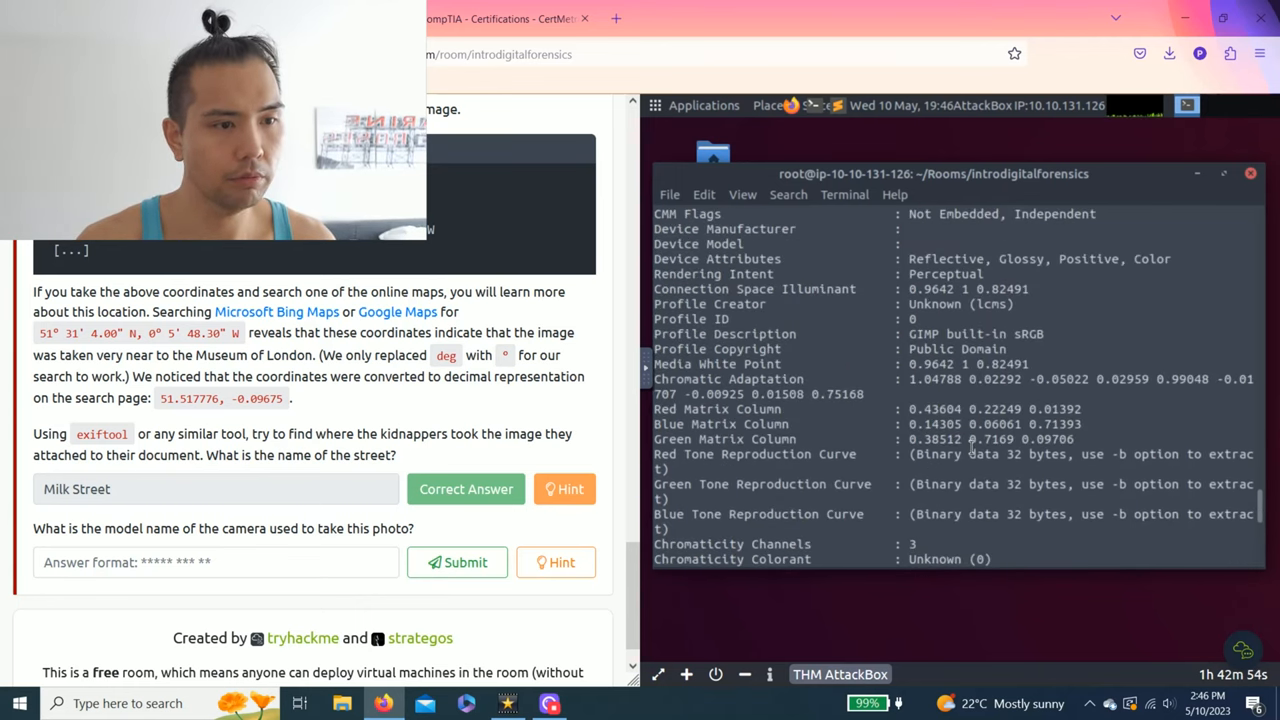
# Run exiftool on letter-image.jpg filtered by grep Camera in the terminal
pyautogui.scroll(-3)
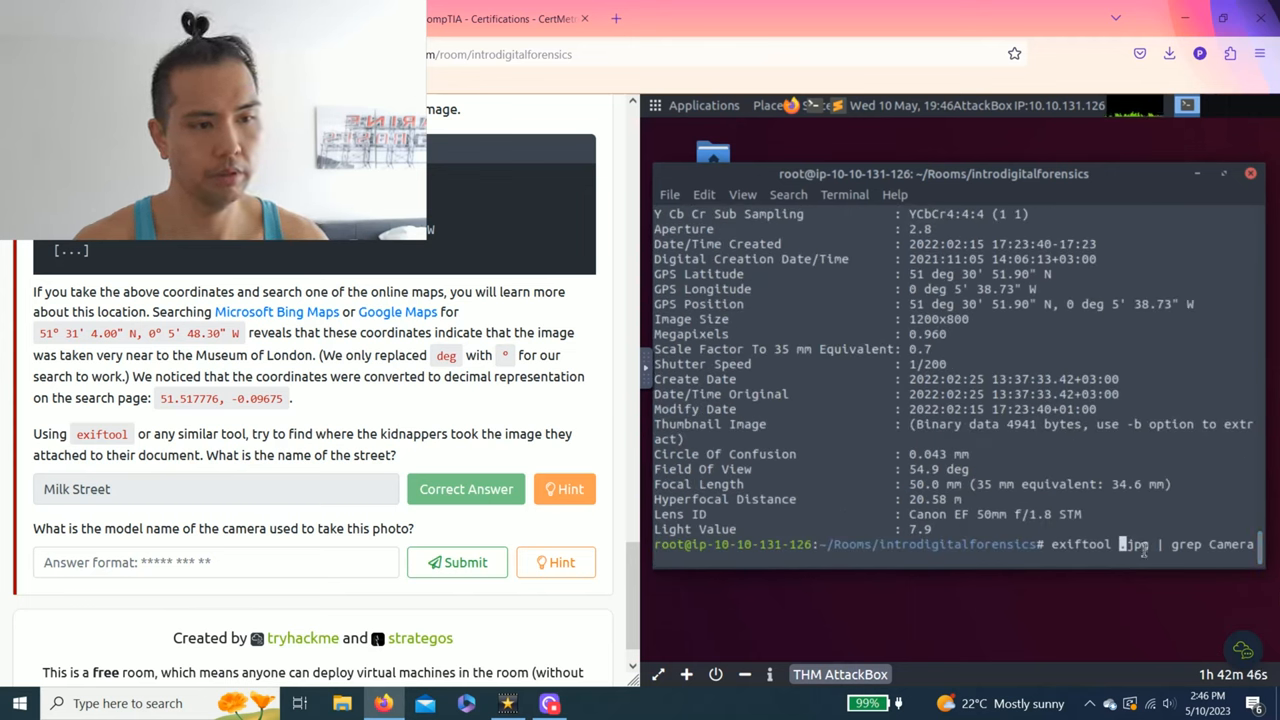
pyautogui.write('letter-')
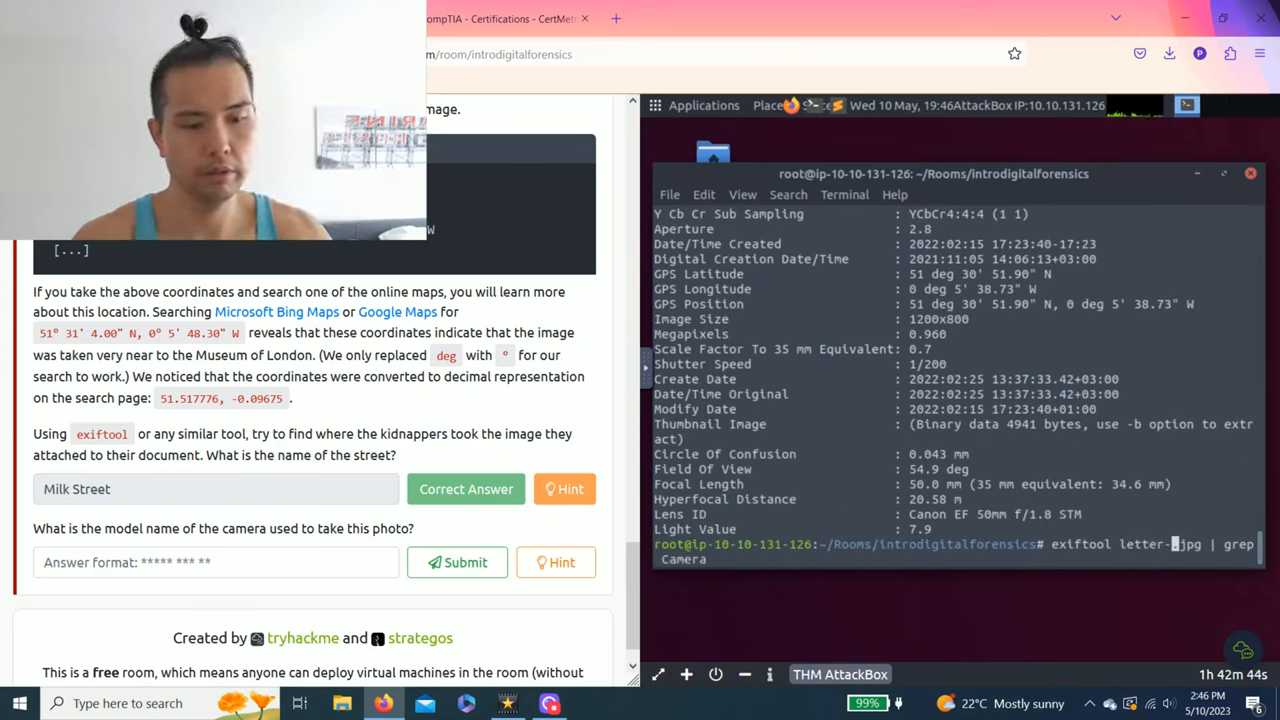
pyautogui.write('image')
pyautogui.press('Return')
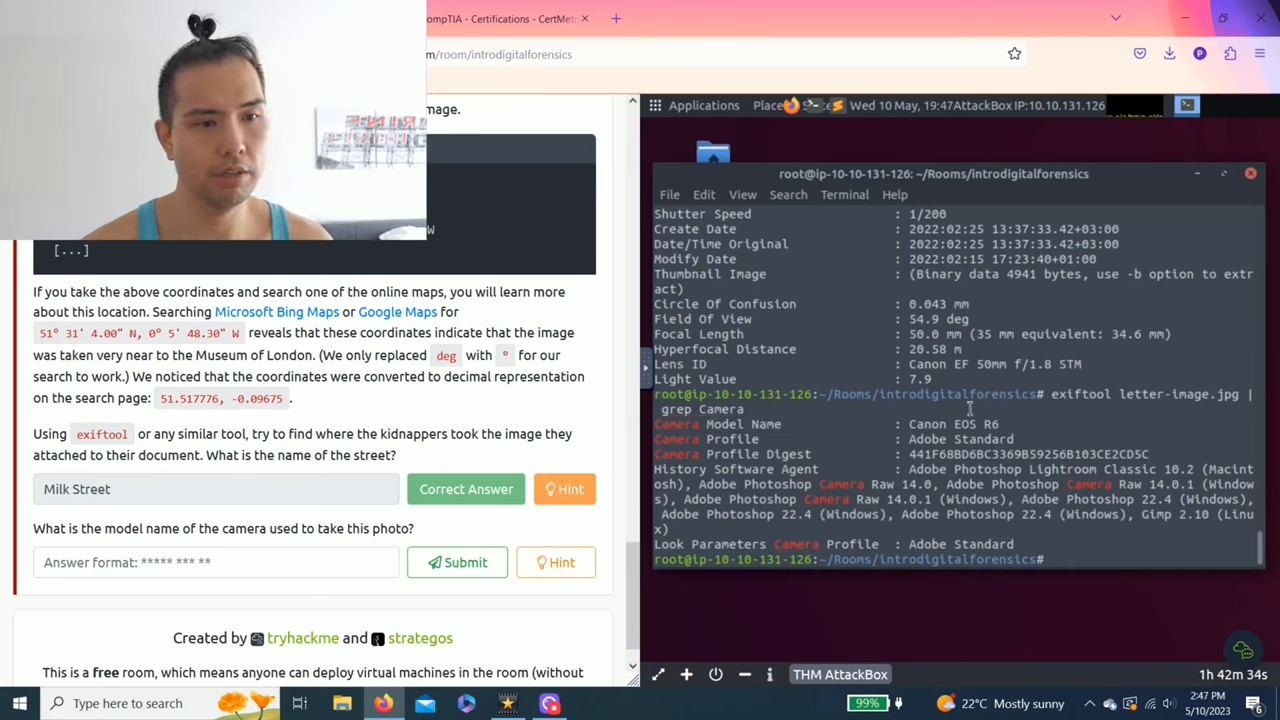
# Copy Canon EOS R6 from the output and submit it as the camera model
pyautogui.doubleClick(960, 423)
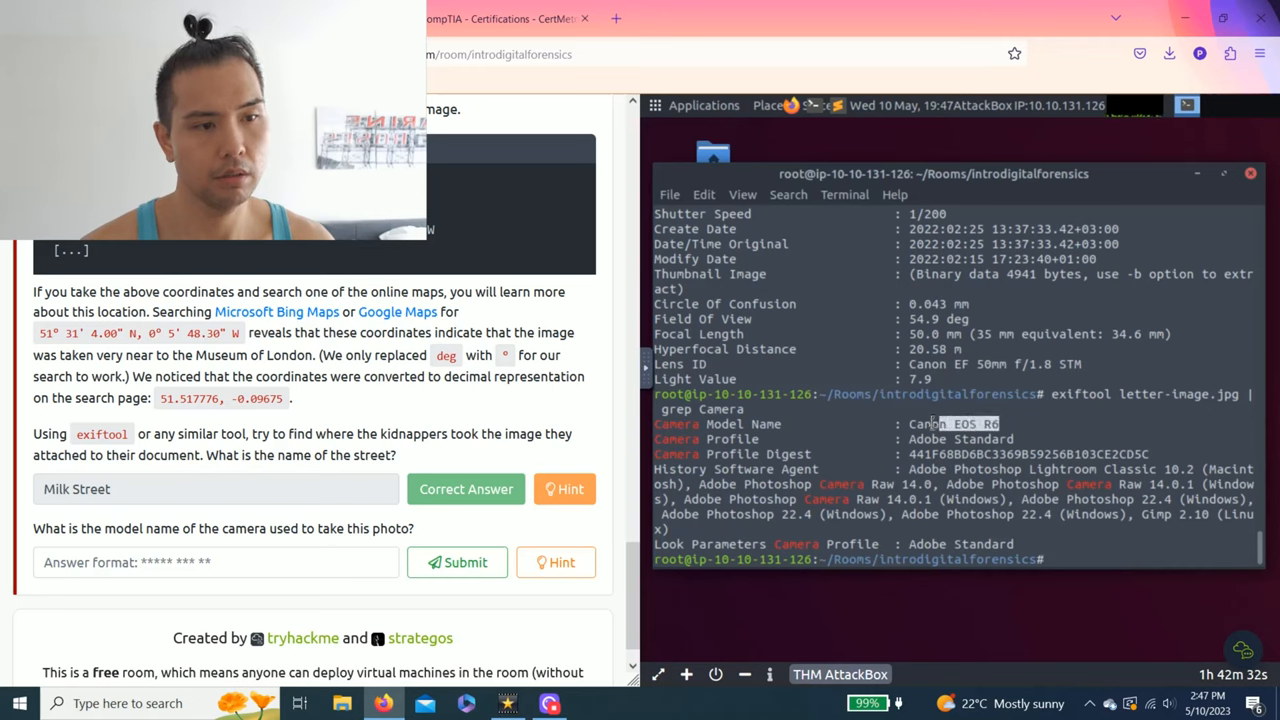
pyautogui.rightClick(950, 423)
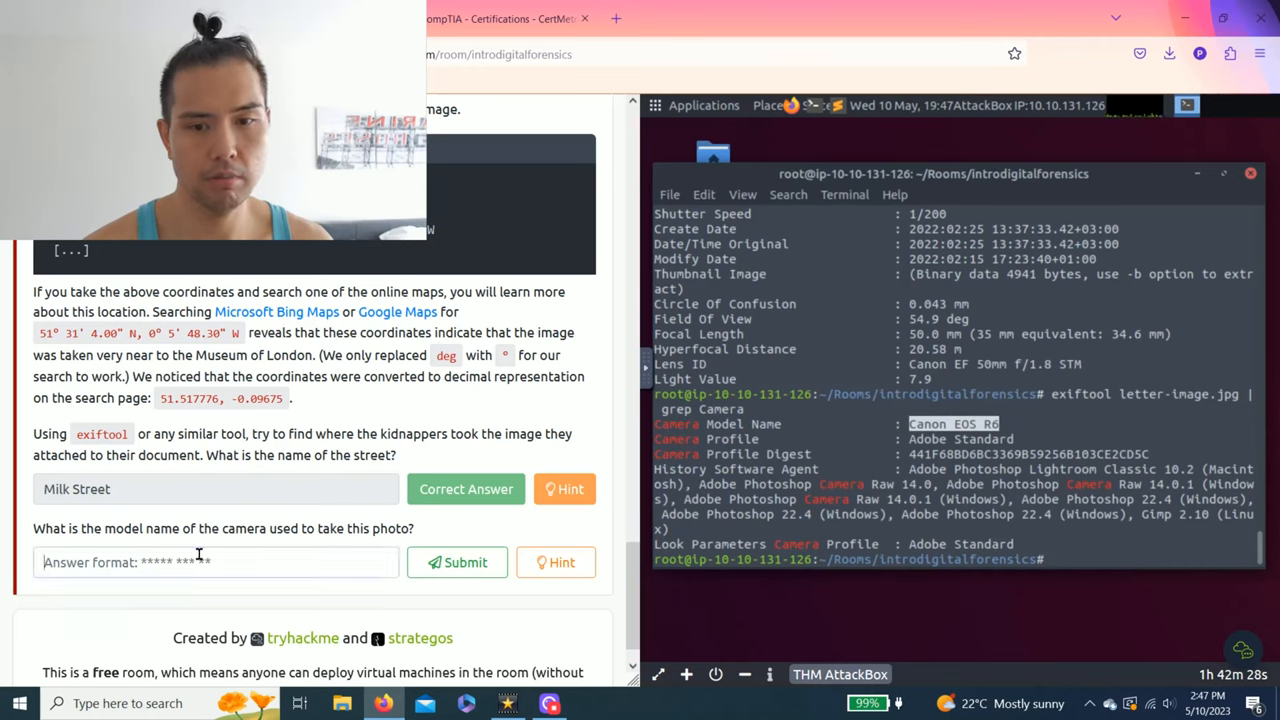
pyautogui.write('Canon EOS R6')
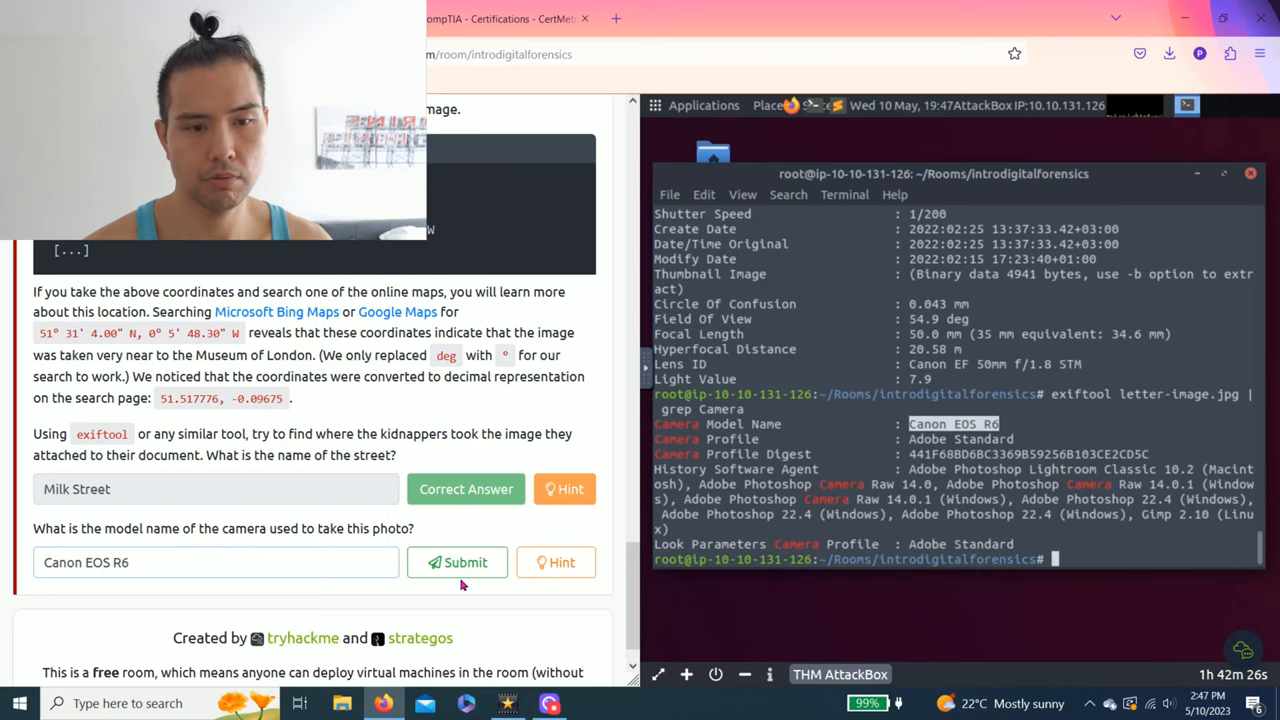
pyautogui.click(457, 562)
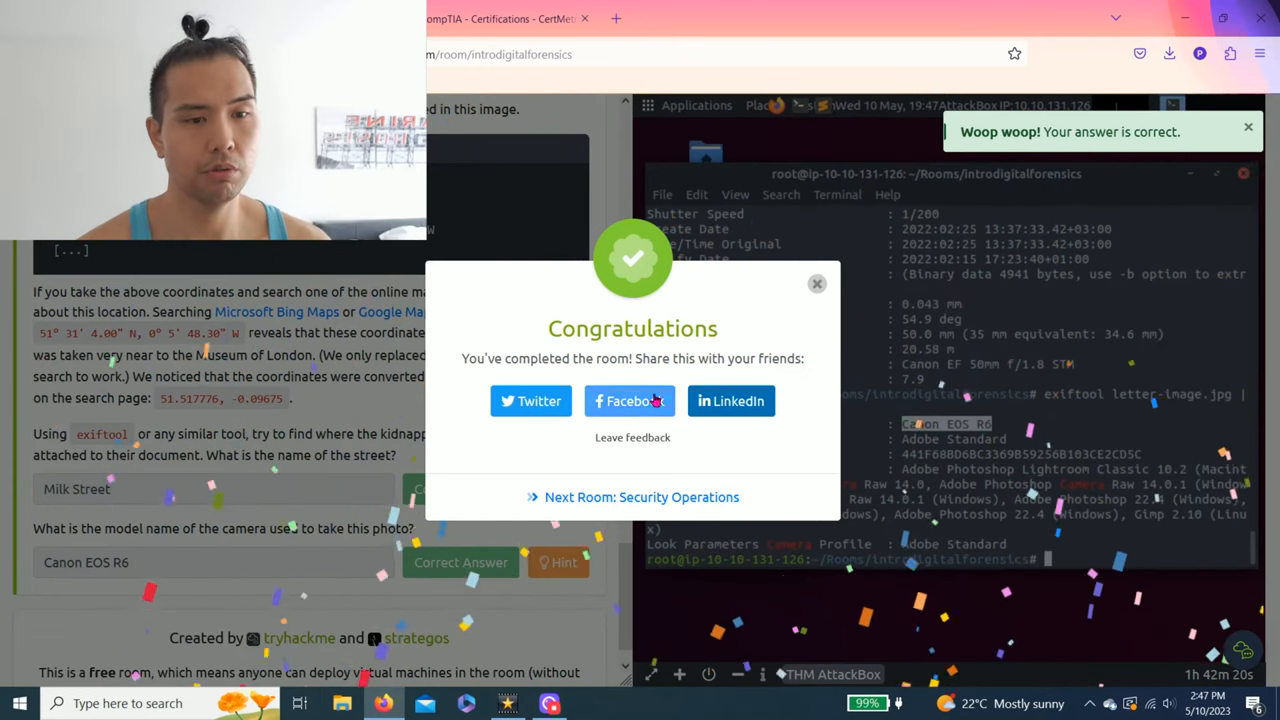
pyautogui.moveTo(731, 401)
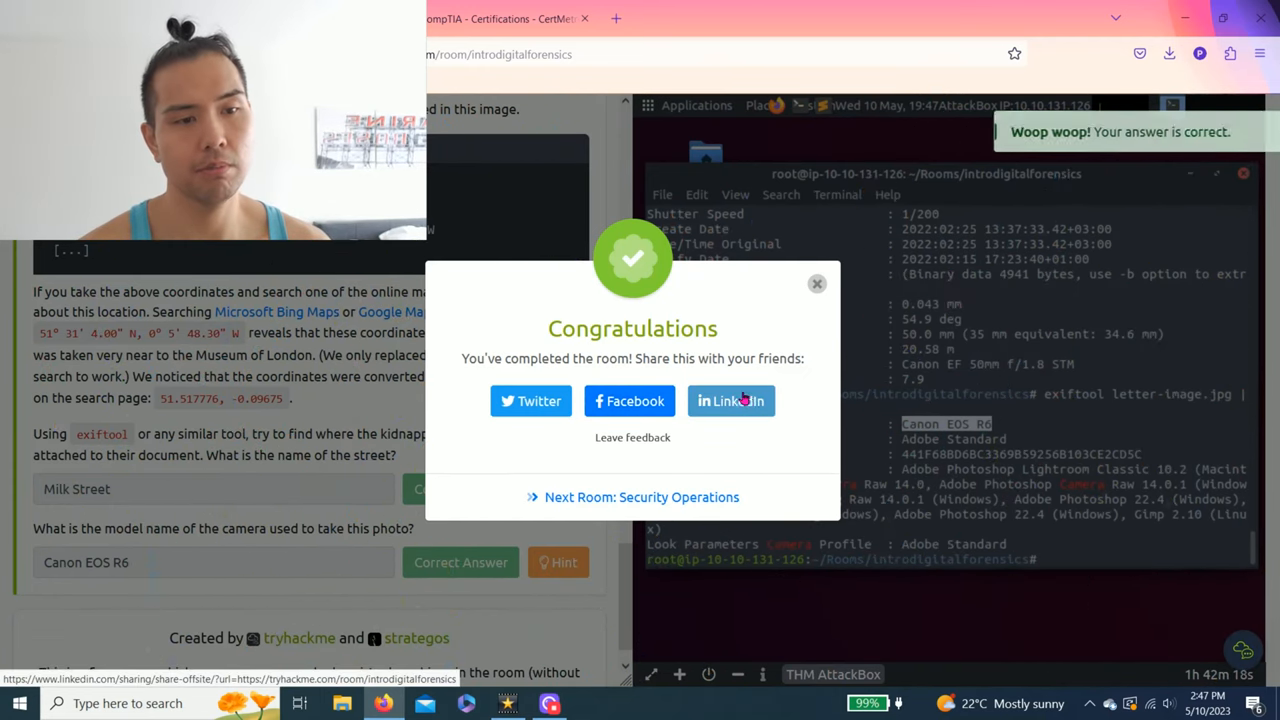
# Share the completed Intro to Digital Forensics room on LinkedIn from the Congratulations popup
pyautogui.click(817, 283)
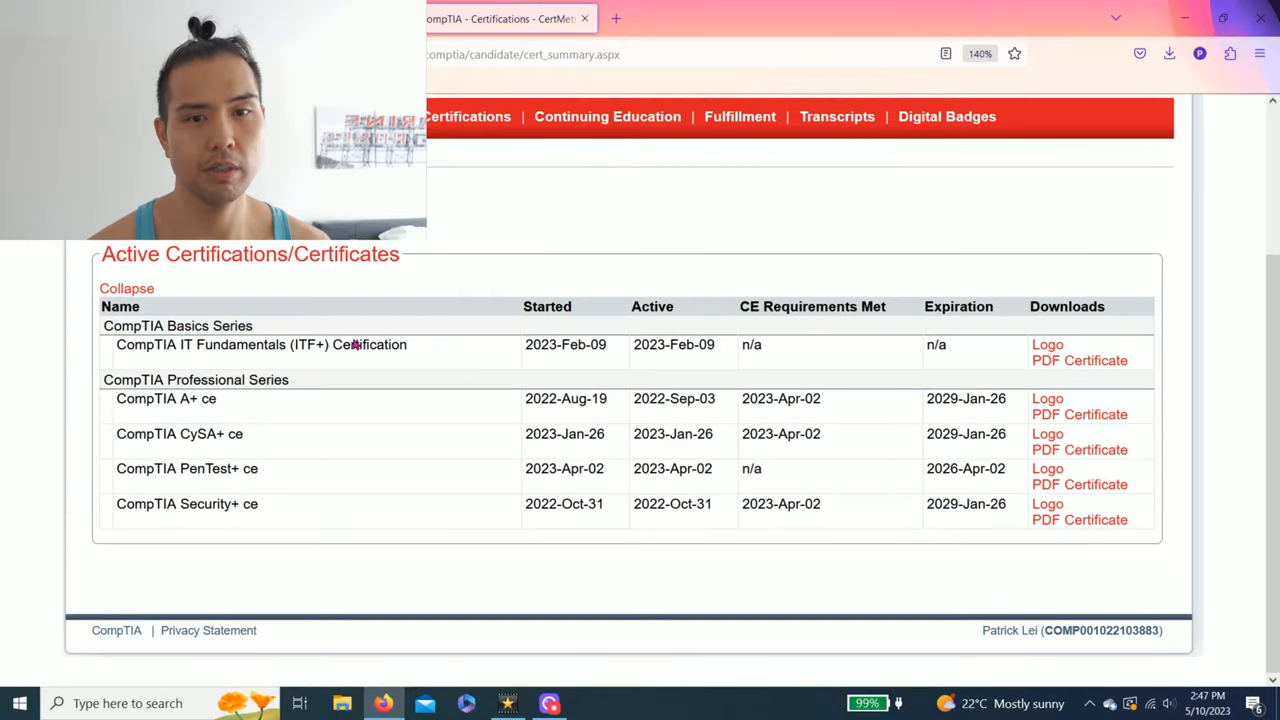
pyautogui.scroll(3)
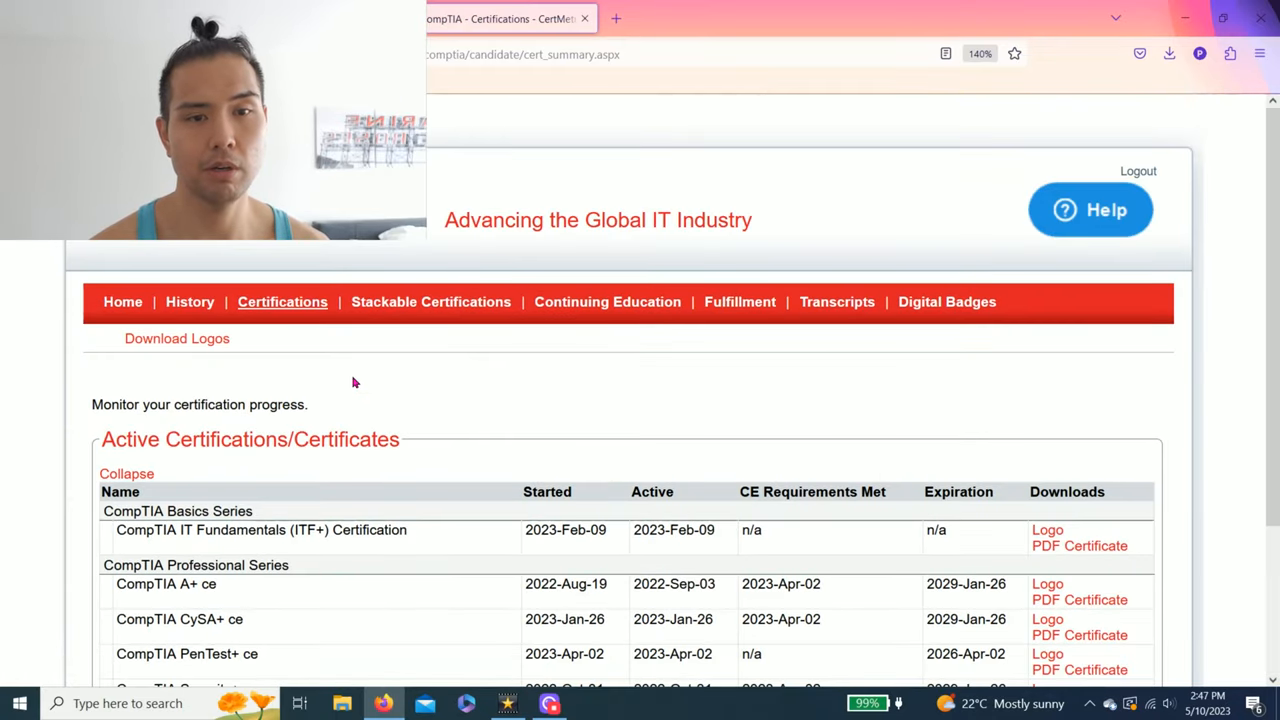
pyautogui.moveTo(505, 402)
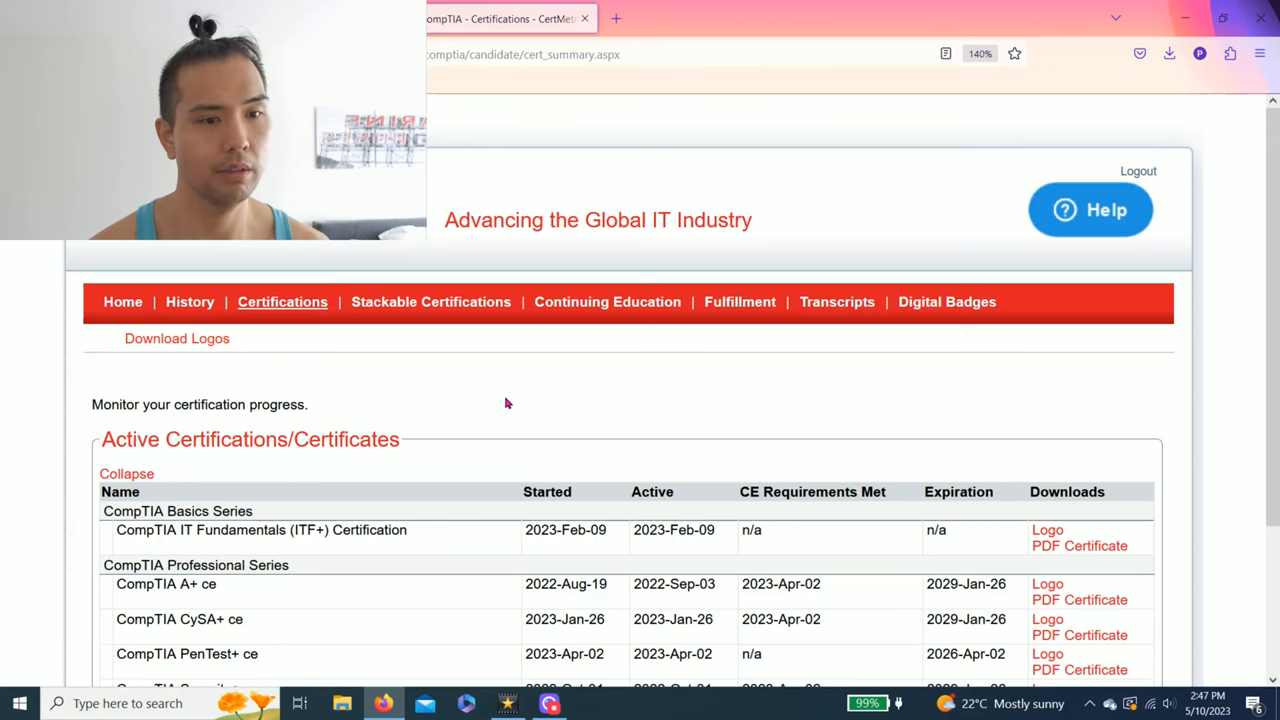
pyautogui.scroll(-3)
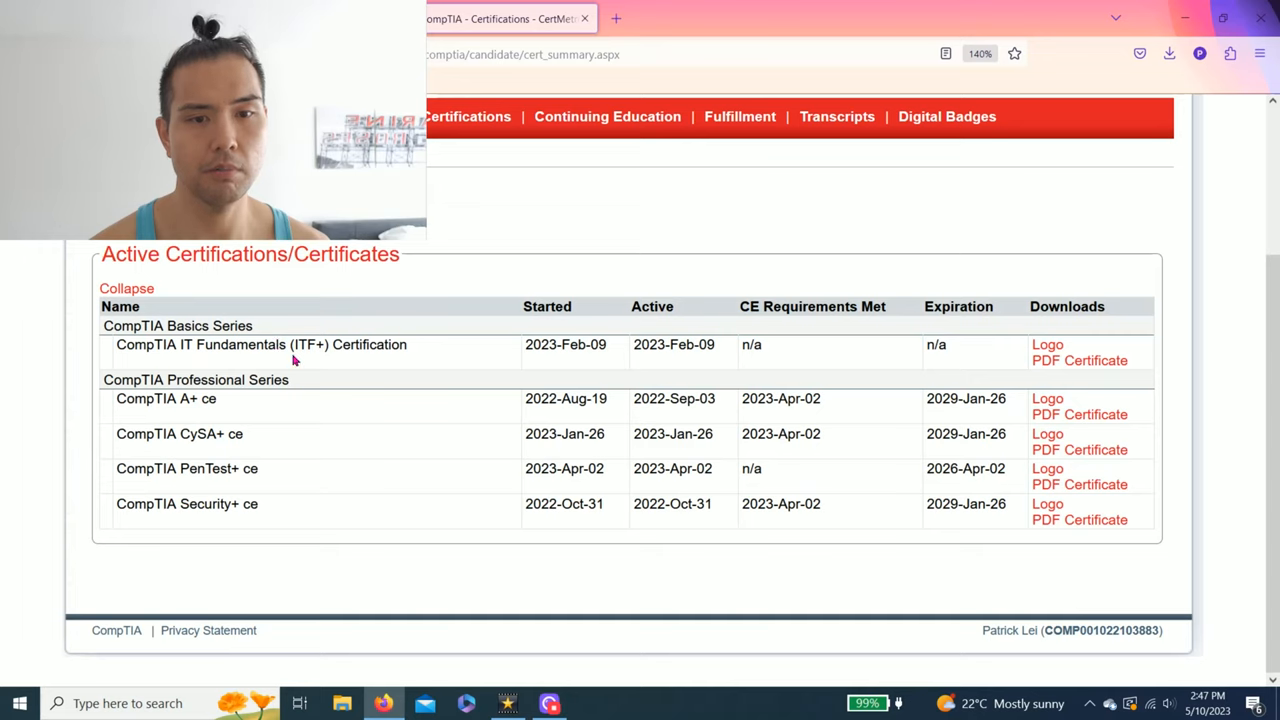
pyautogui.doubleClick(197, 433)
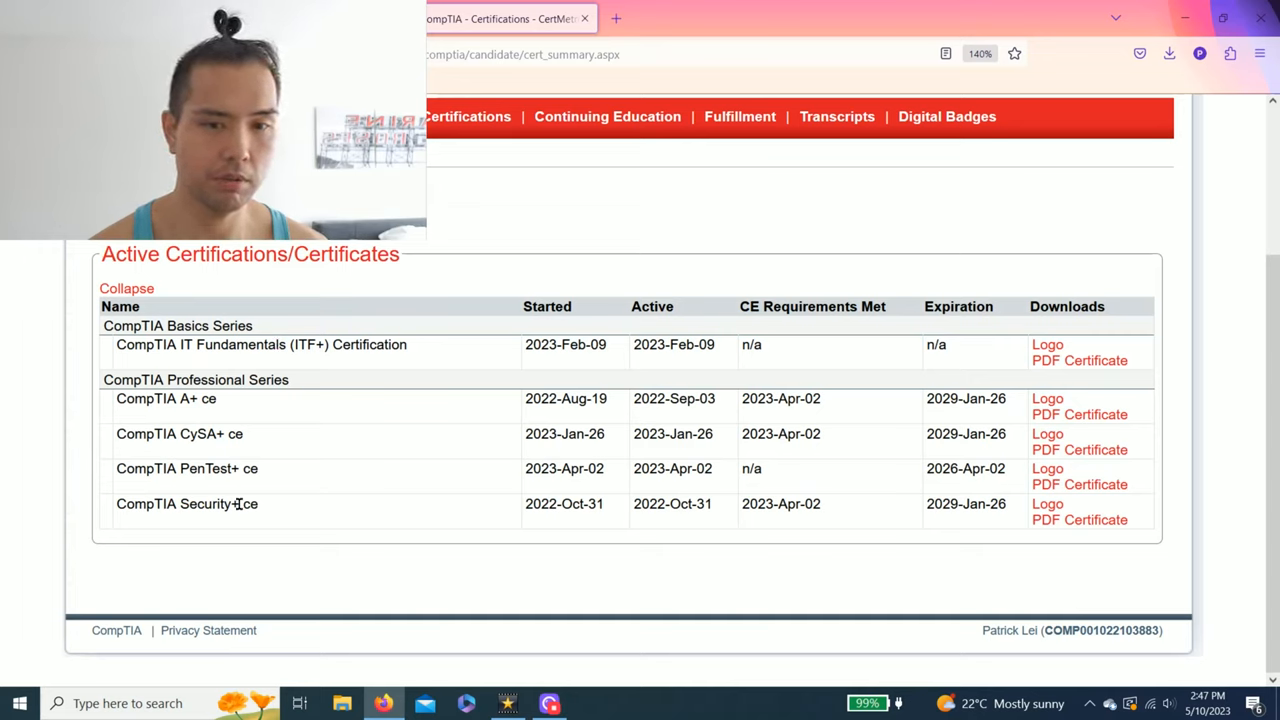
pyautogui.moveTo(830, 464)
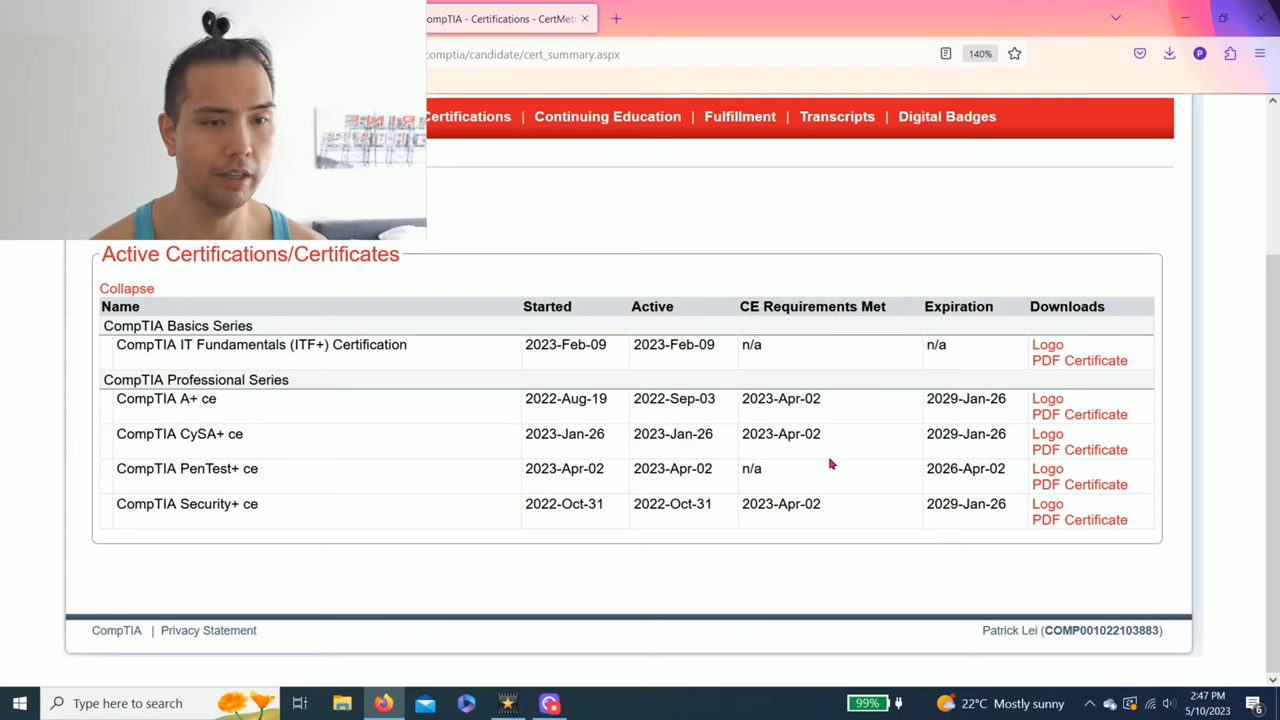
pyautogui.scroll(3)
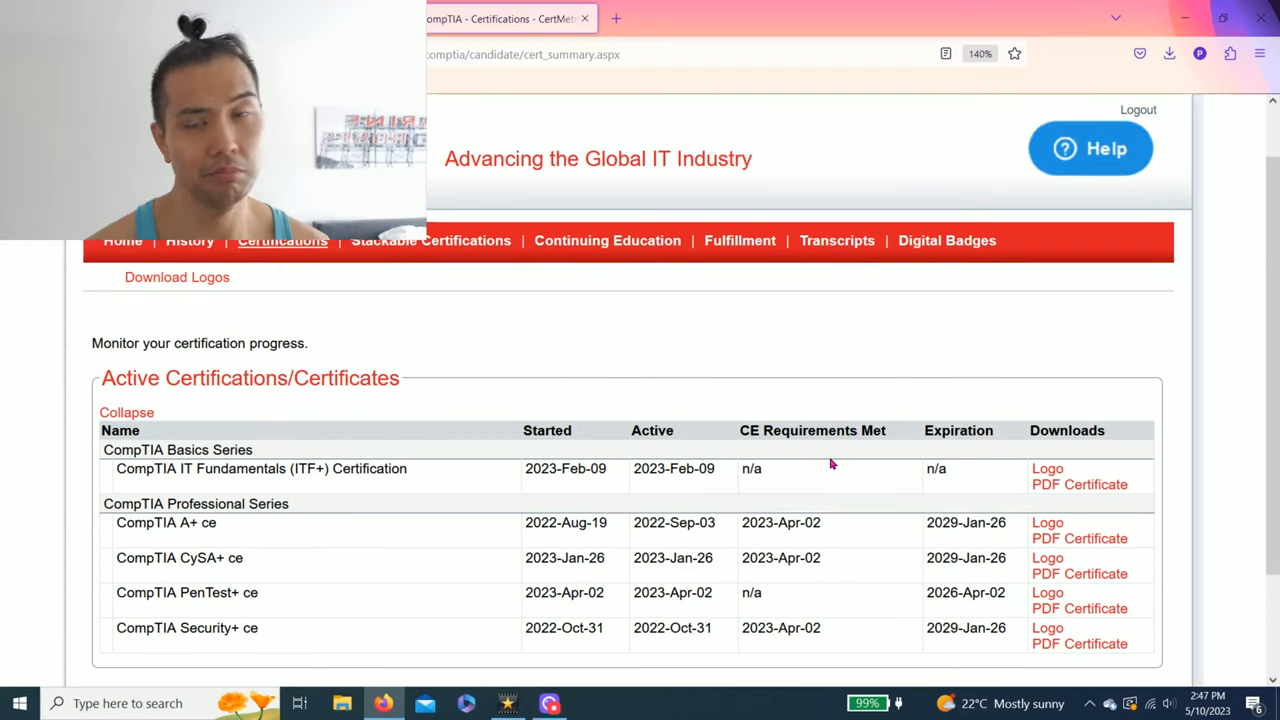